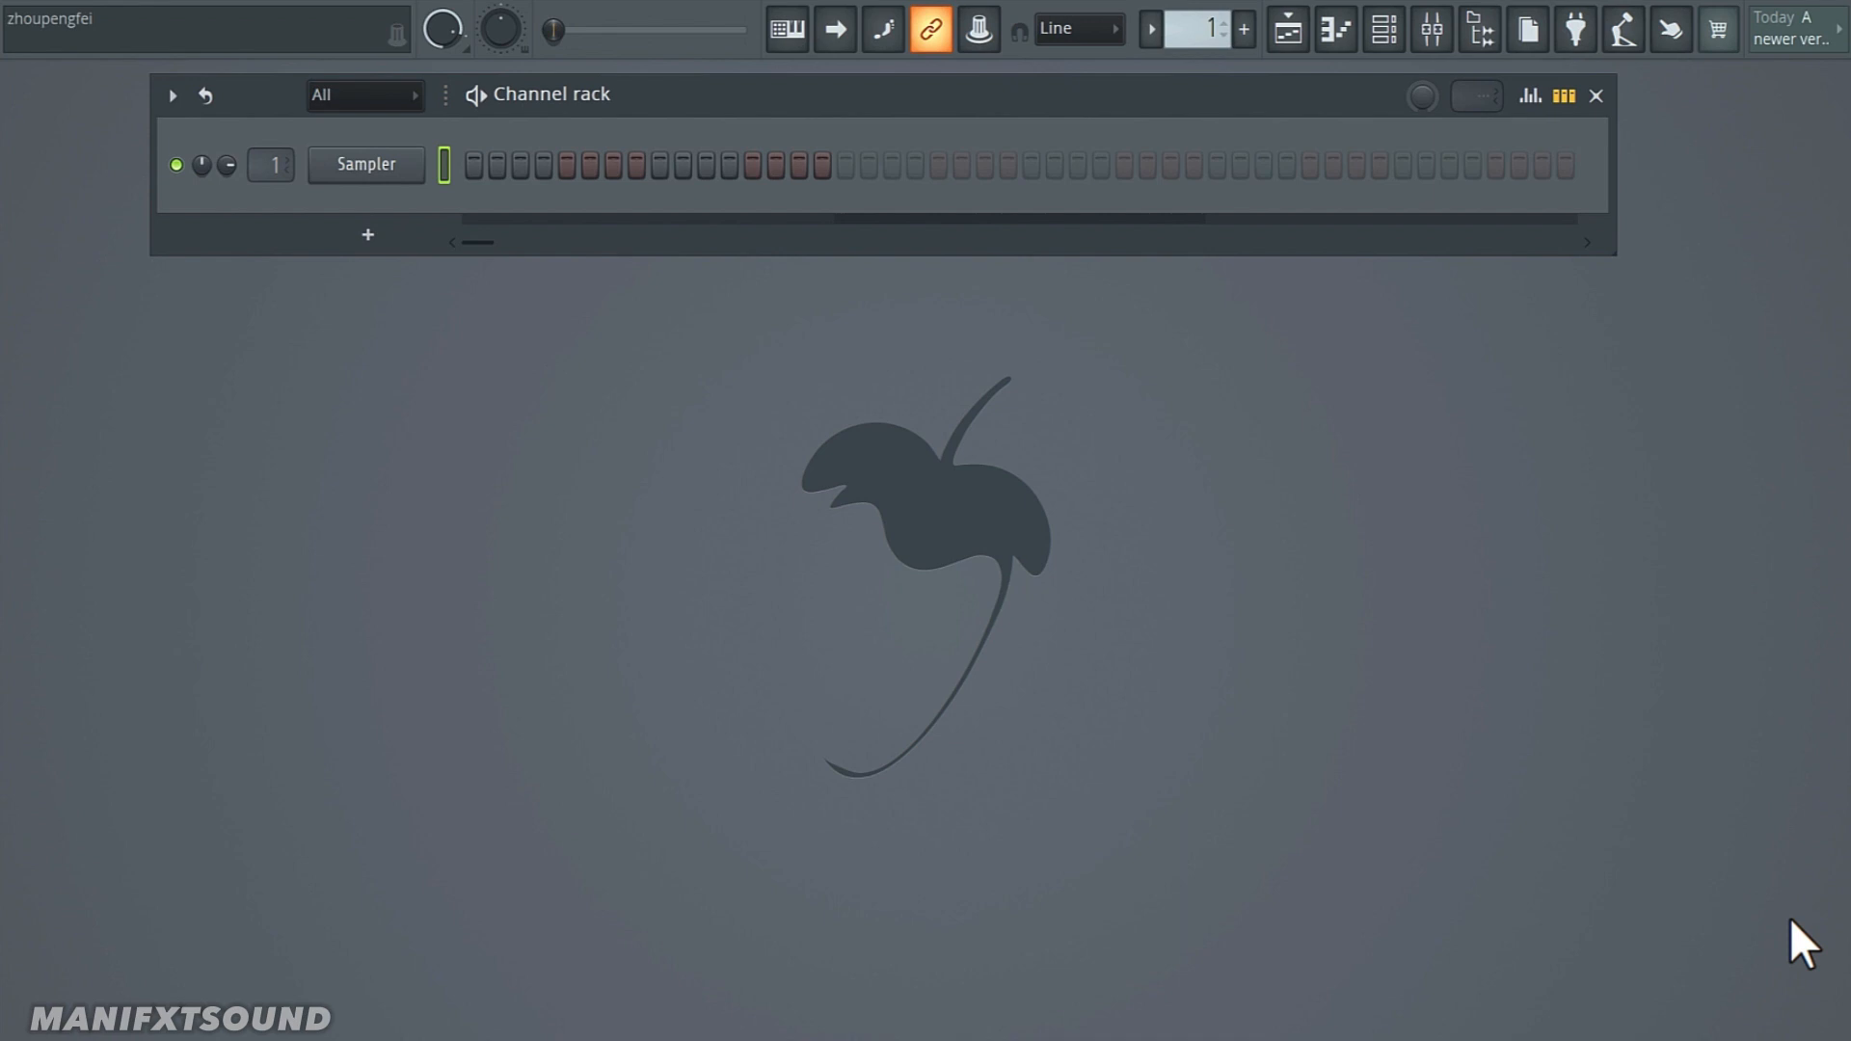
{"action": "mouse_move", "coordinate": [367, 235]}
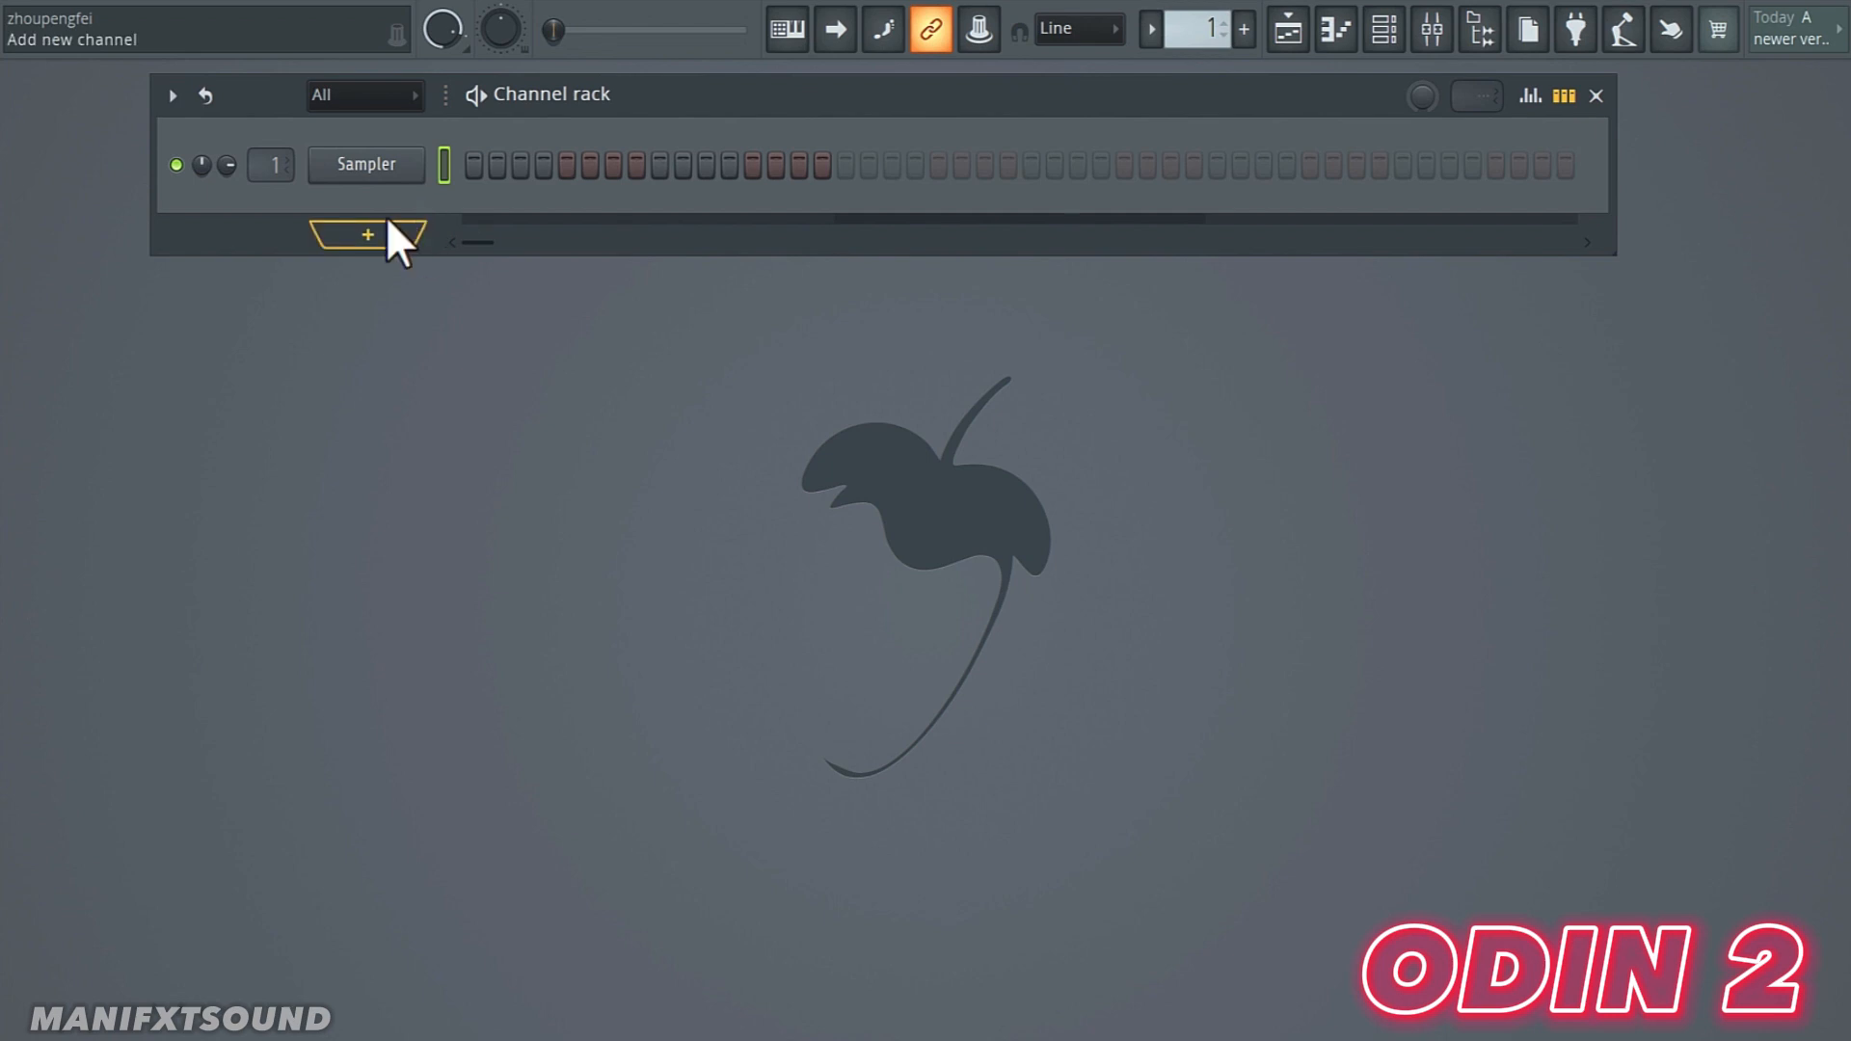
Step: Add a new channel loaded with the Odin 2 synth
{"action": "left_click", "coordinate": [366, 234]}
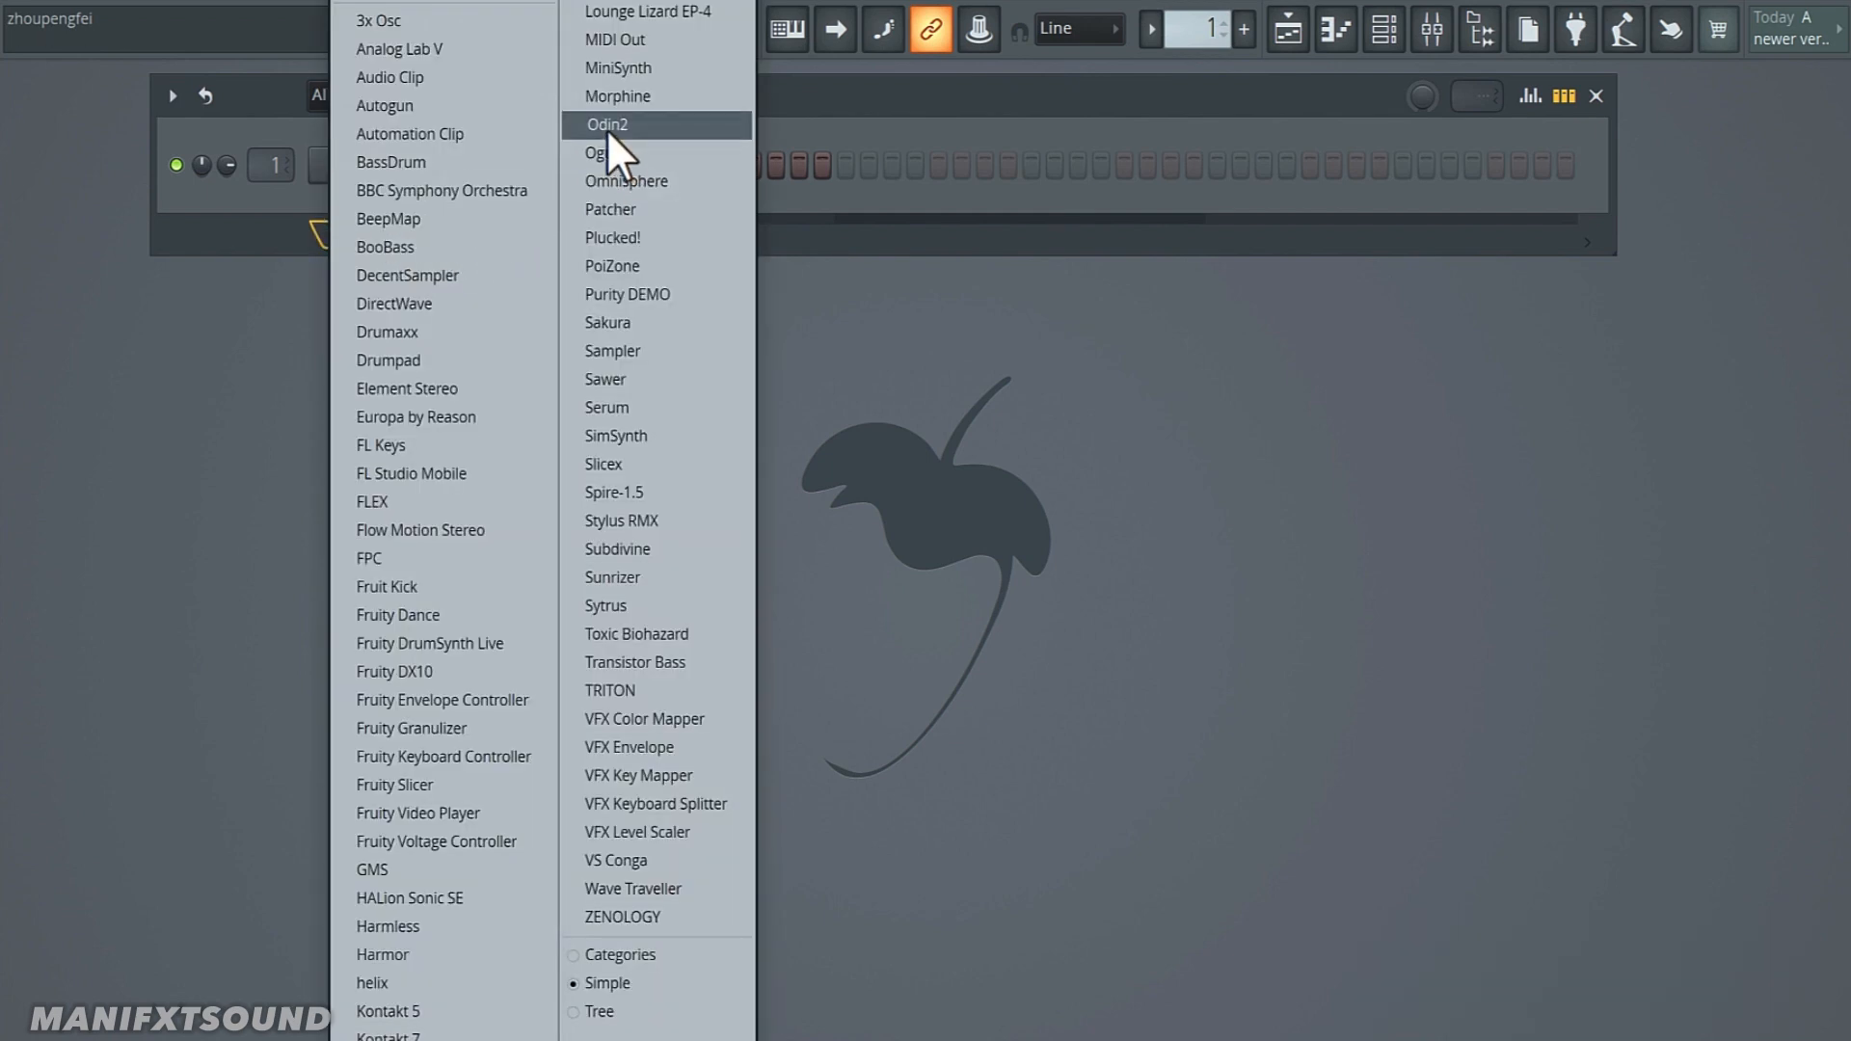
{"action": "left_click", "coordinate": [607, 124]}
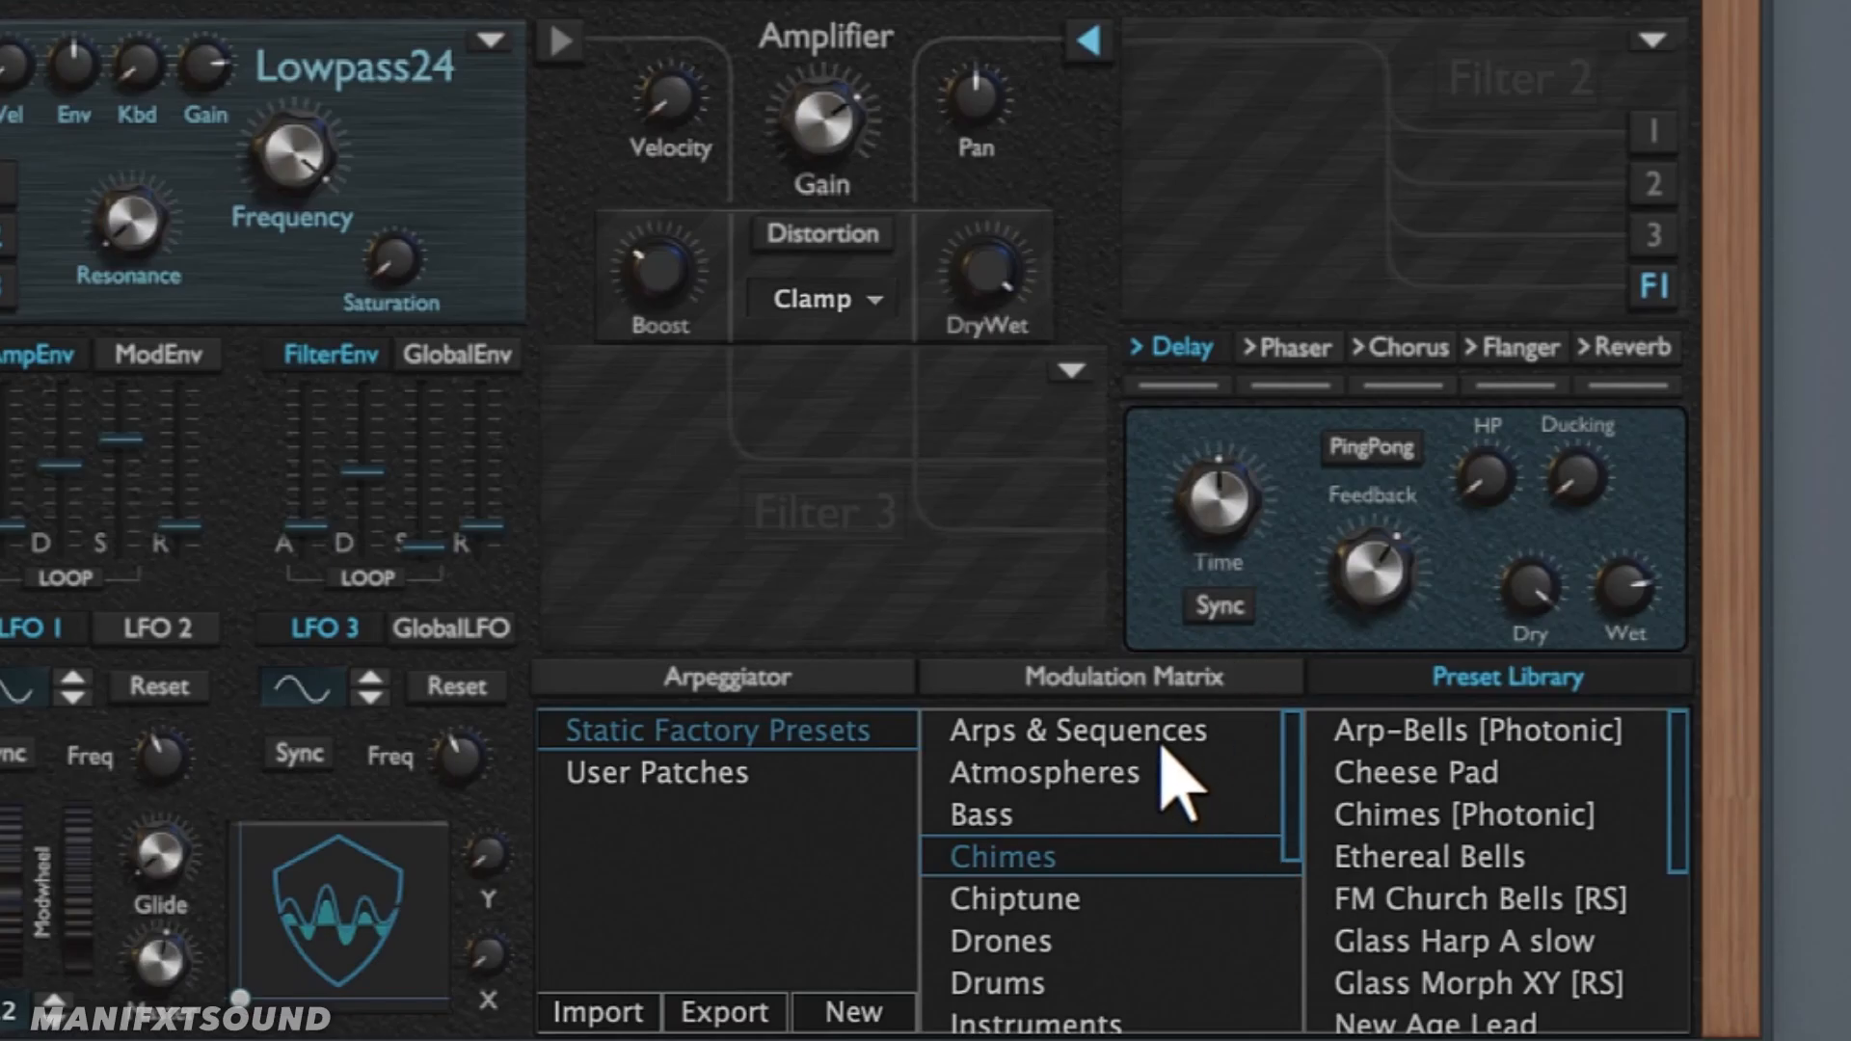
Step: Browse the Static Factory Presets categories: Arps & Sequences, Atmospheres, Chimes, Instruments, Leads, Pads, Stabs
{"action": "left_click", "coordinate": [1076, 729]}
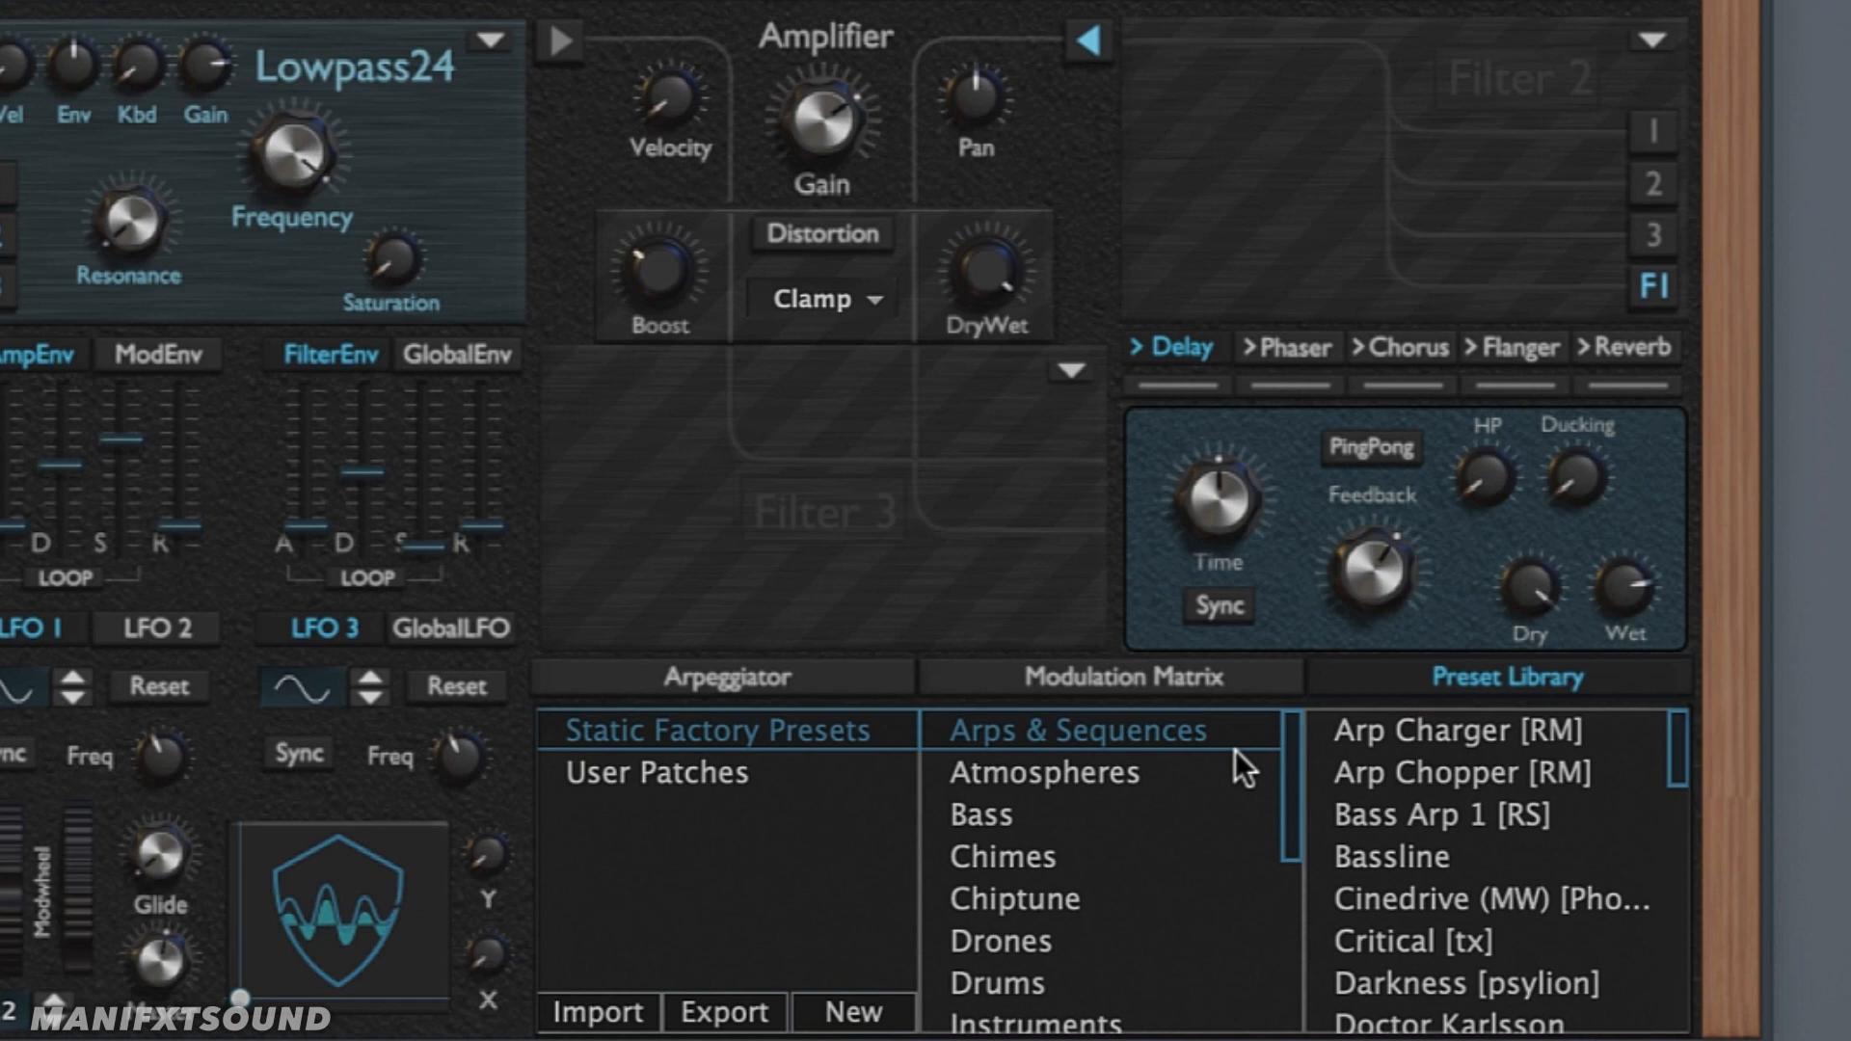
{"action": "left_click", "coordinate": [1039, 771]}
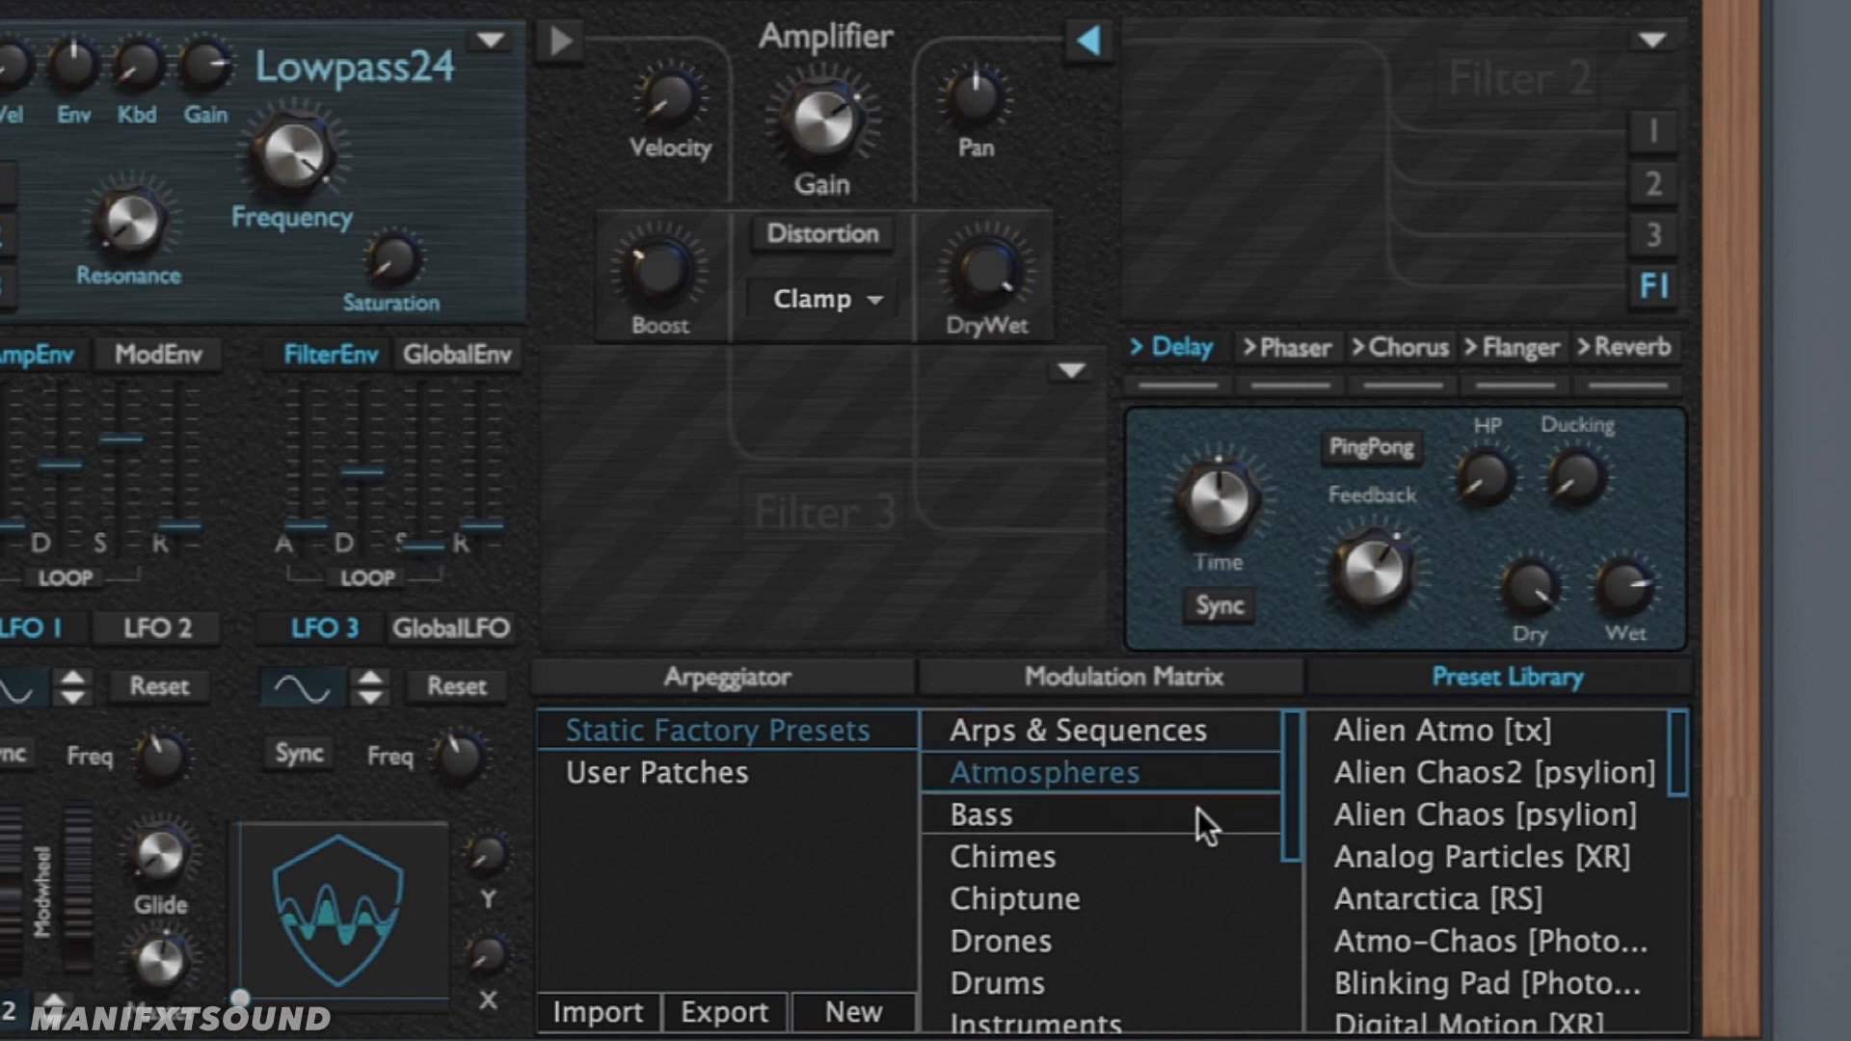
{"action": "left_click", "coordinate": [1001, 856]}
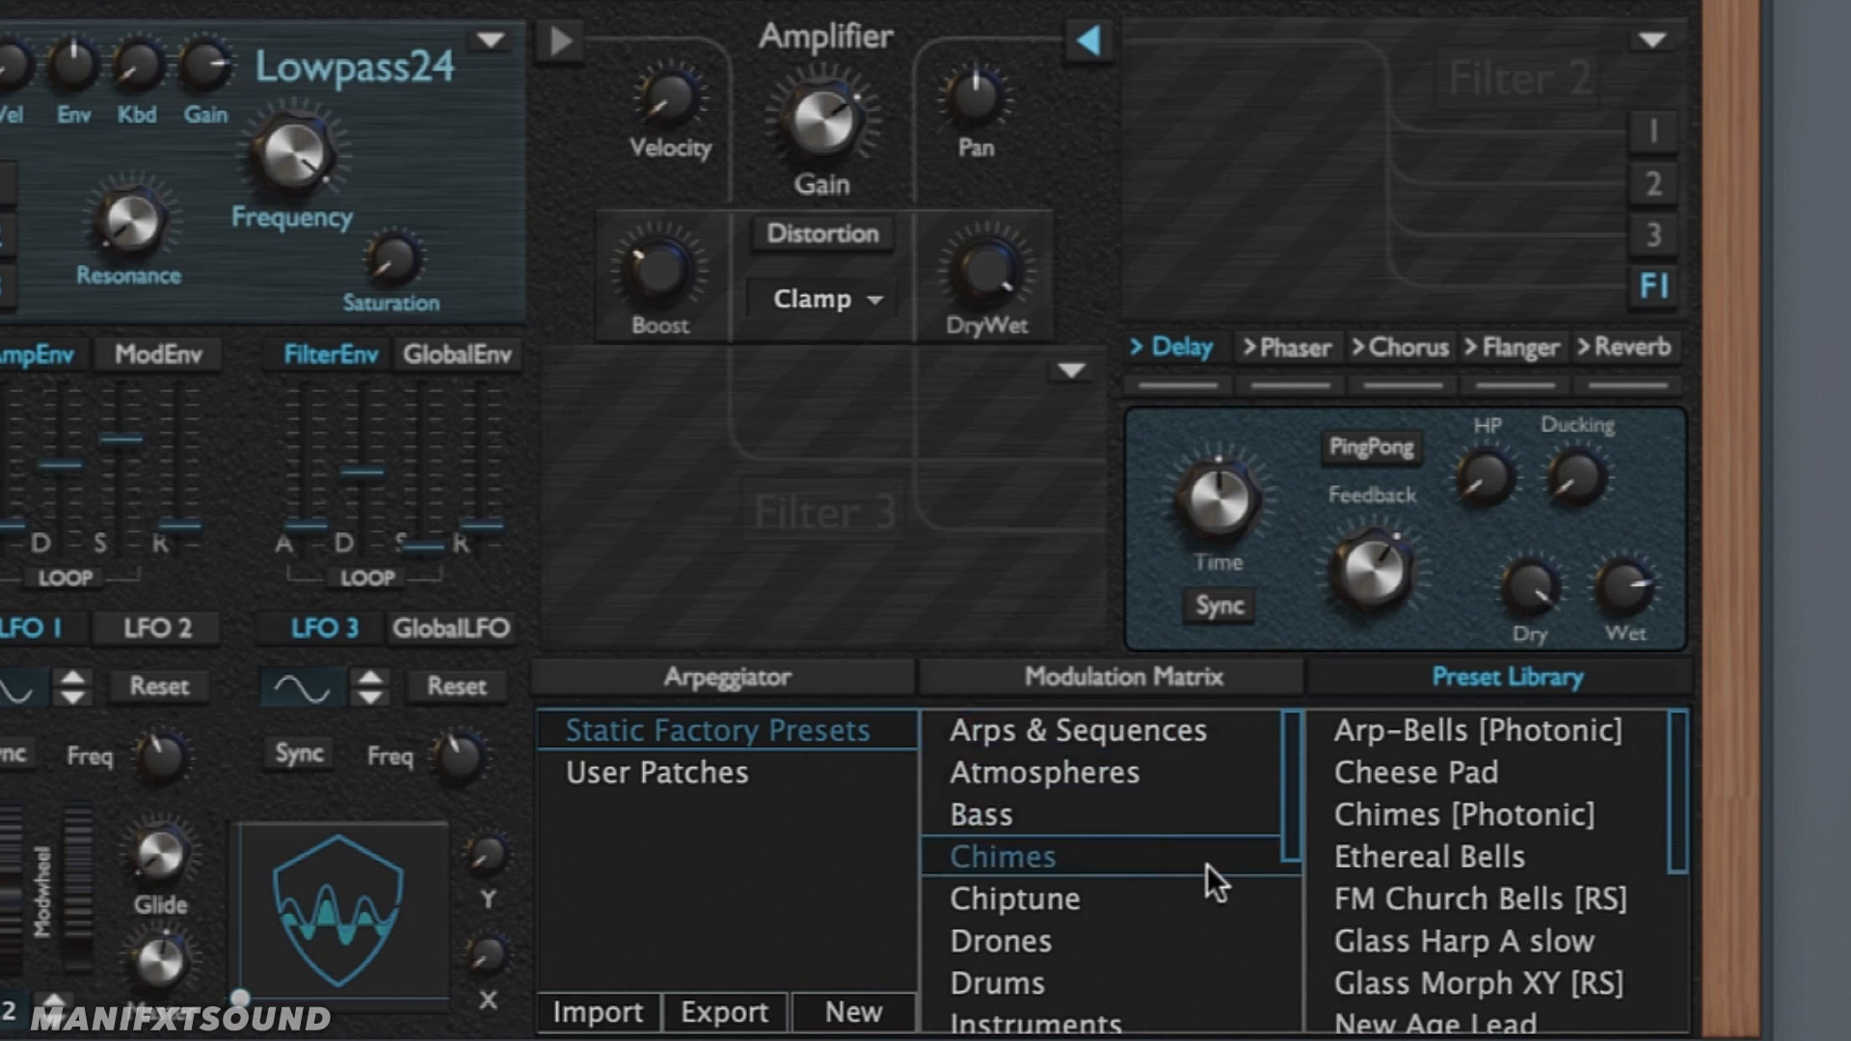
{"action": "left_click", "coordinate": [1013, 899]}
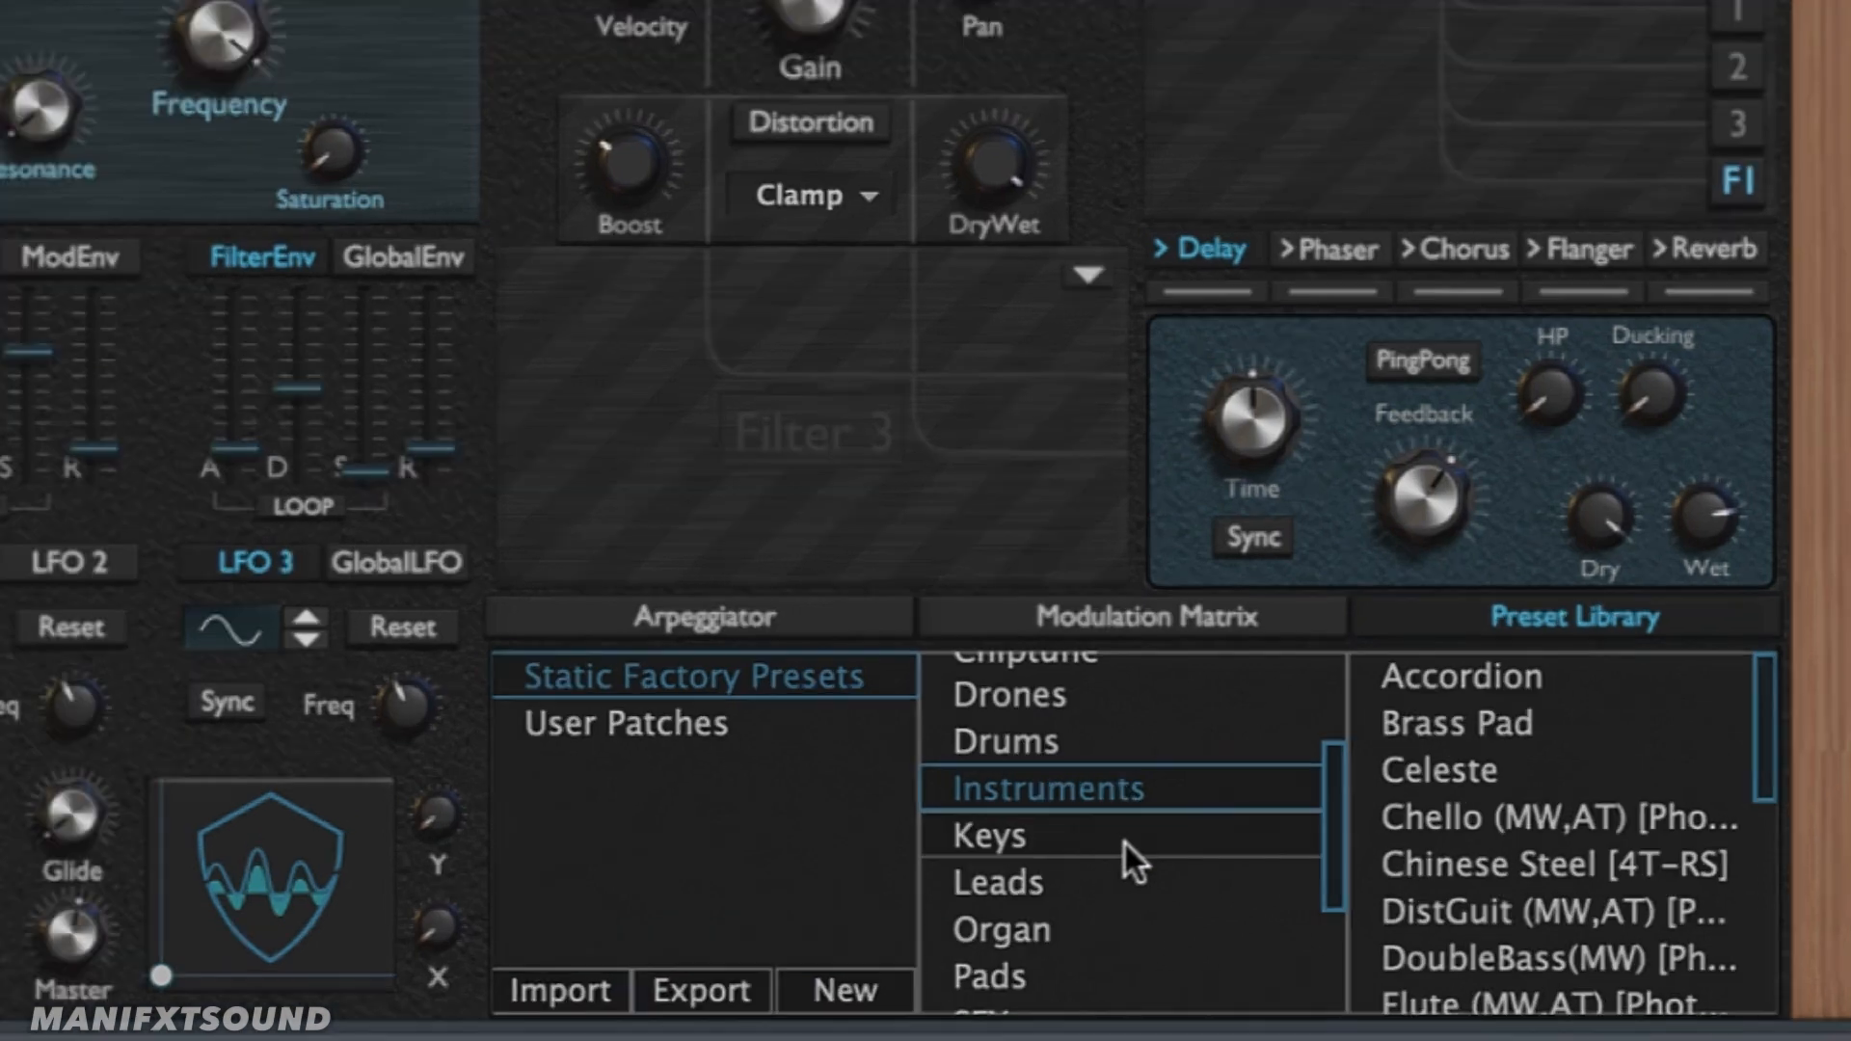
{"action": "left_click", "coordinate": [995, 882]}
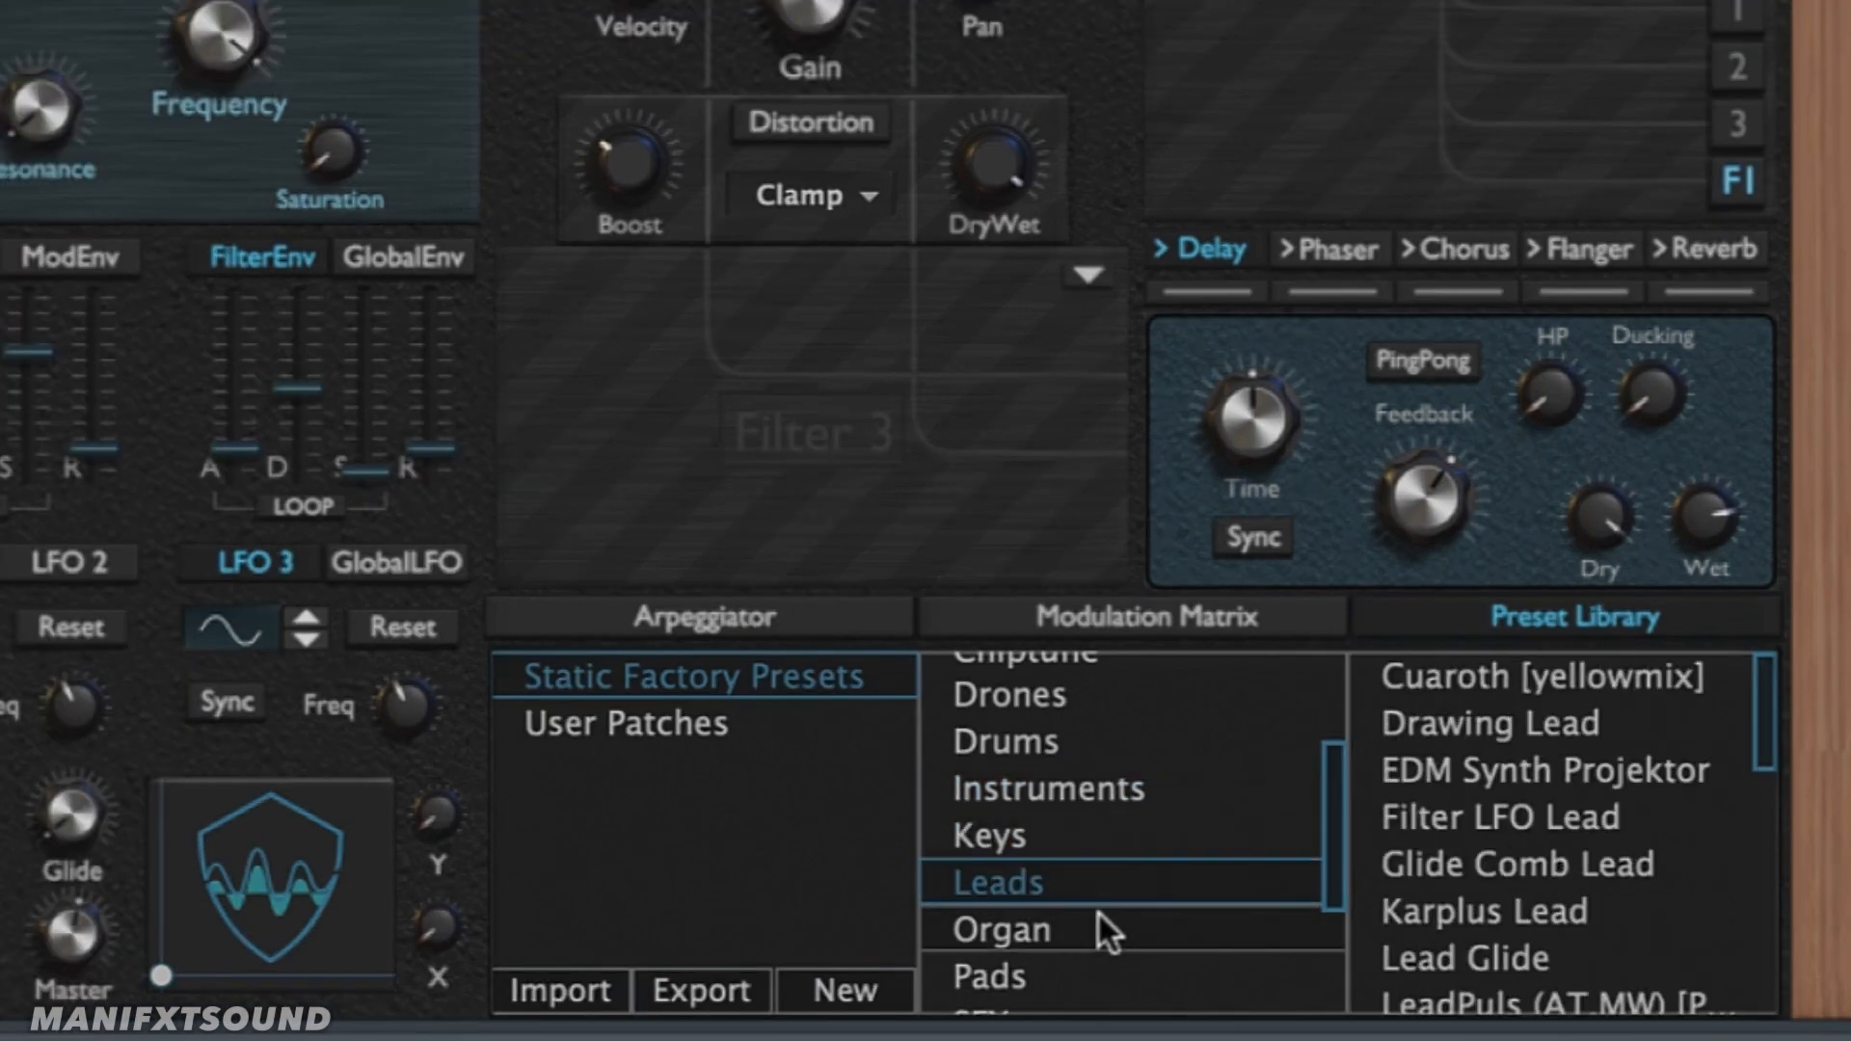
{"action": "left_click", "coordinate": [997, 881]}
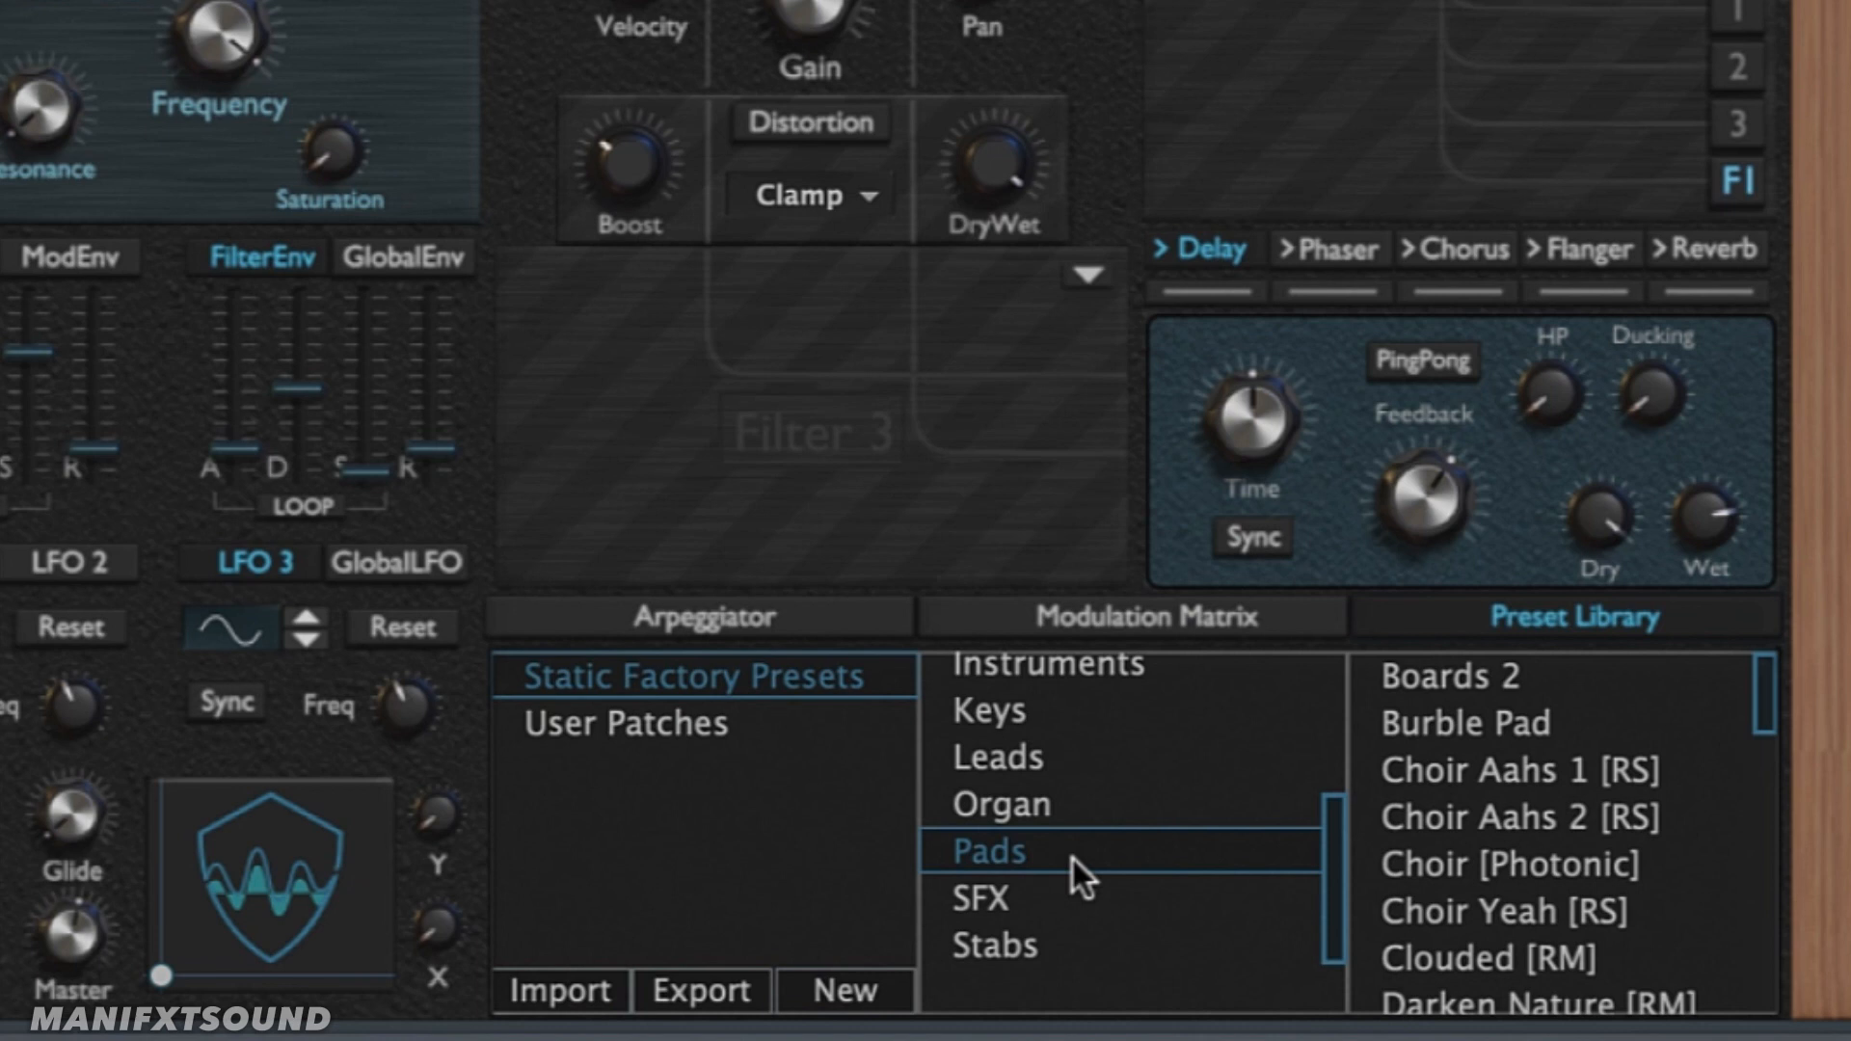
{"action": "left_click", "coordinate": [993, 945]}
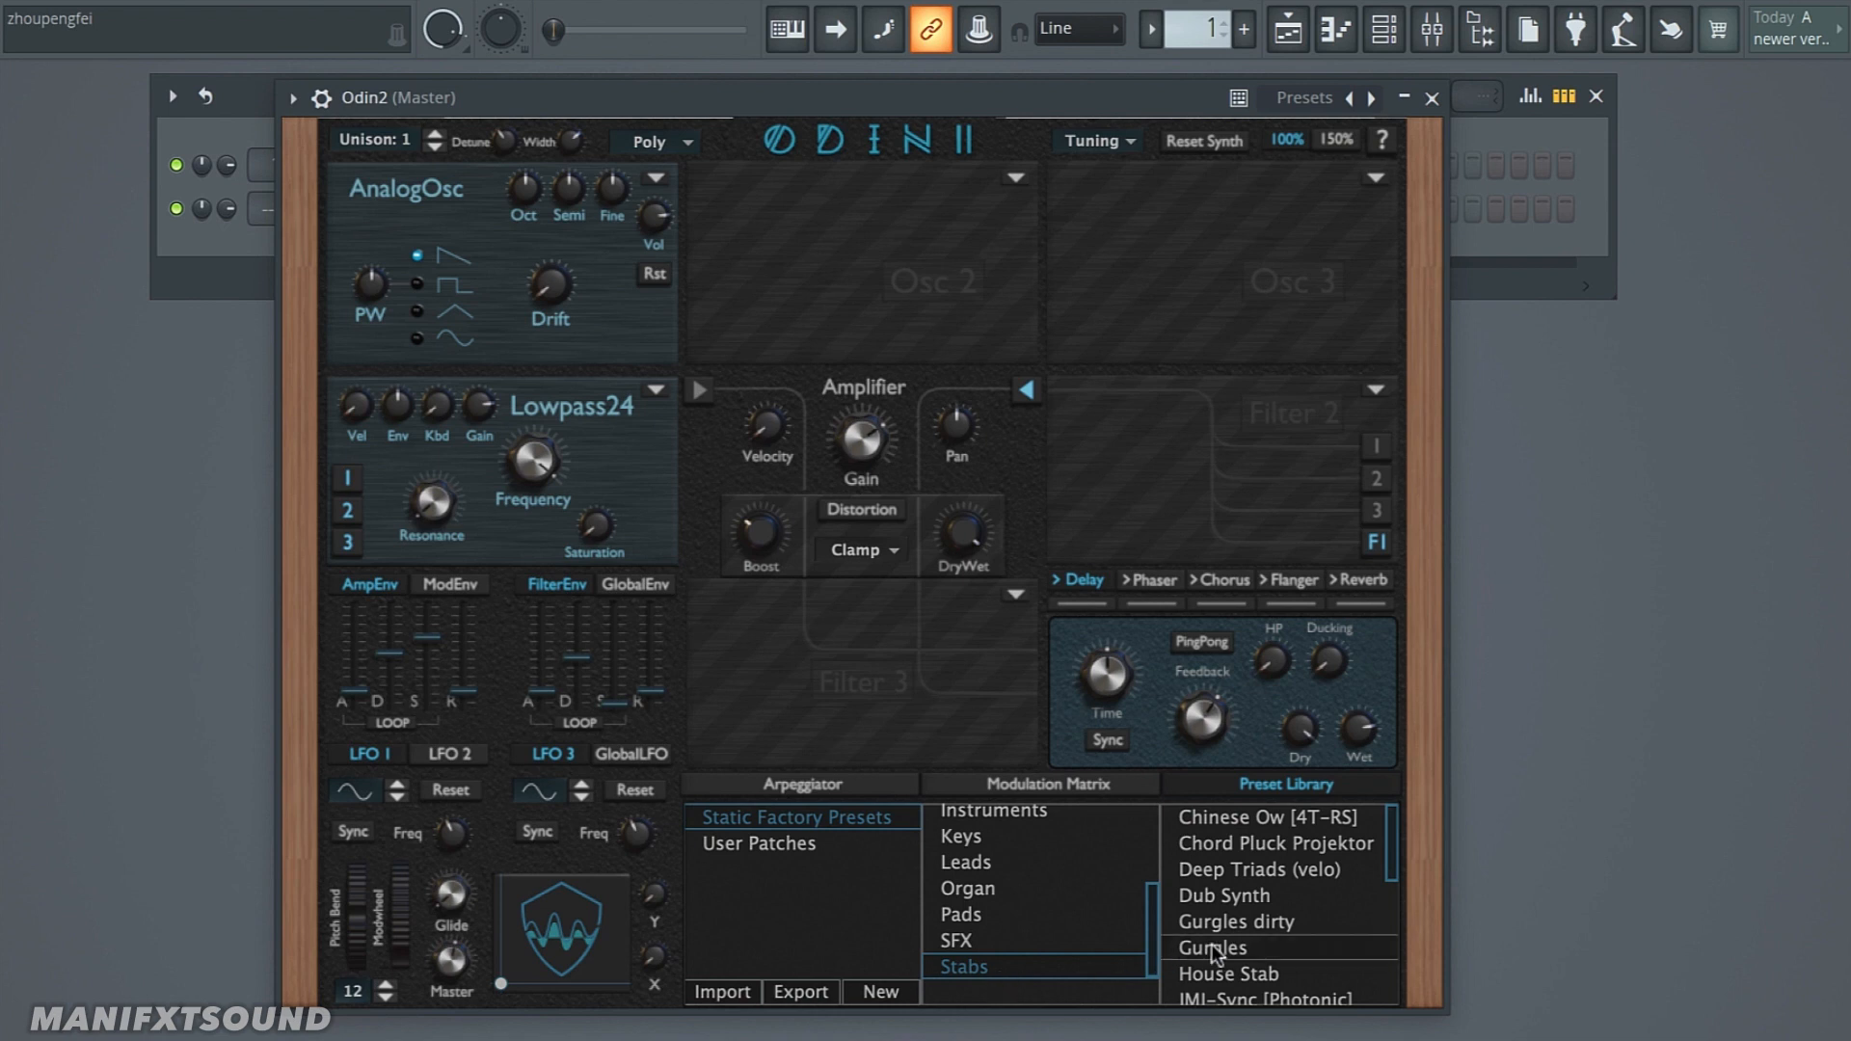
{"action": "mouse_move", "coordinate": [1252, 956]}
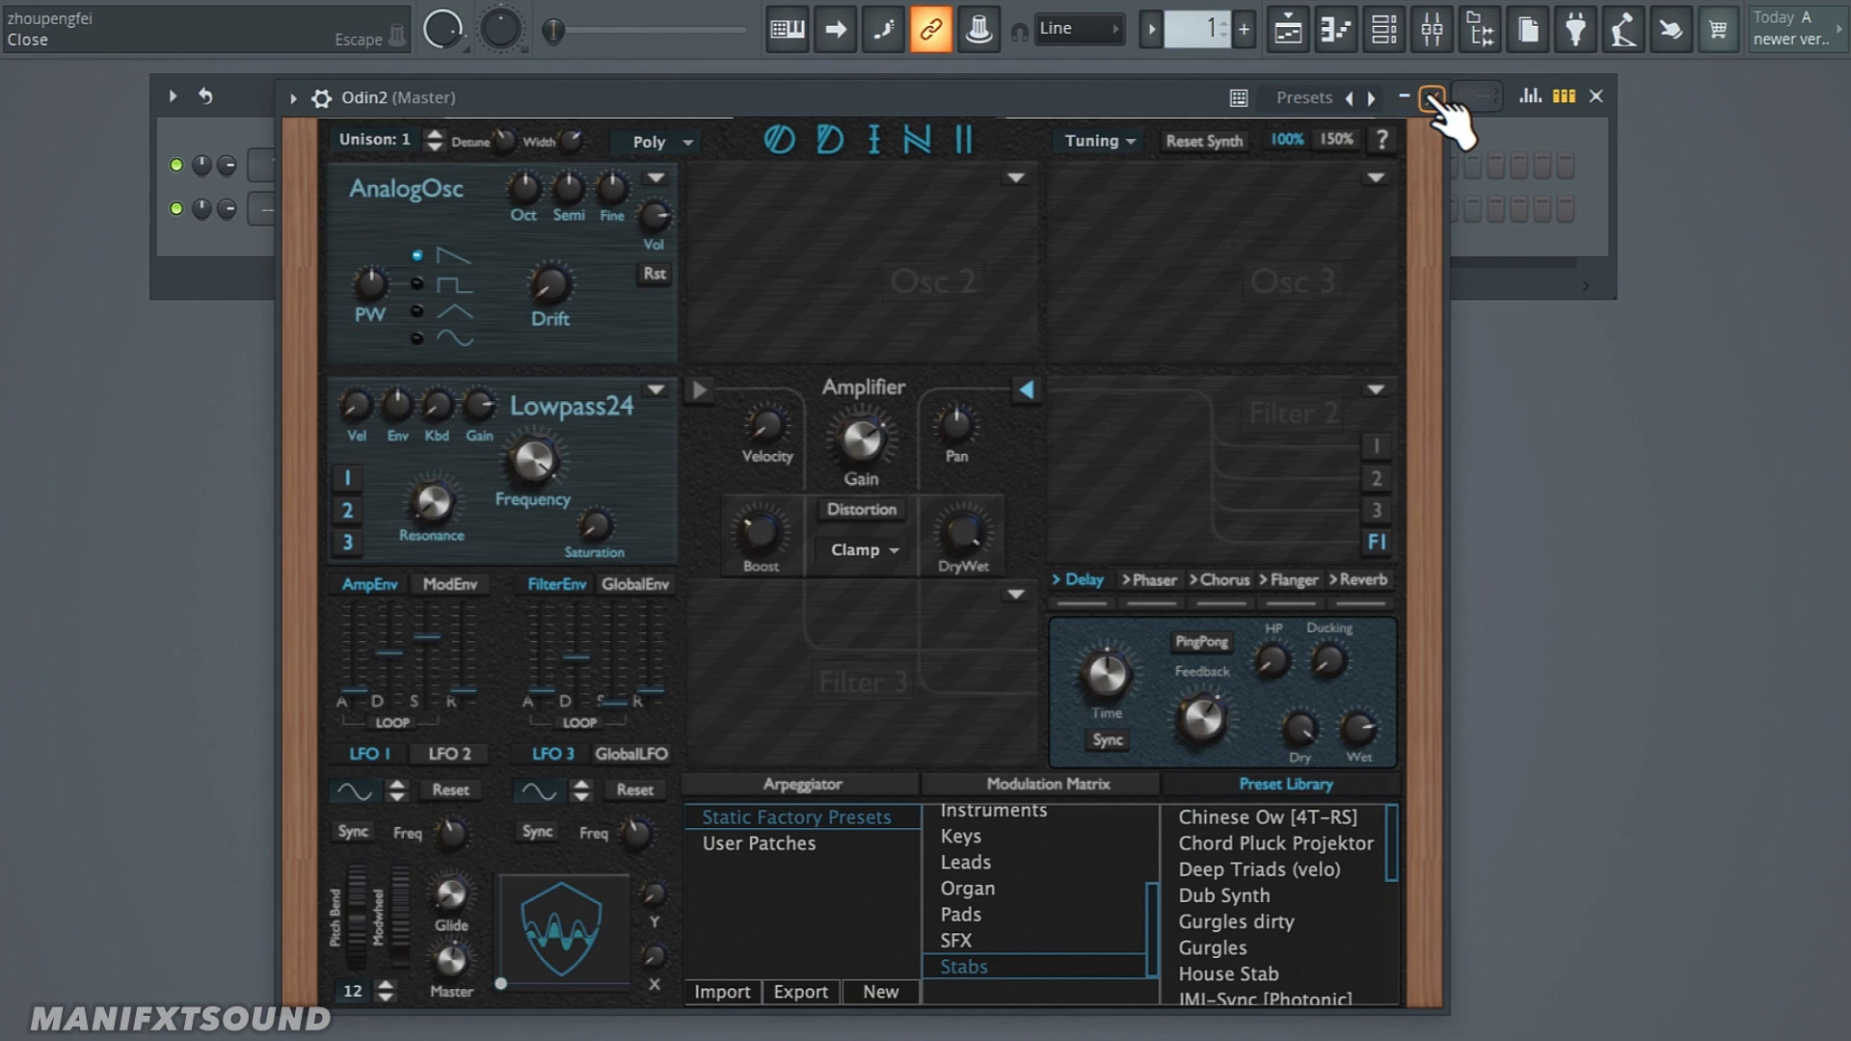
Step: Close the Odin 2 plugin window
{"action": "left_click", "coordinate": [1433, 96]}
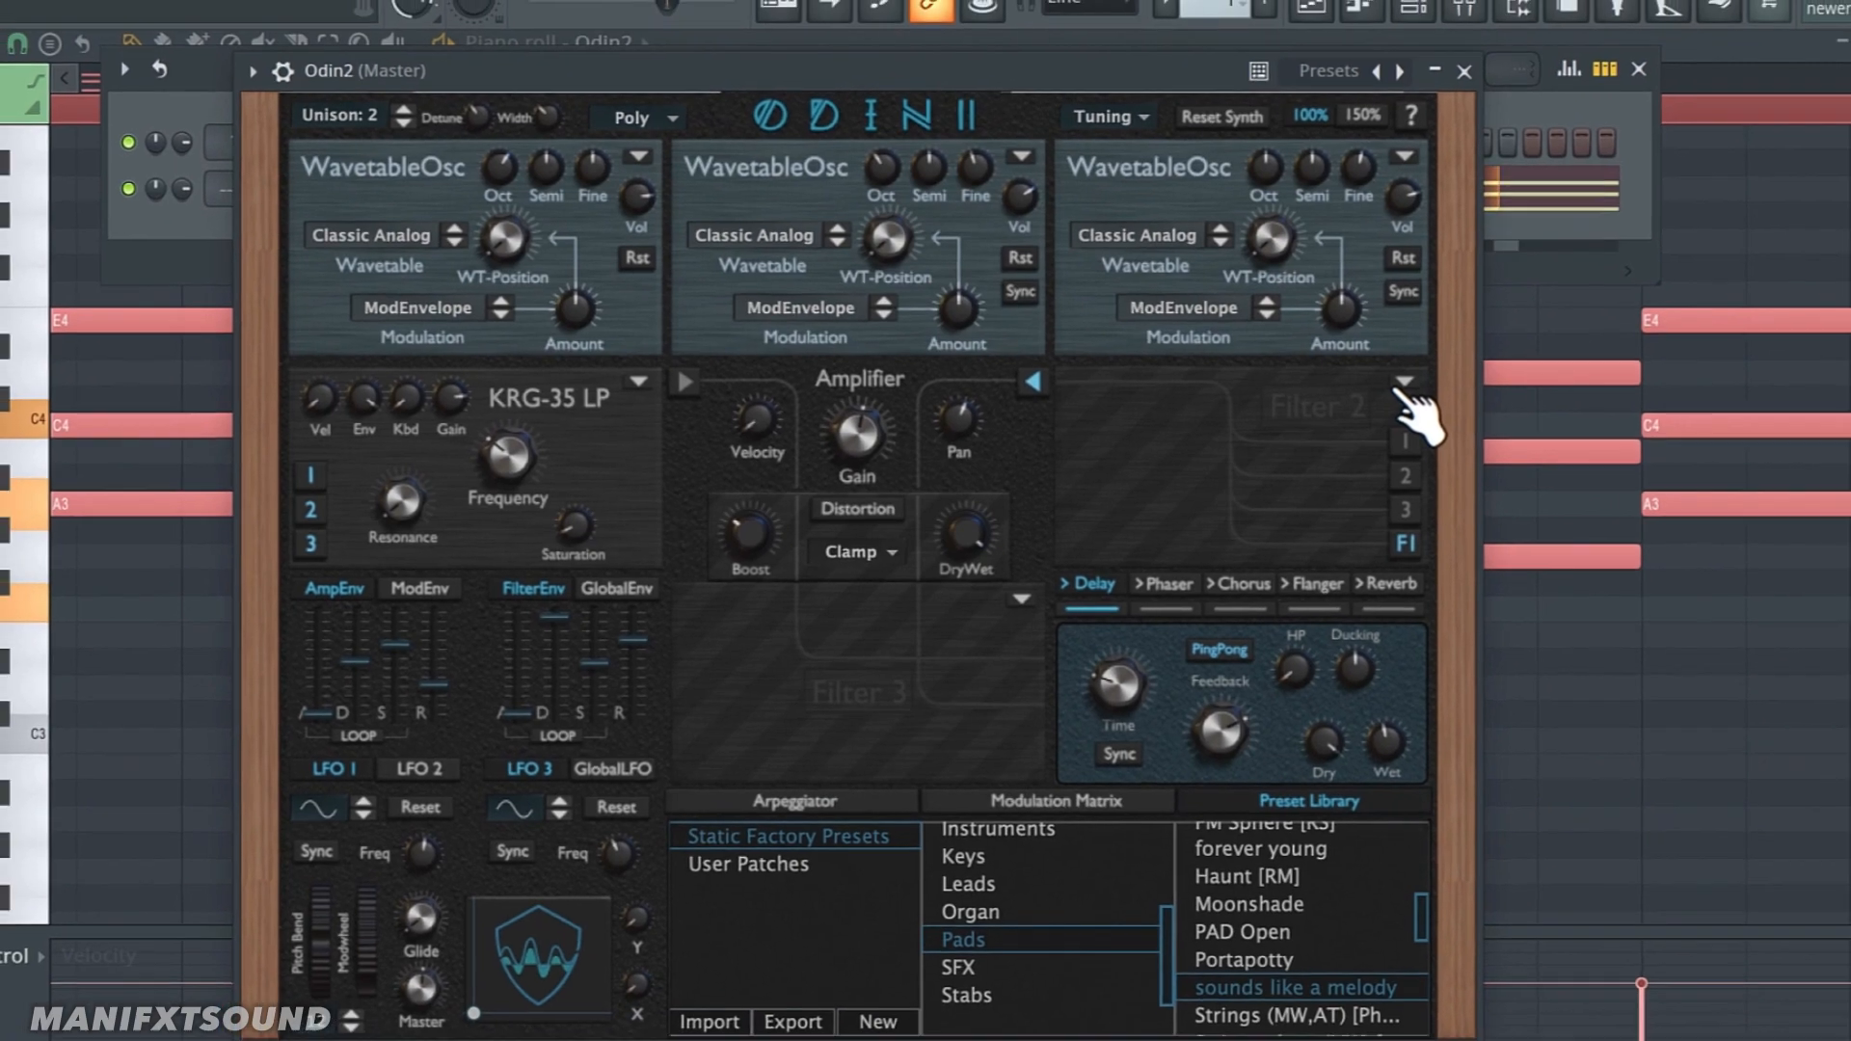
Step: Choose a filter type for Odin 2's empty Filter 2 slot
{"action": "left_click", "coordinate": [1402, 380]}
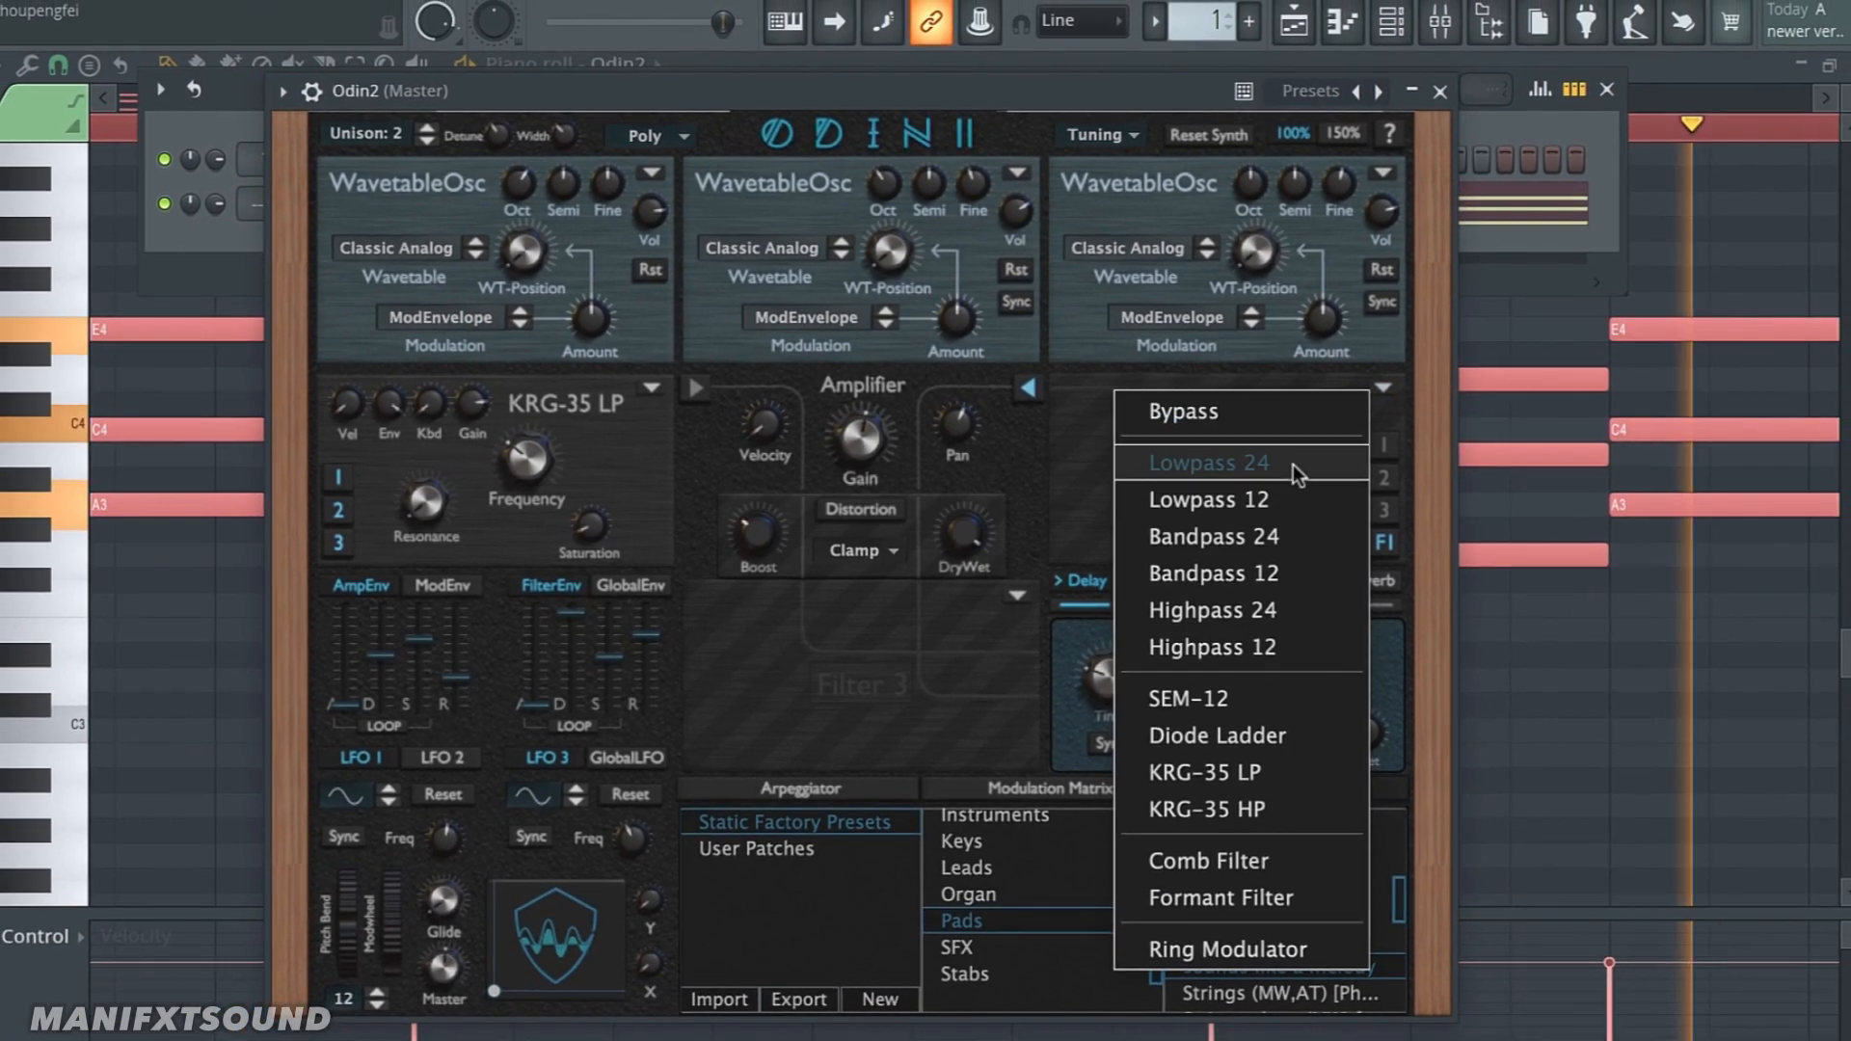
{"action": "left_click", "coordinate": [1205, 461]}
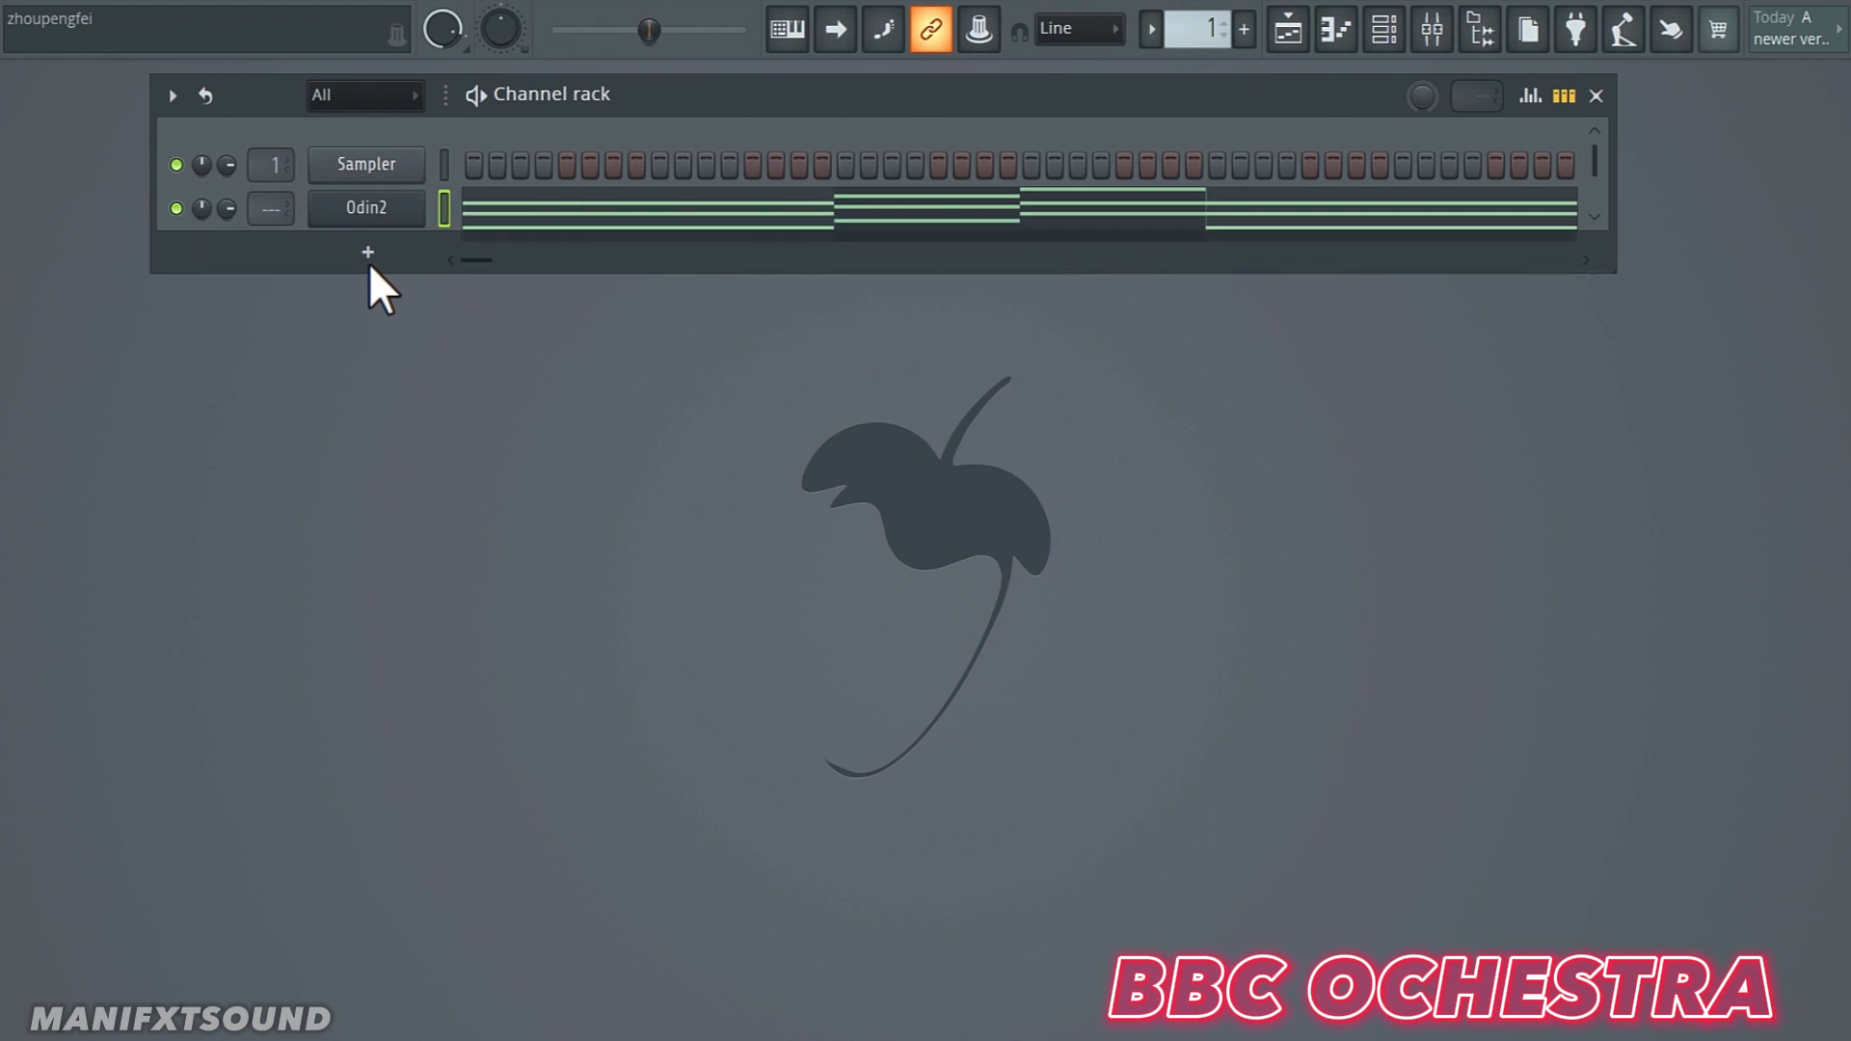
Step: Add another new channel for the BBC Symphony Orchestra plugin
{"action": "left_click", "coordinate": [367, 251]}
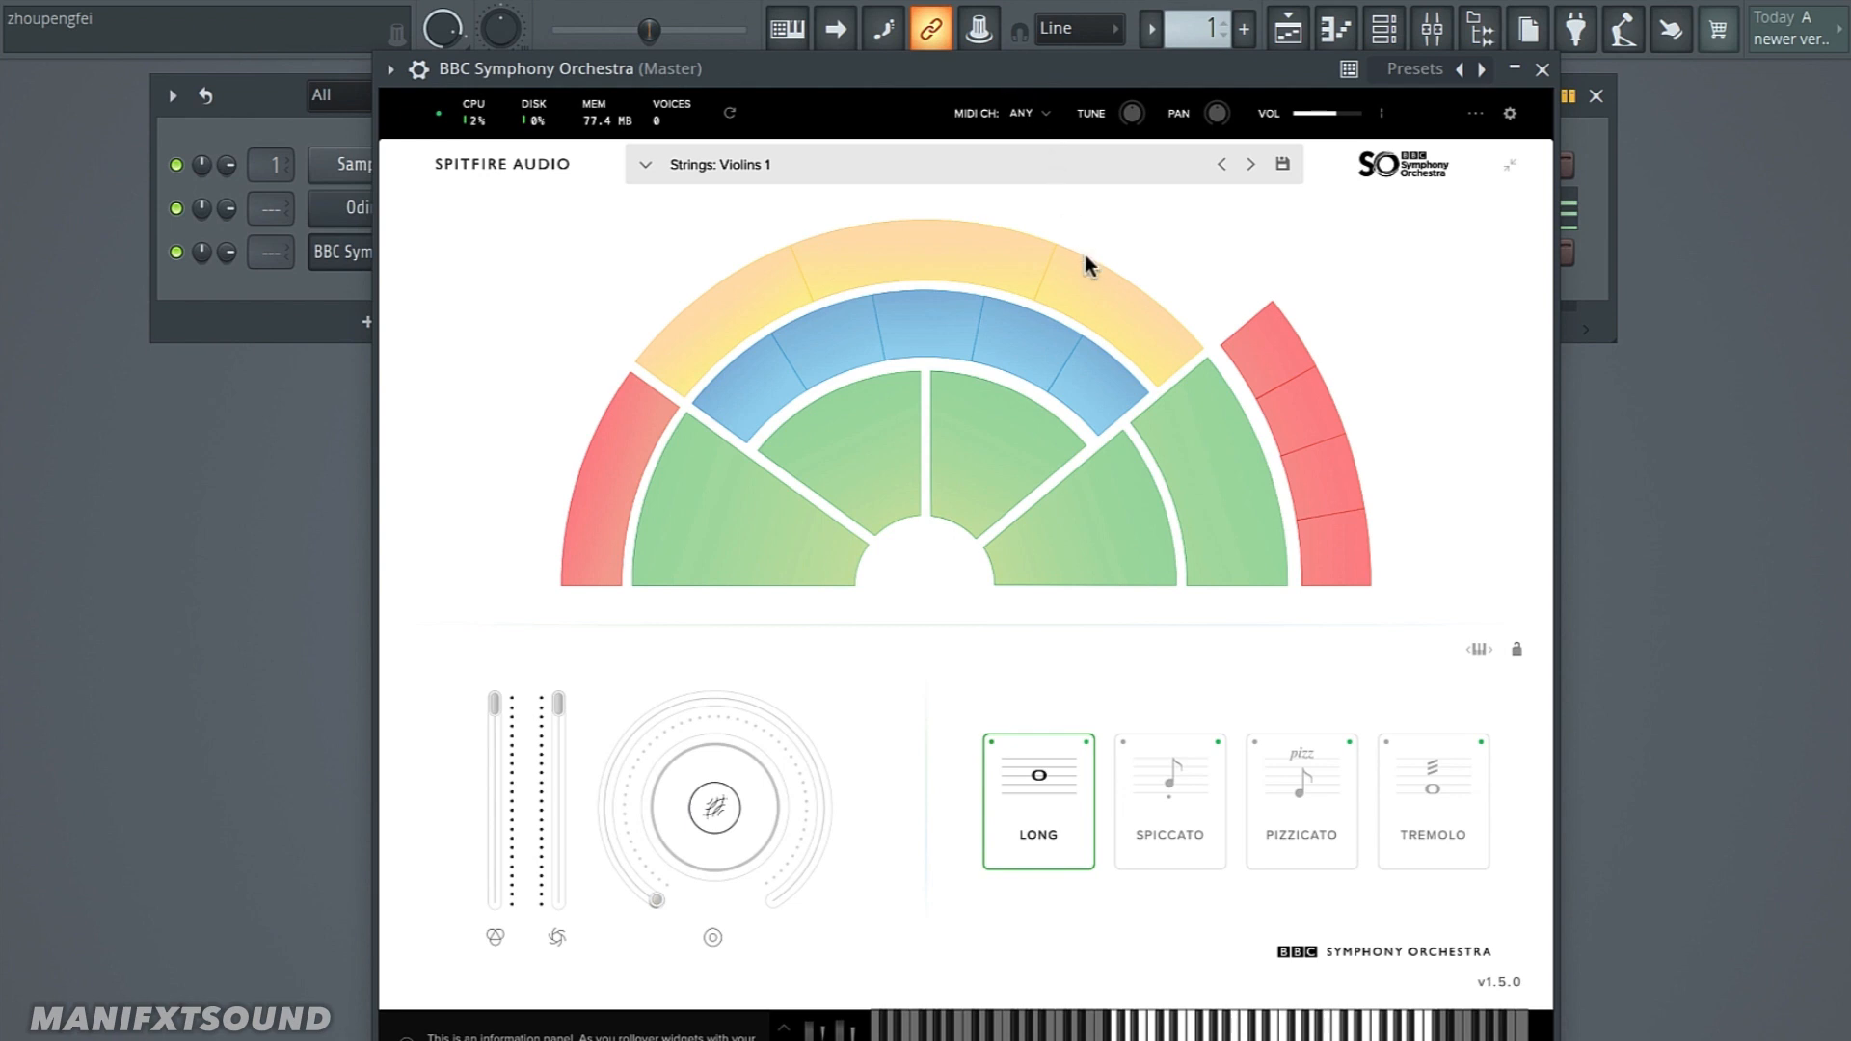
{"action": "mouse_move", "coordinate": [1148, 470]}
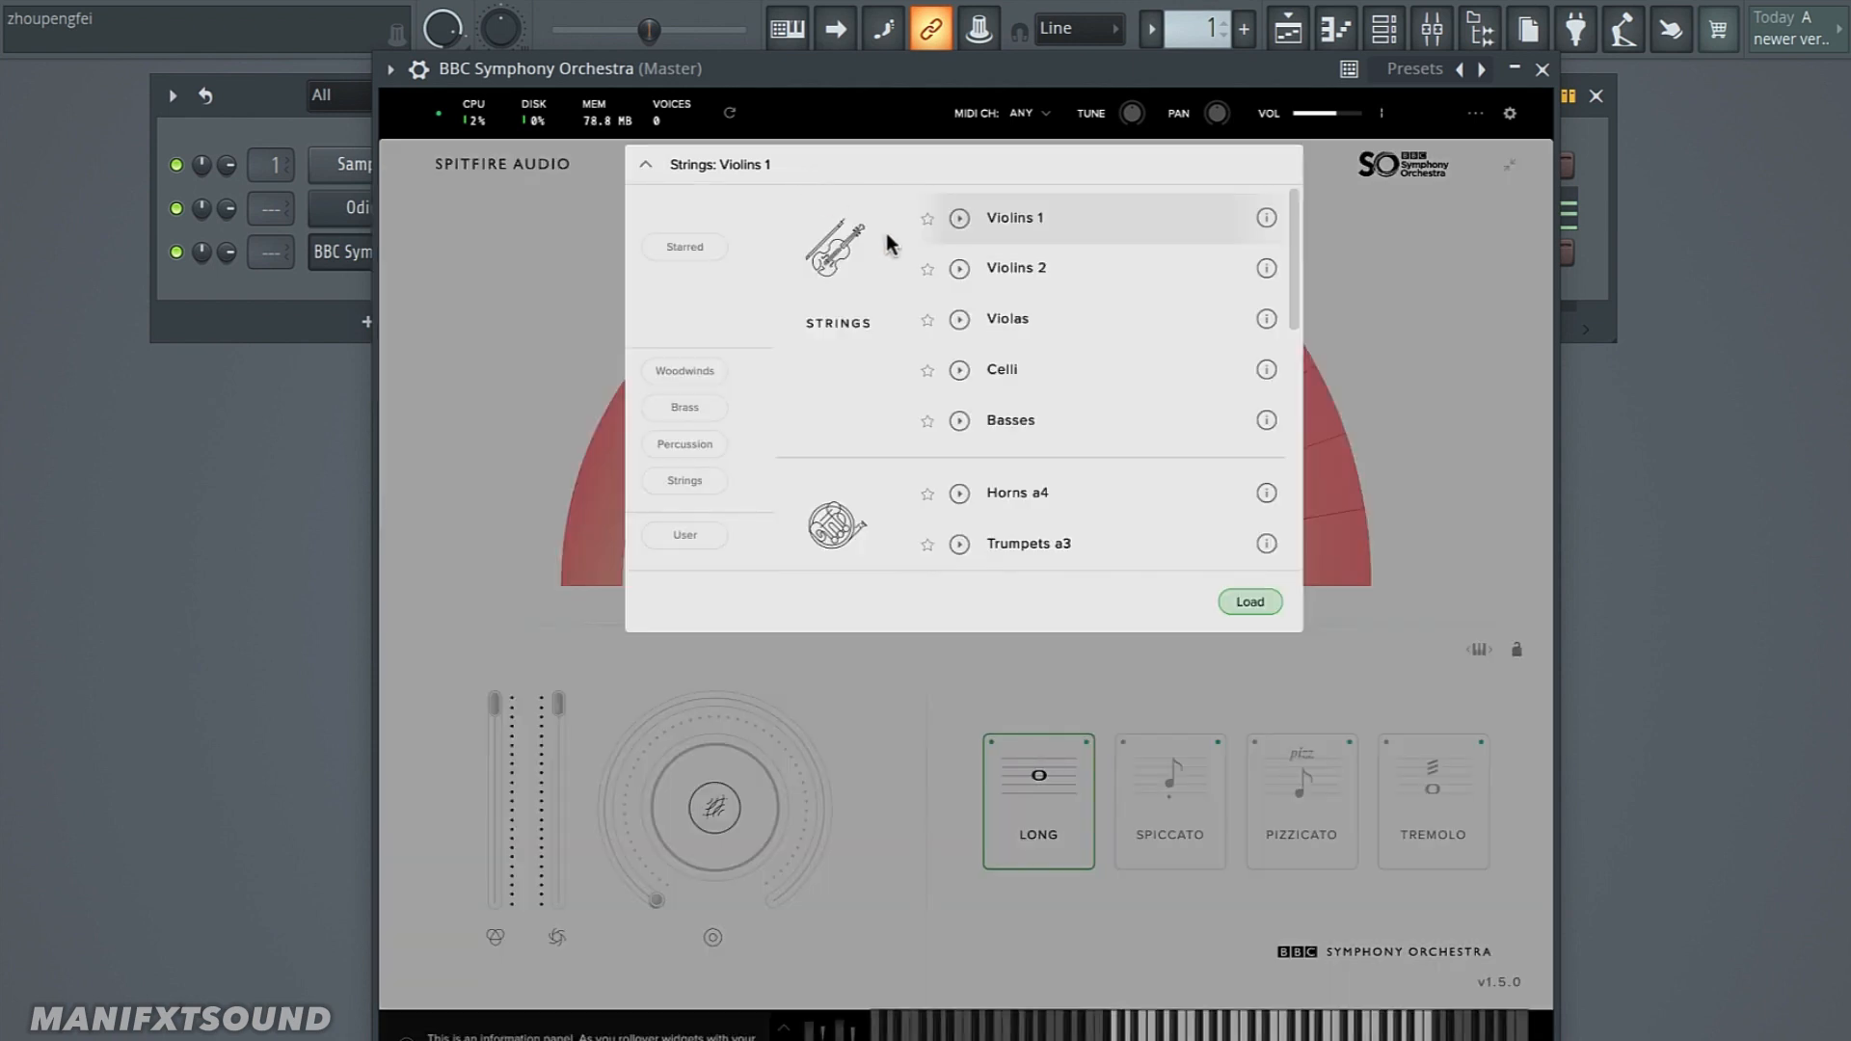
{"action": "mouse_move", "coordinate": [1055, 330]}
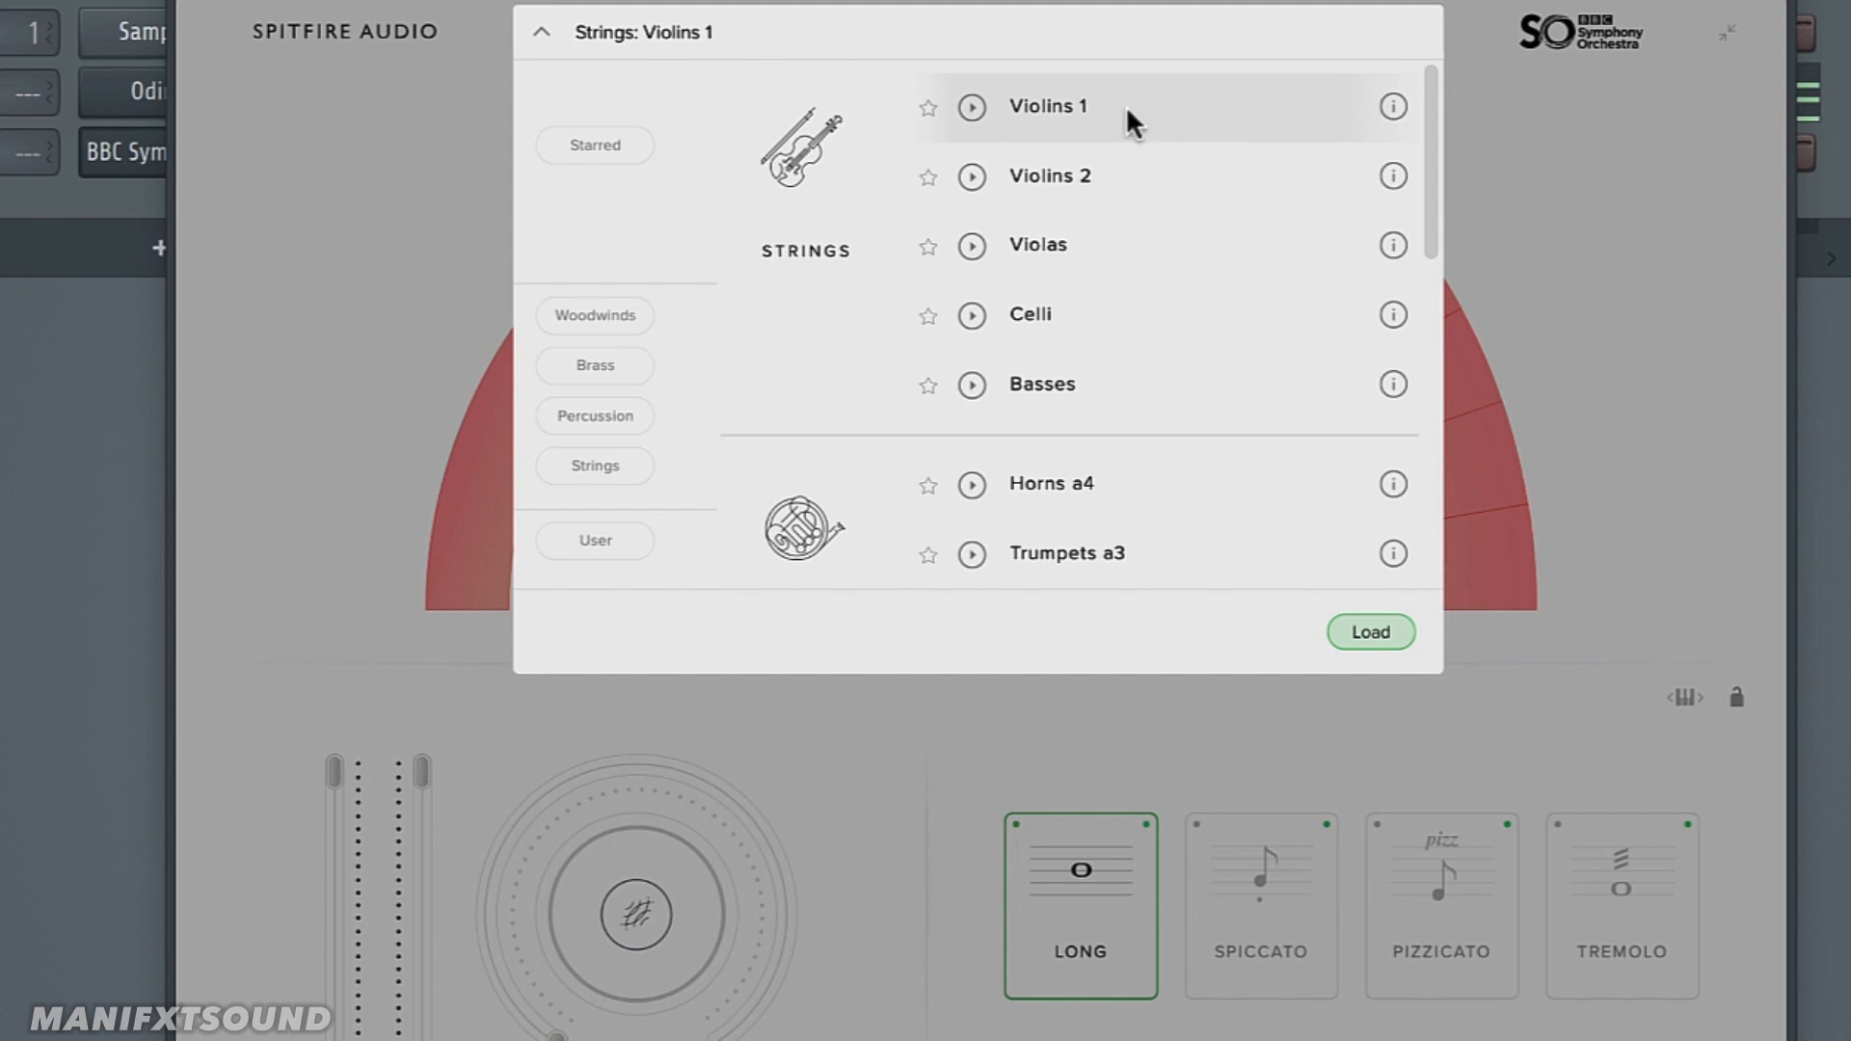
{"action": "mouse_move", "coordinate": [1003, 109]}
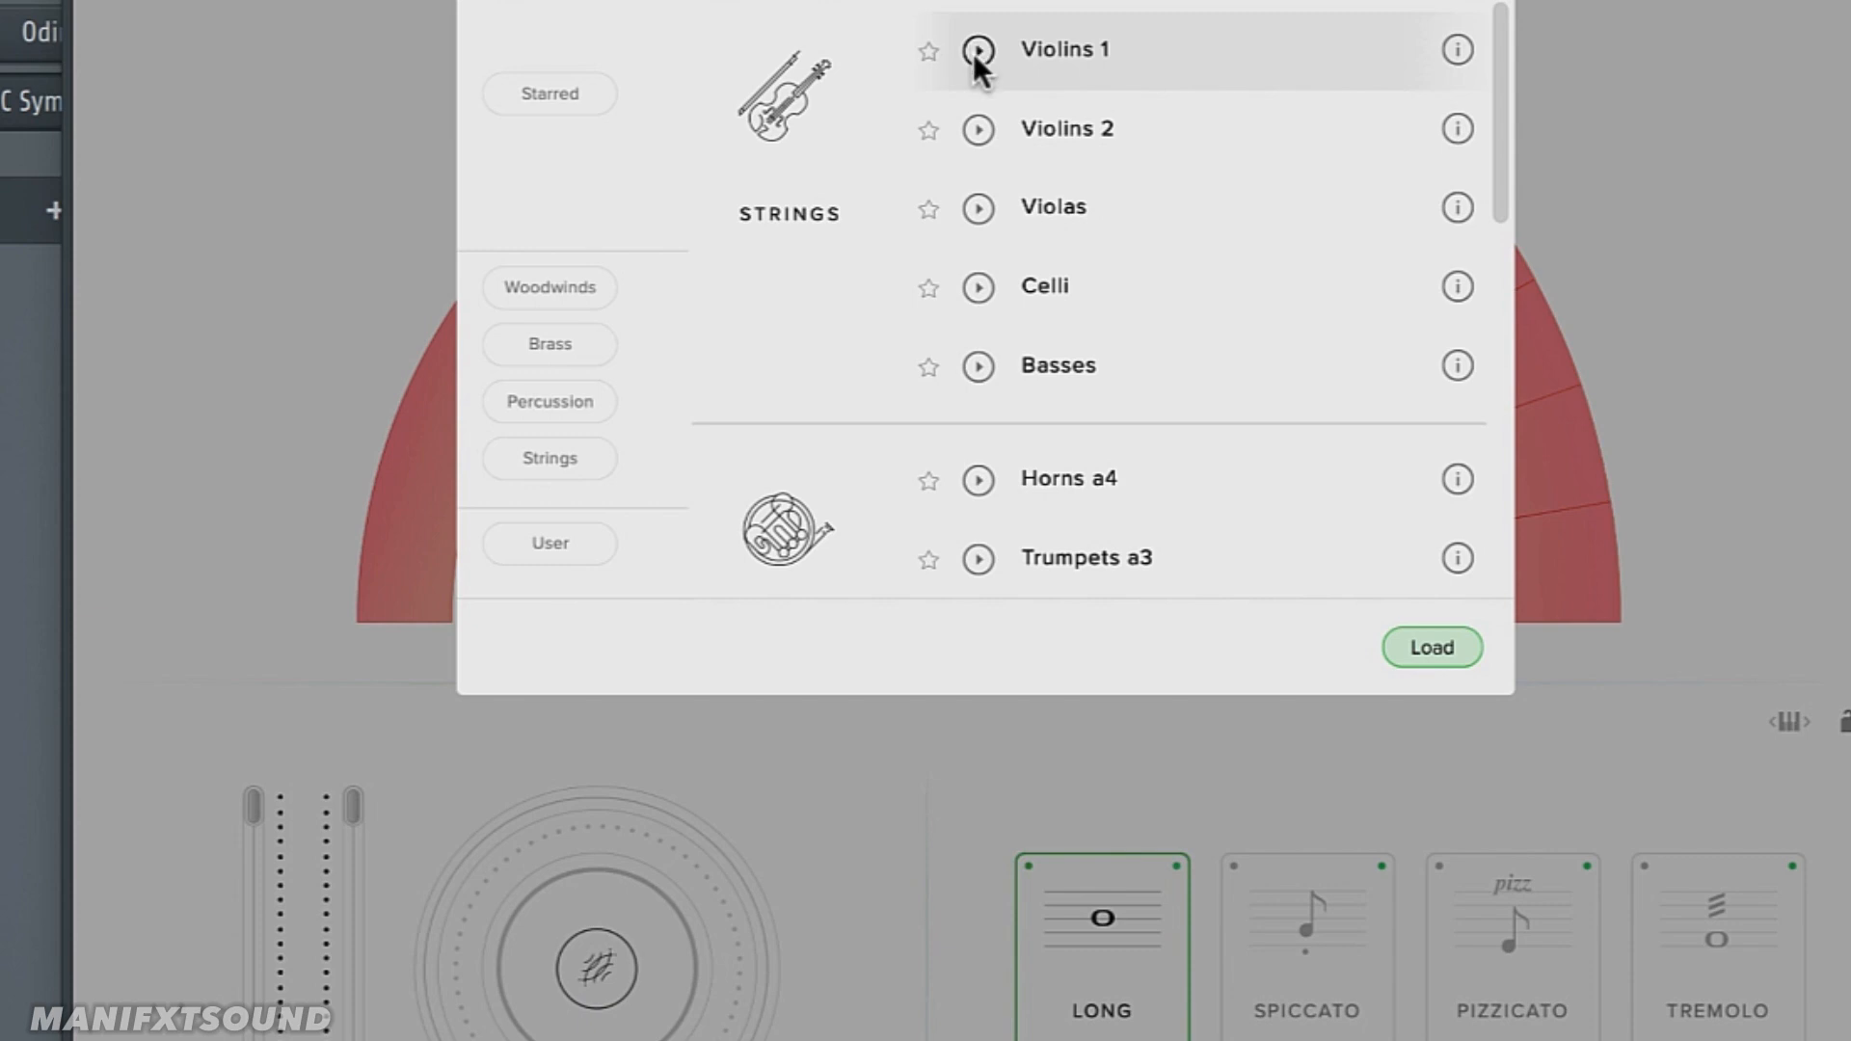
{"action": "mouse_move", "coordinate": [972, 138]}
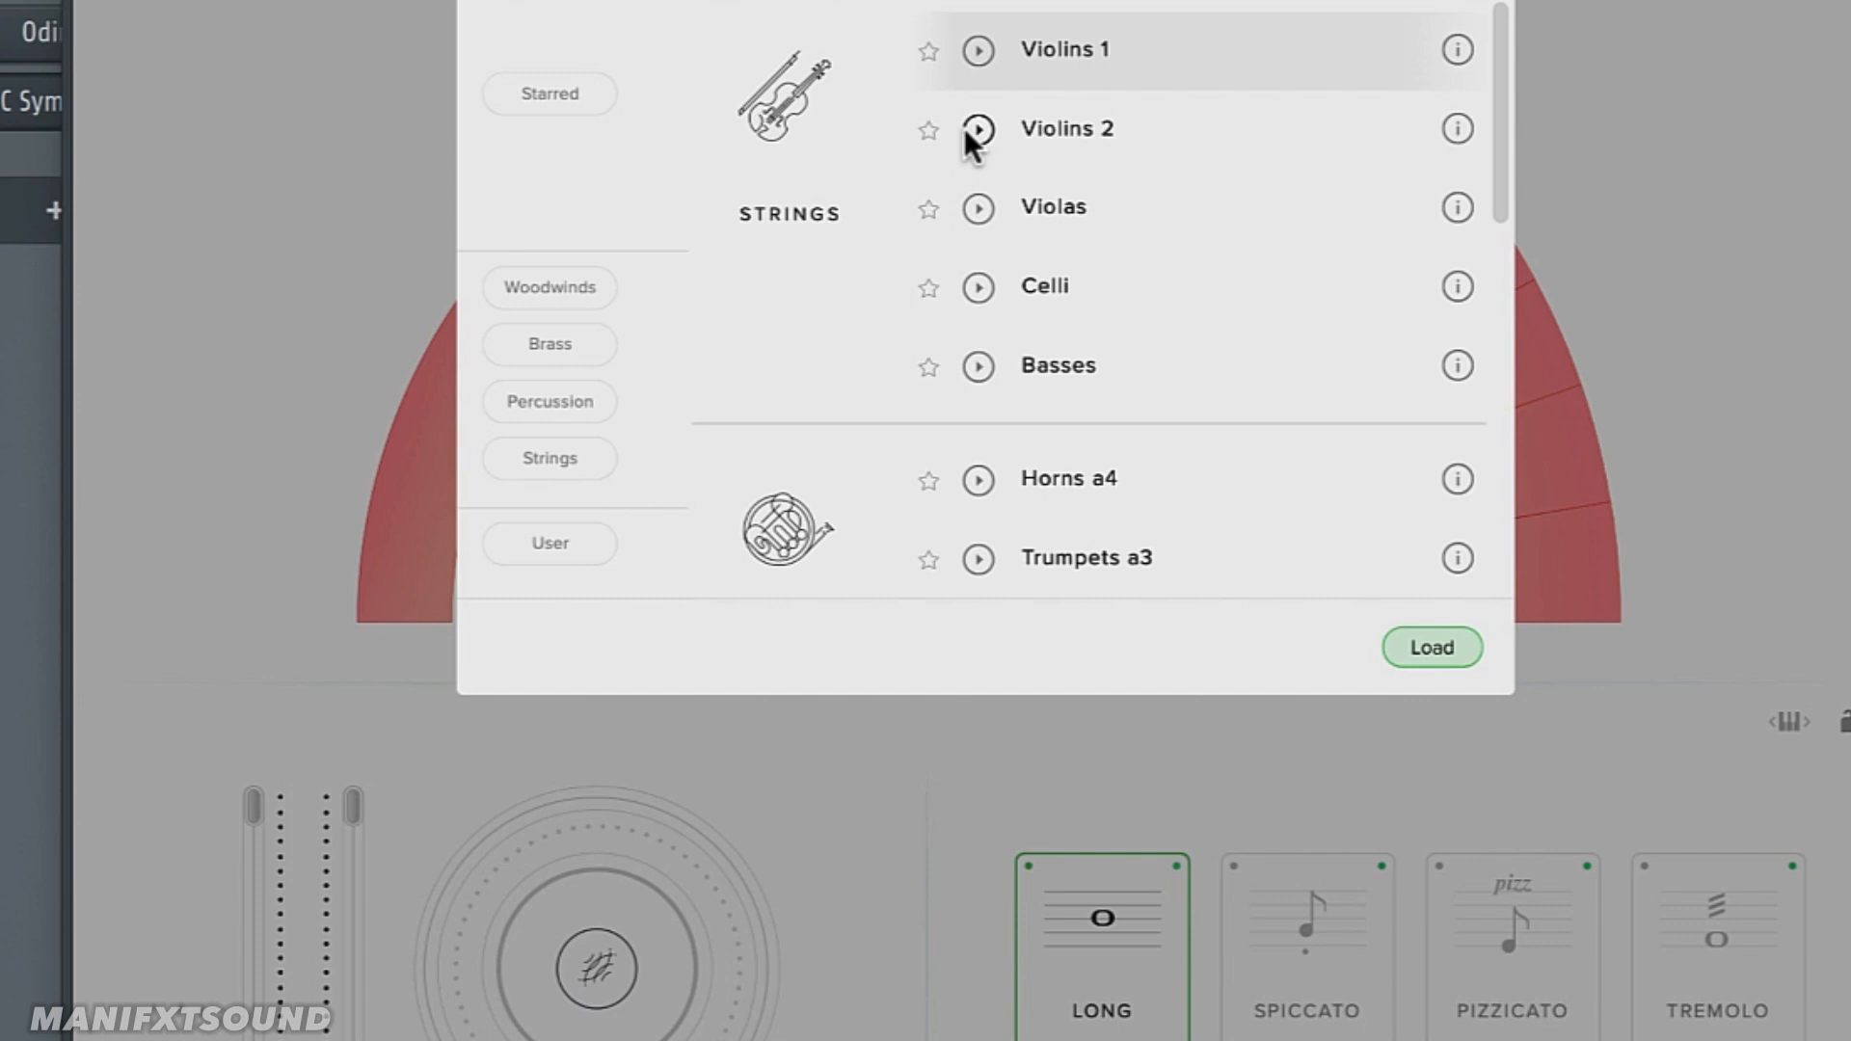
{"action": "mouse_move", "coordinate": [983, 218]}
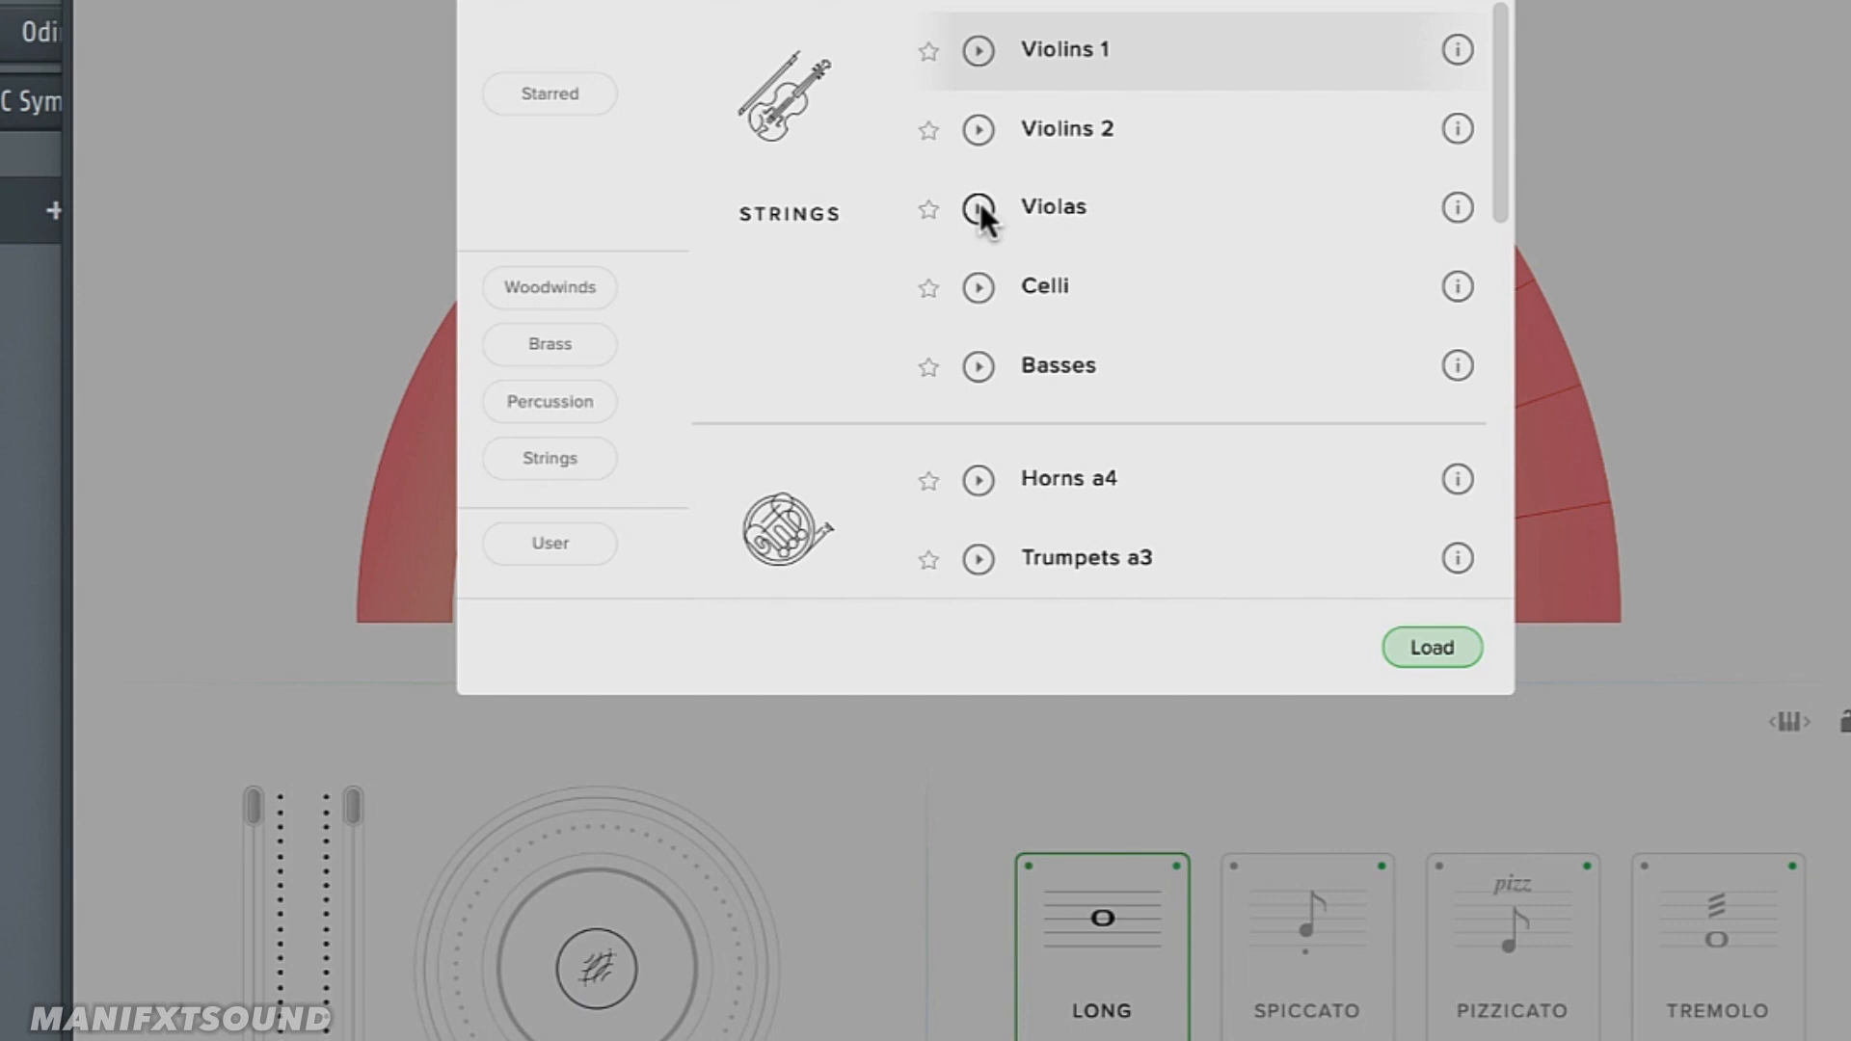
{"action": "mouse_move", "coordinate": [977, 285]}
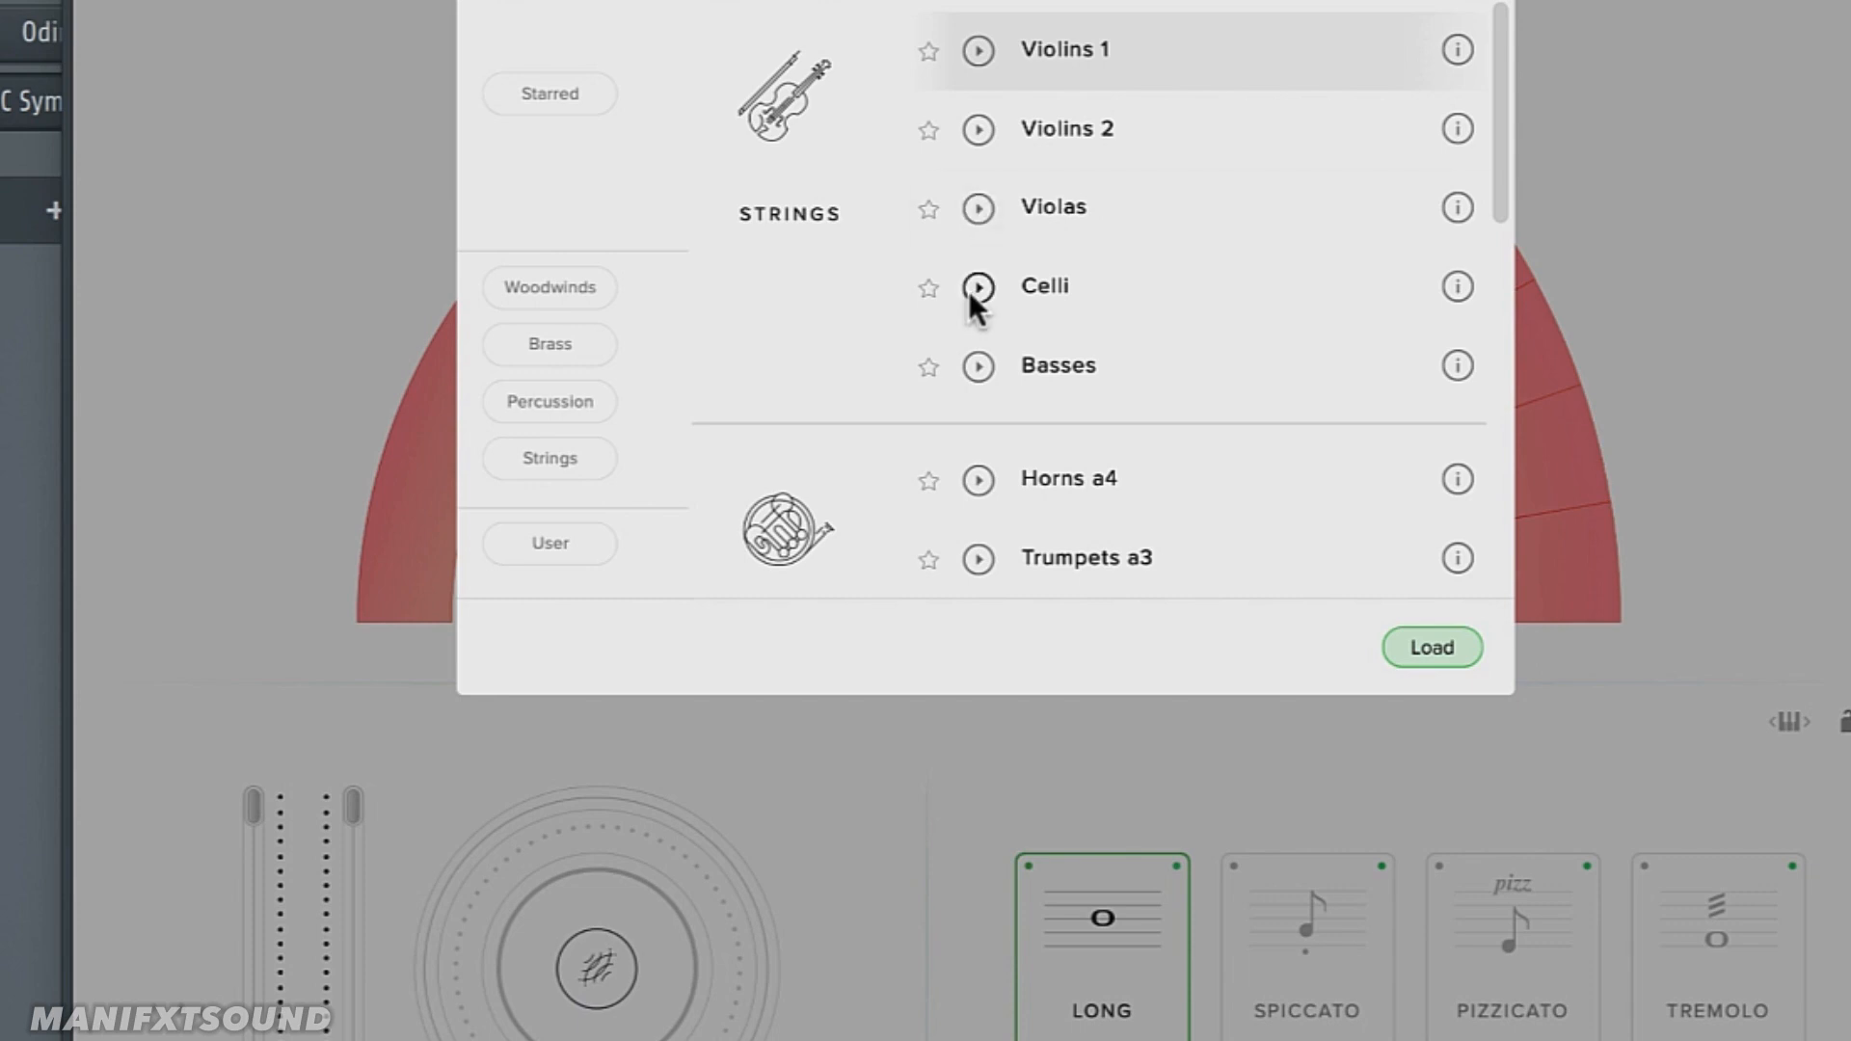
{"action": "mouse_move", "coordinate": [976, 376]}
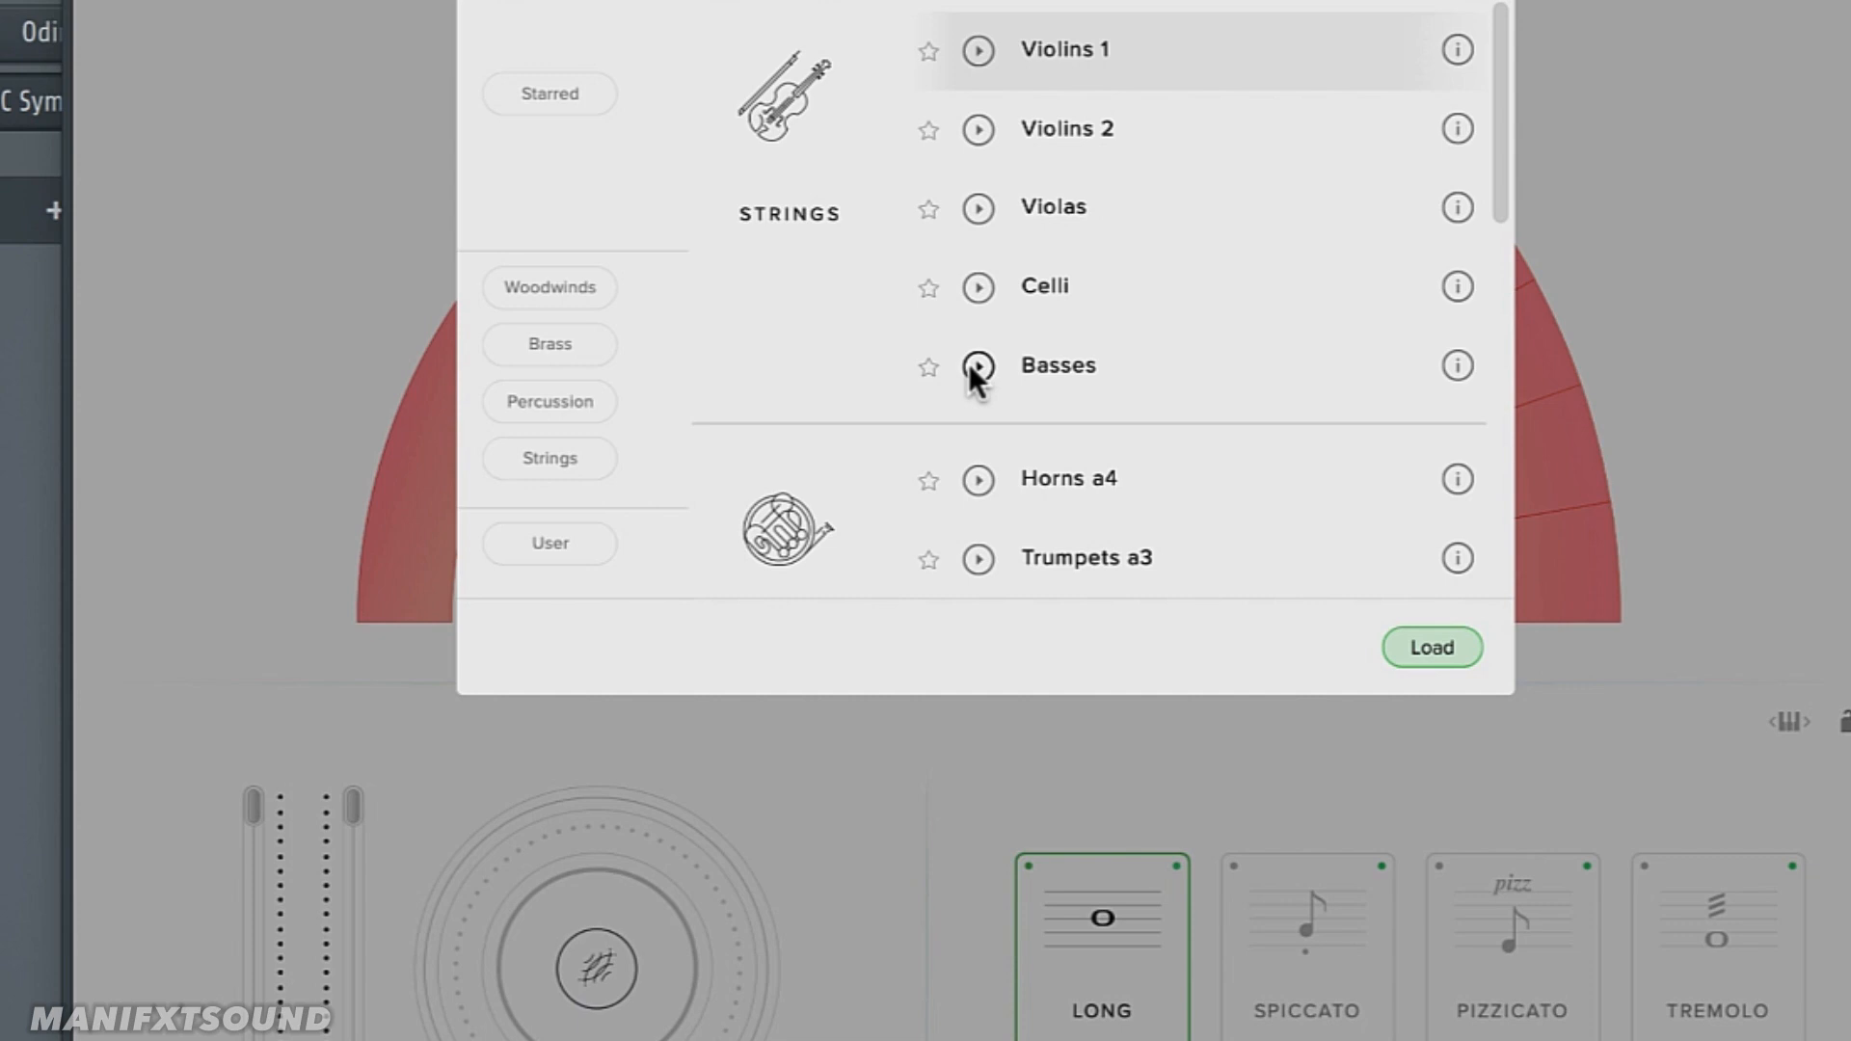
{"action": "mouse_move", "coordinate": [929, 321]}
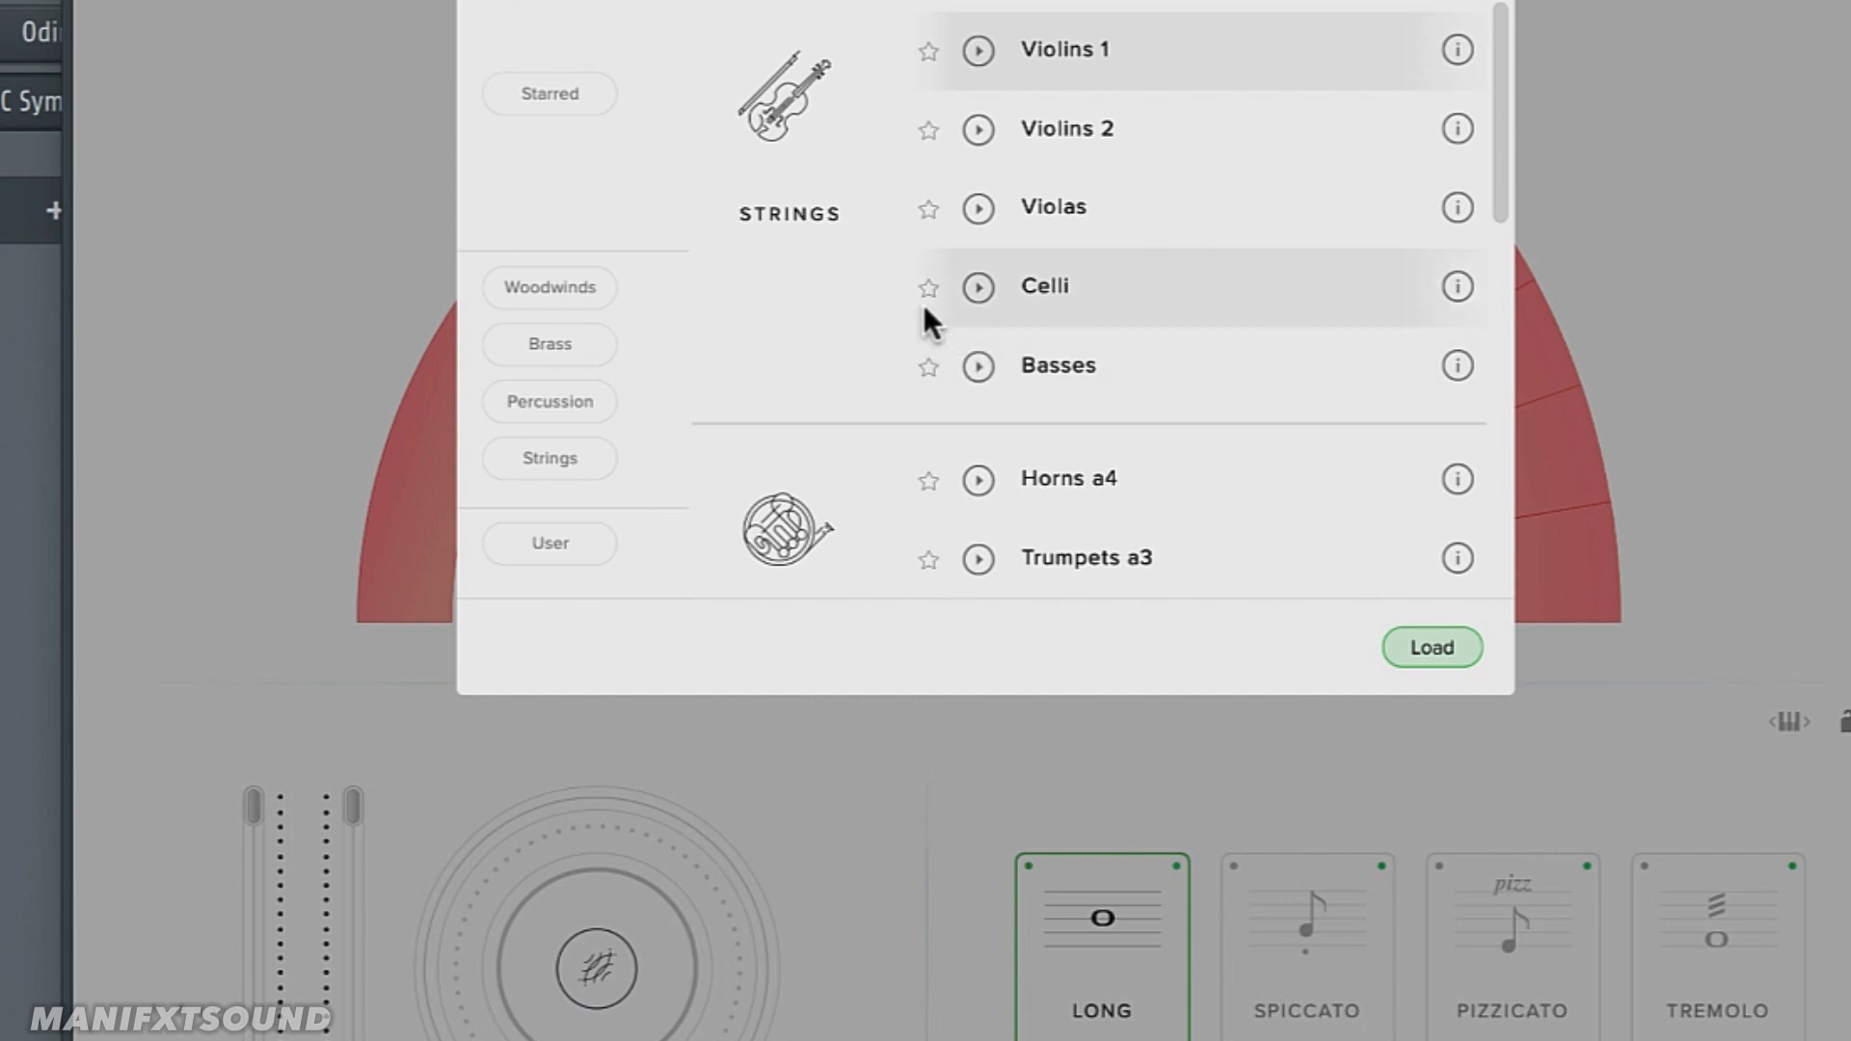
{"action": "scroll", "scroll_direction": "down", "scroll_amount": 3}
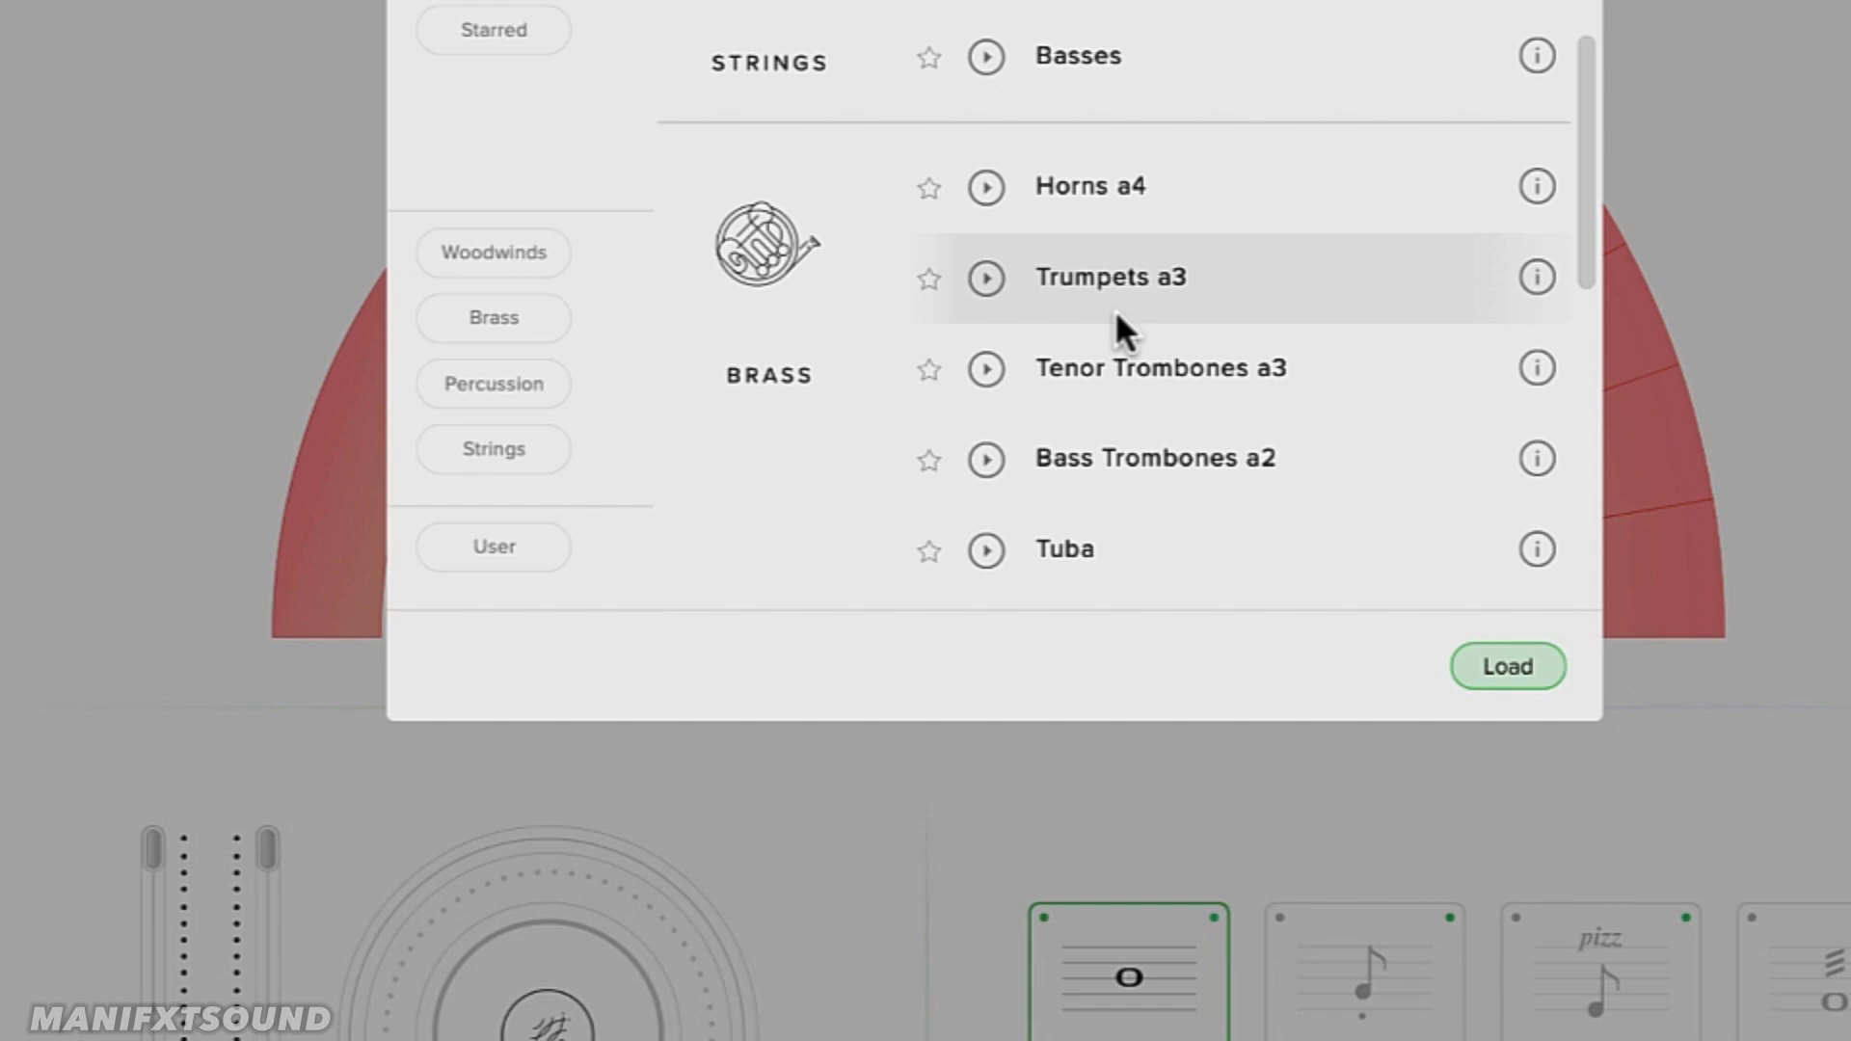
{"action": "mouse_move", "coordinate": [986, 187]}
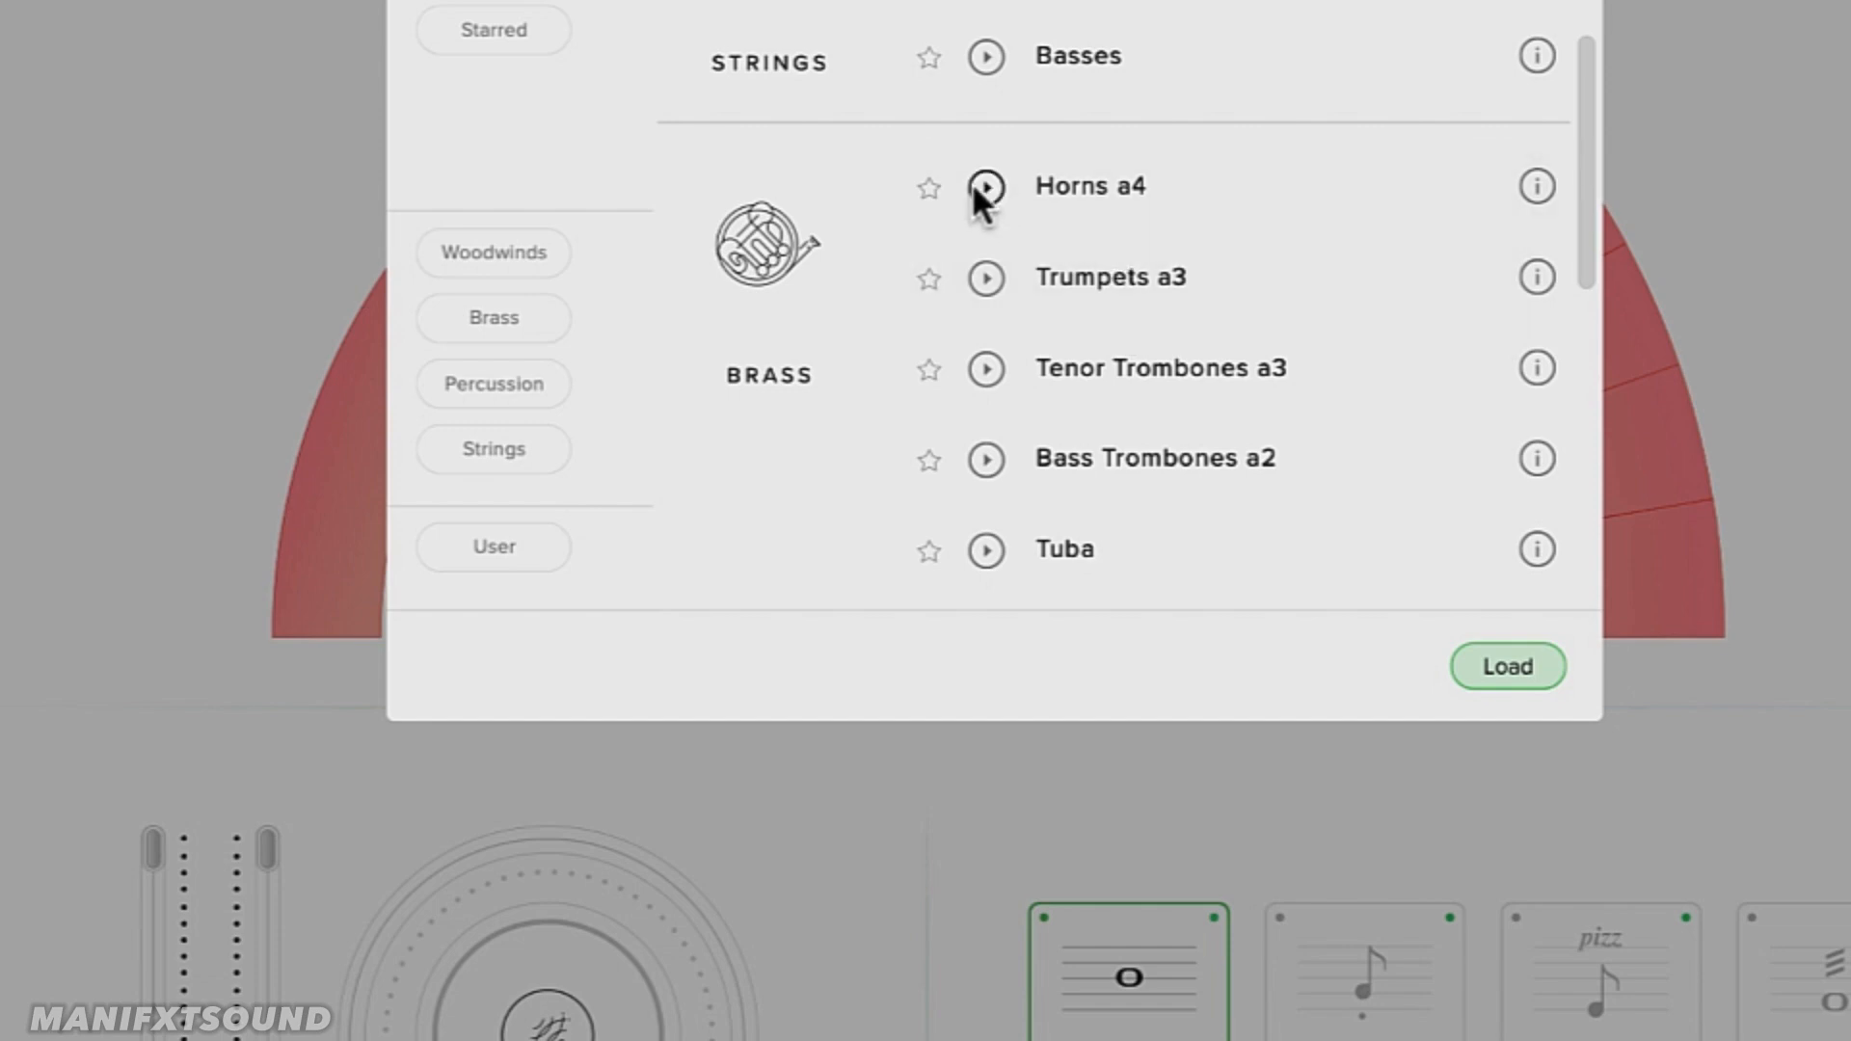
{"action": "mouse_move", "coordinate": [995, 295]}
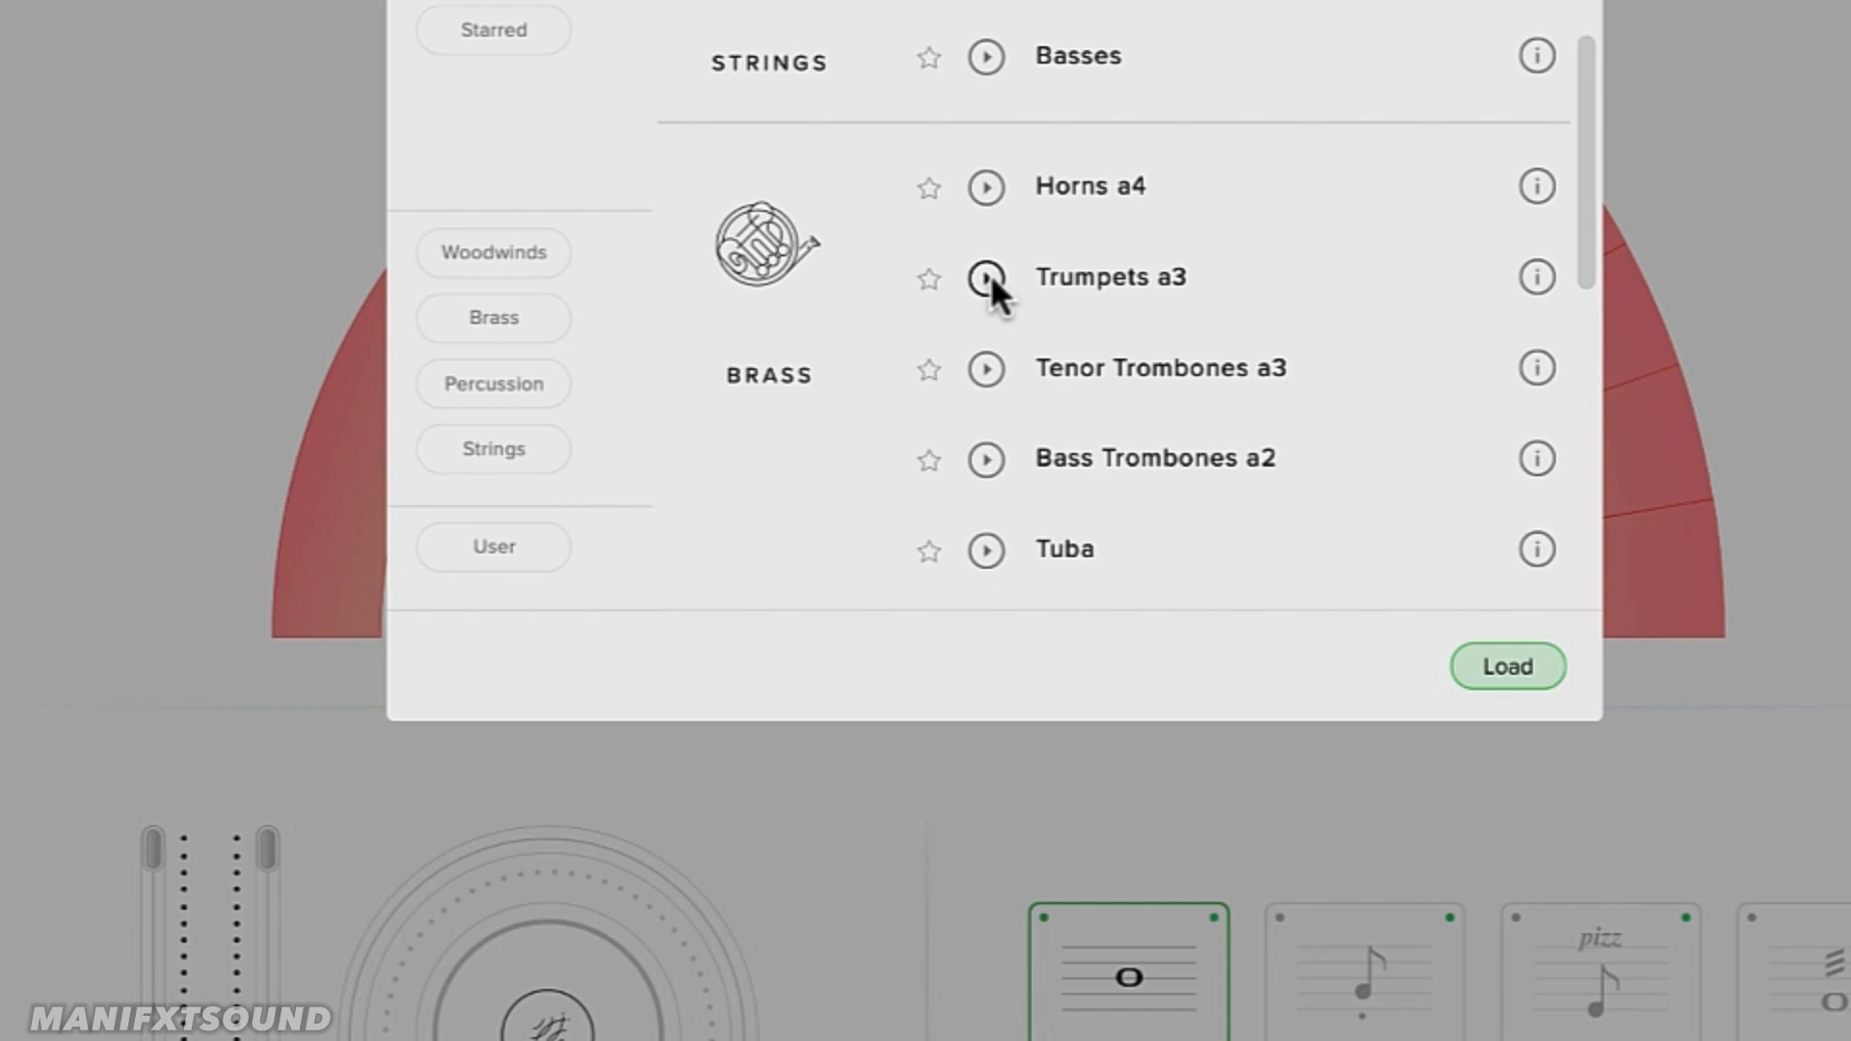
{"action": "mouse_move", "coordinate": [1003, 378]}
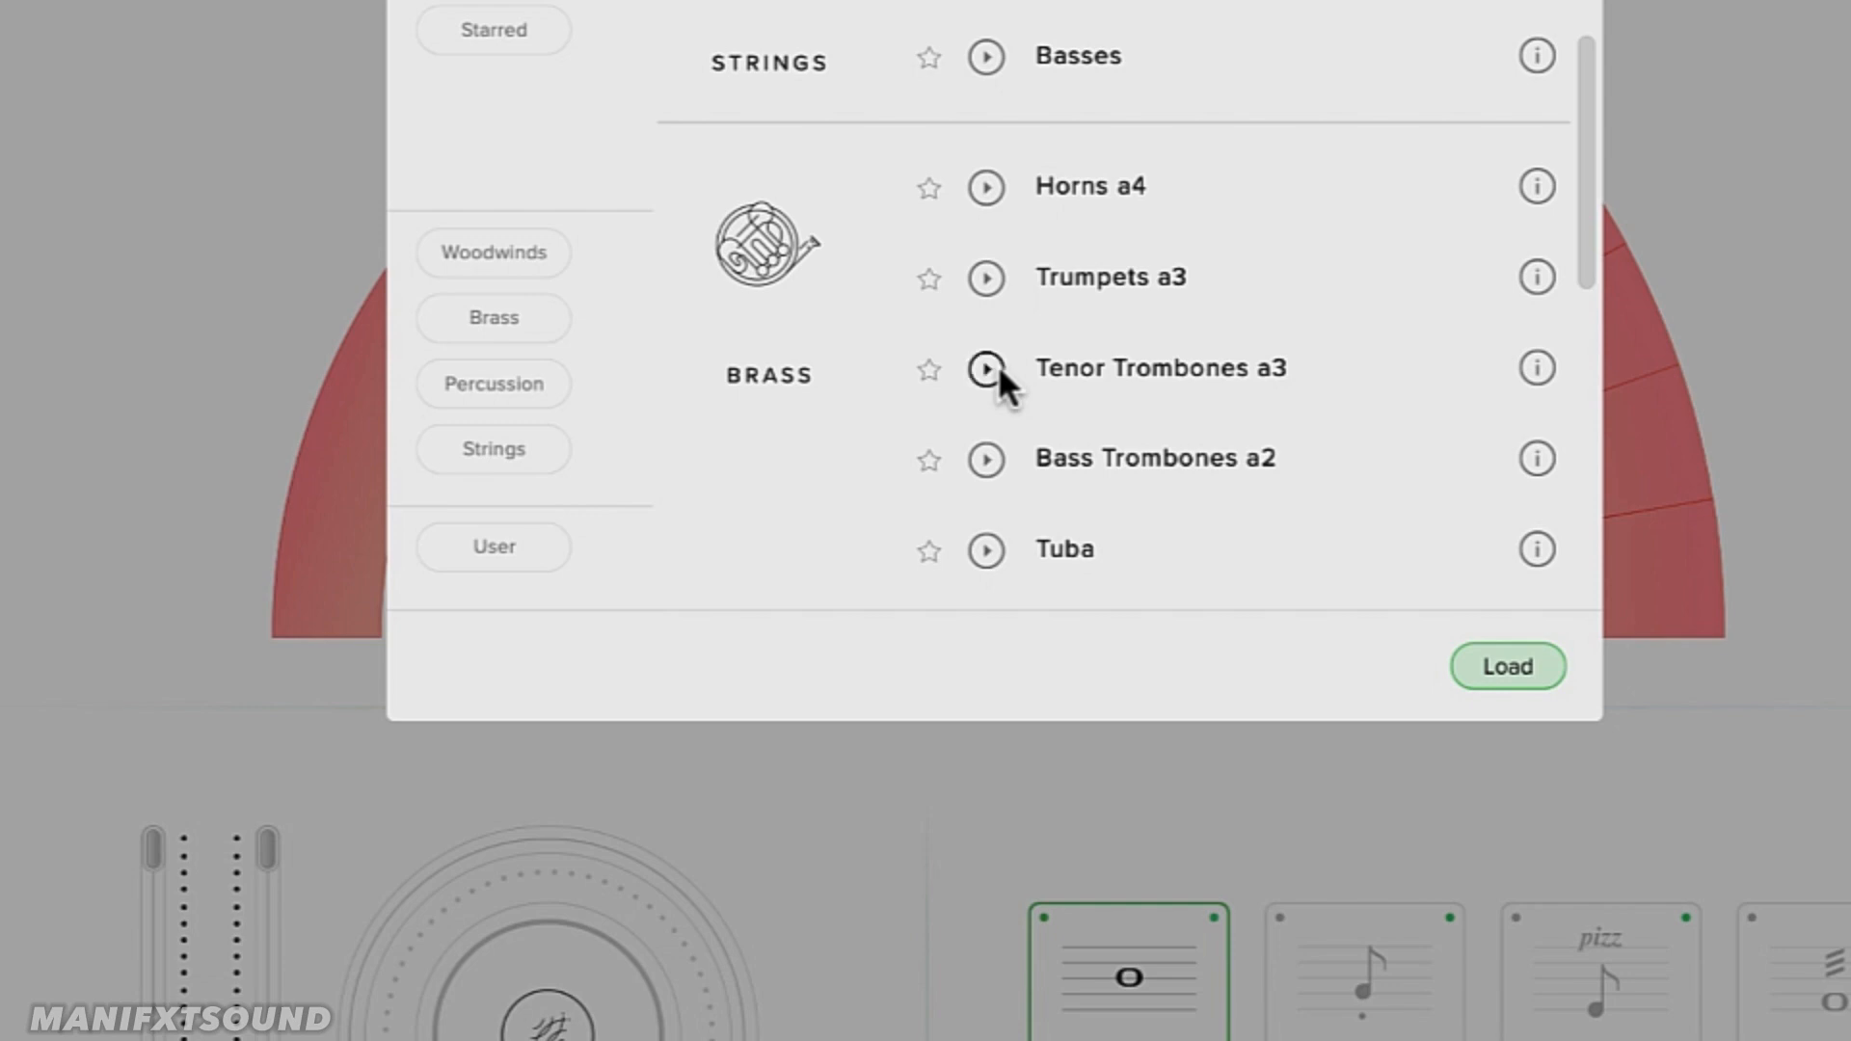
{"action": "scroll", "scroll_direction": "down", "scroll_amount": 3}
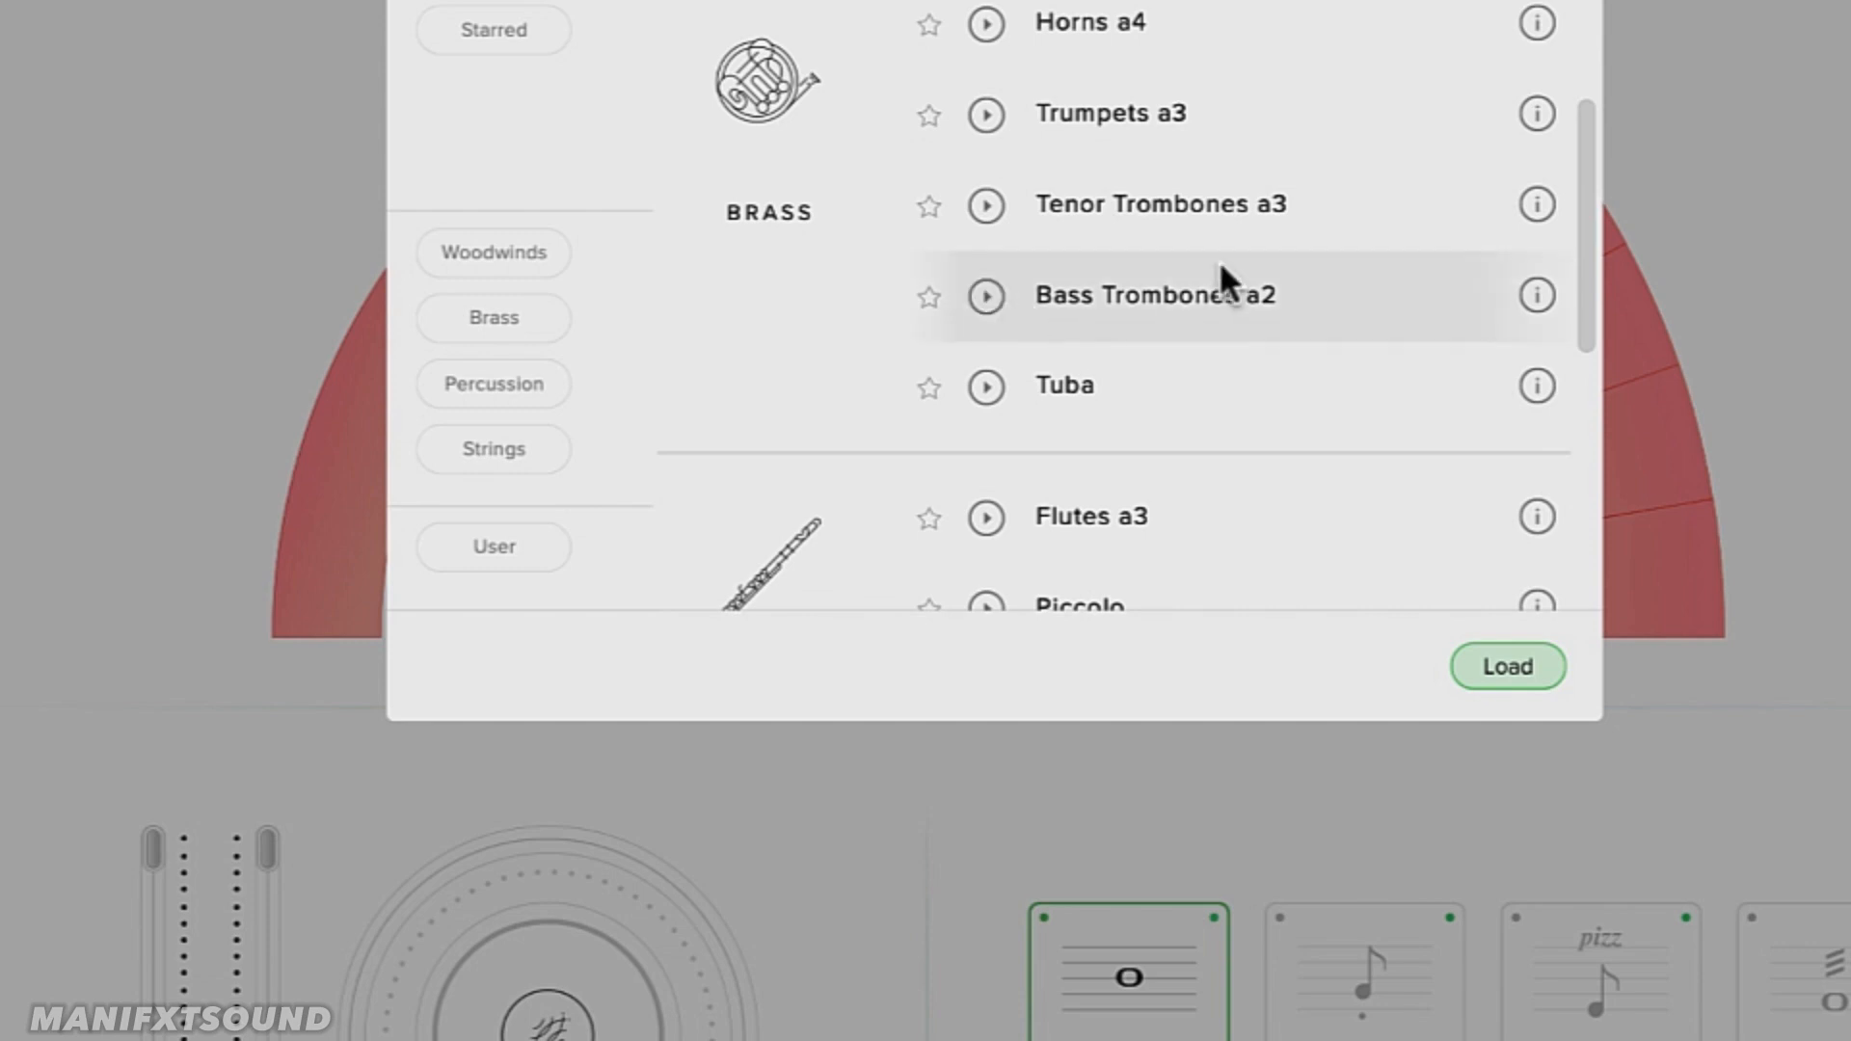
{"action": "scroll", "scroll_direction": "down", "scroll_amount": 3}
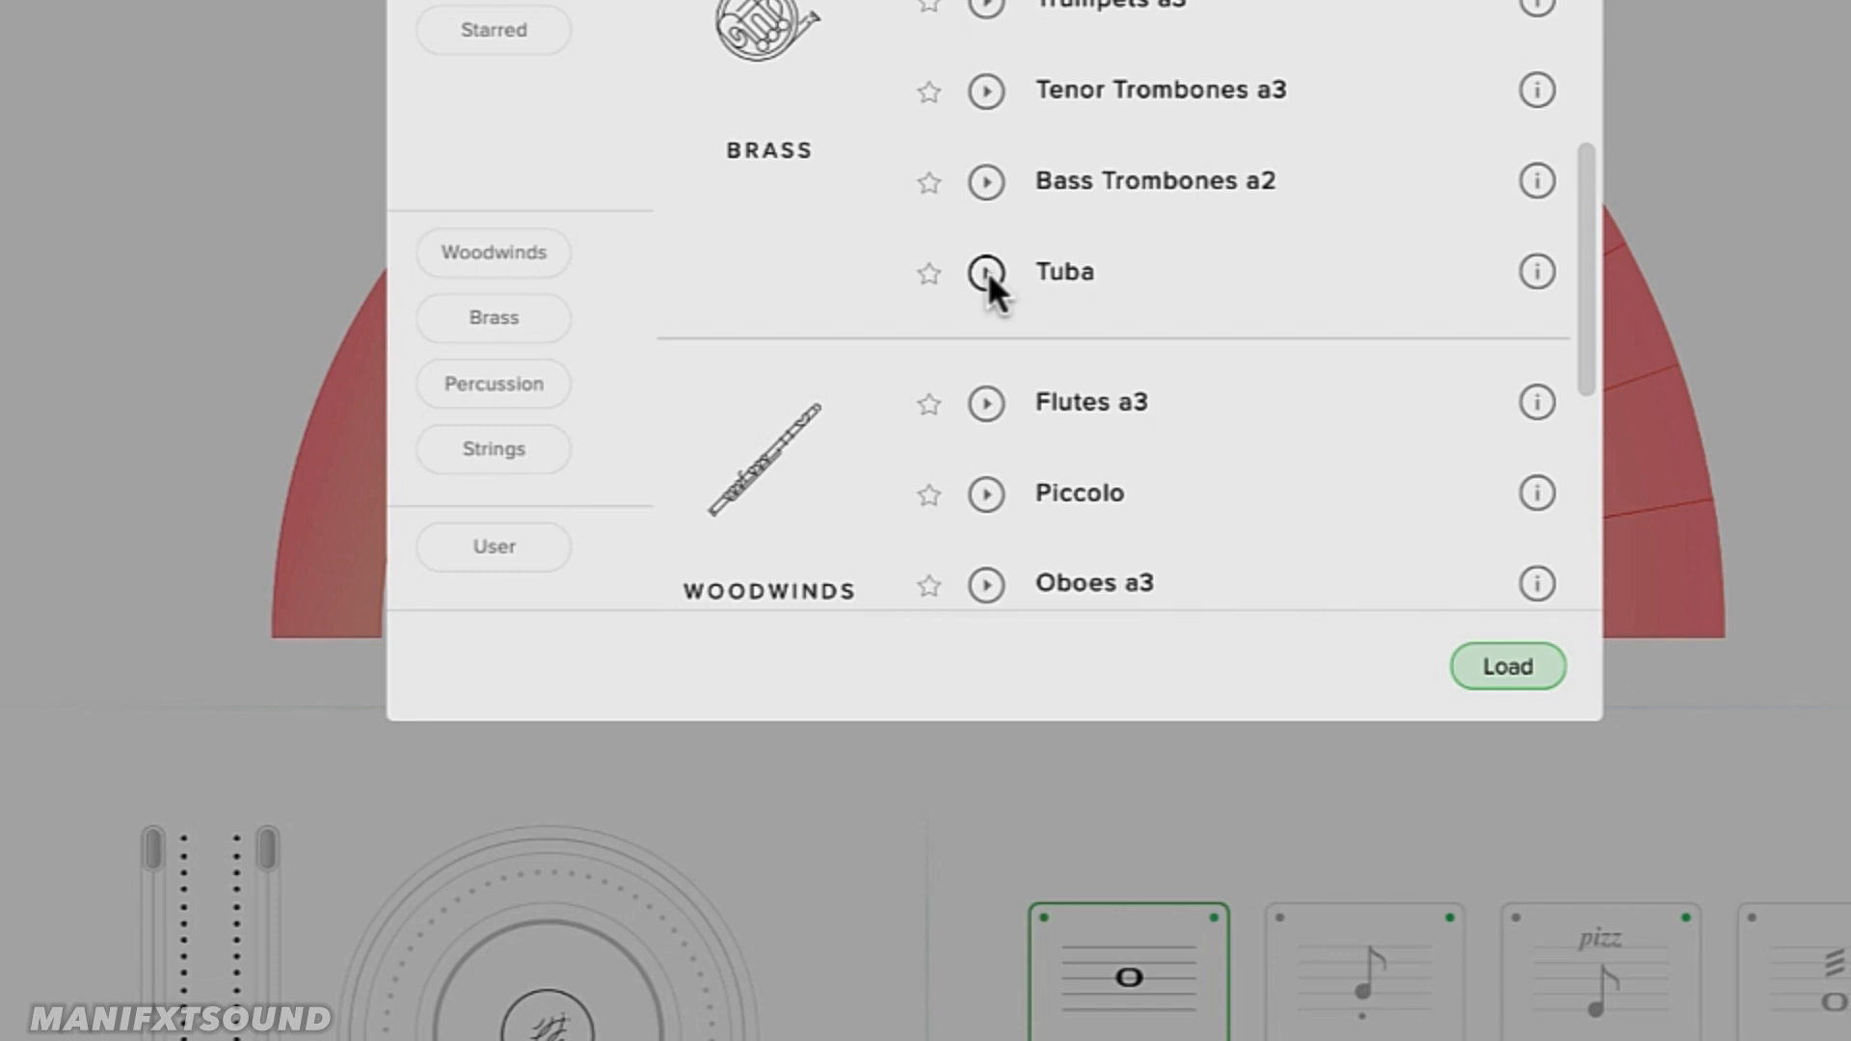
{"action": "scroll", "scroll_direction": "down", "scroll_amount": 3}
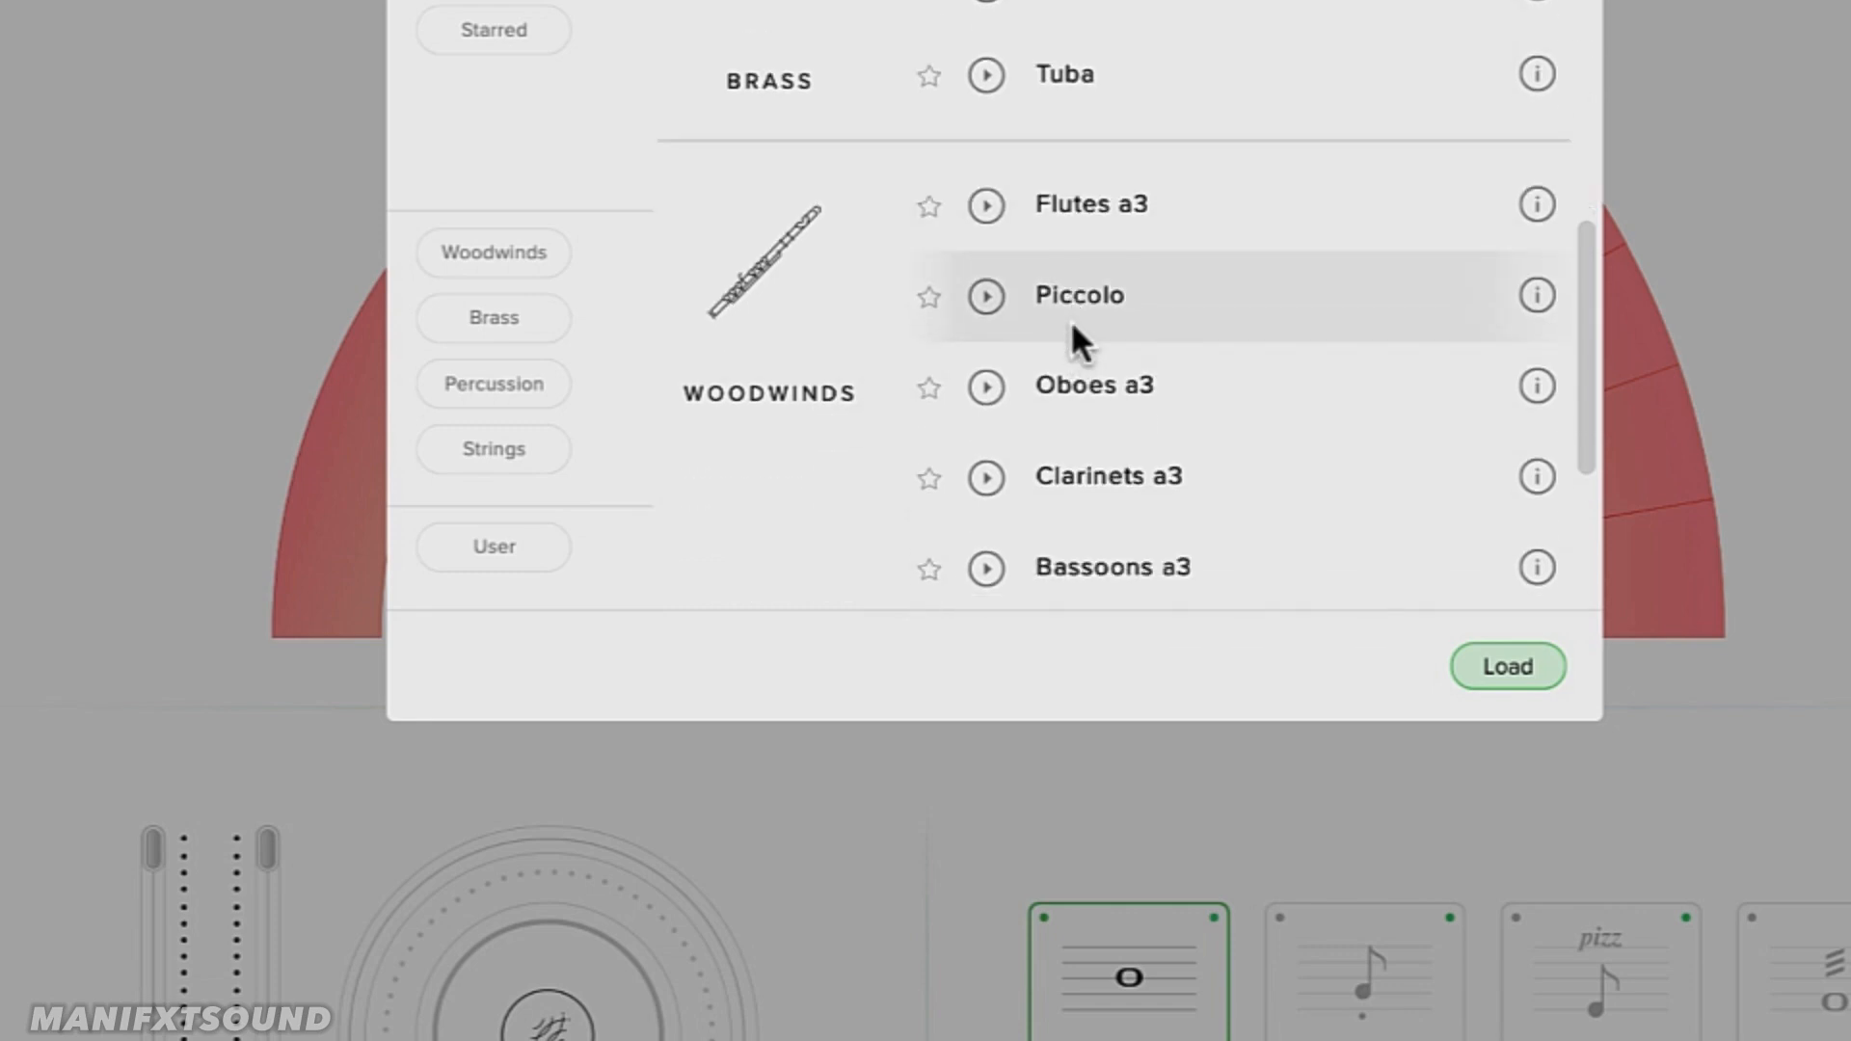
{"action": "scroll", "scroll_direction": "down", "scroll_amount": 3}
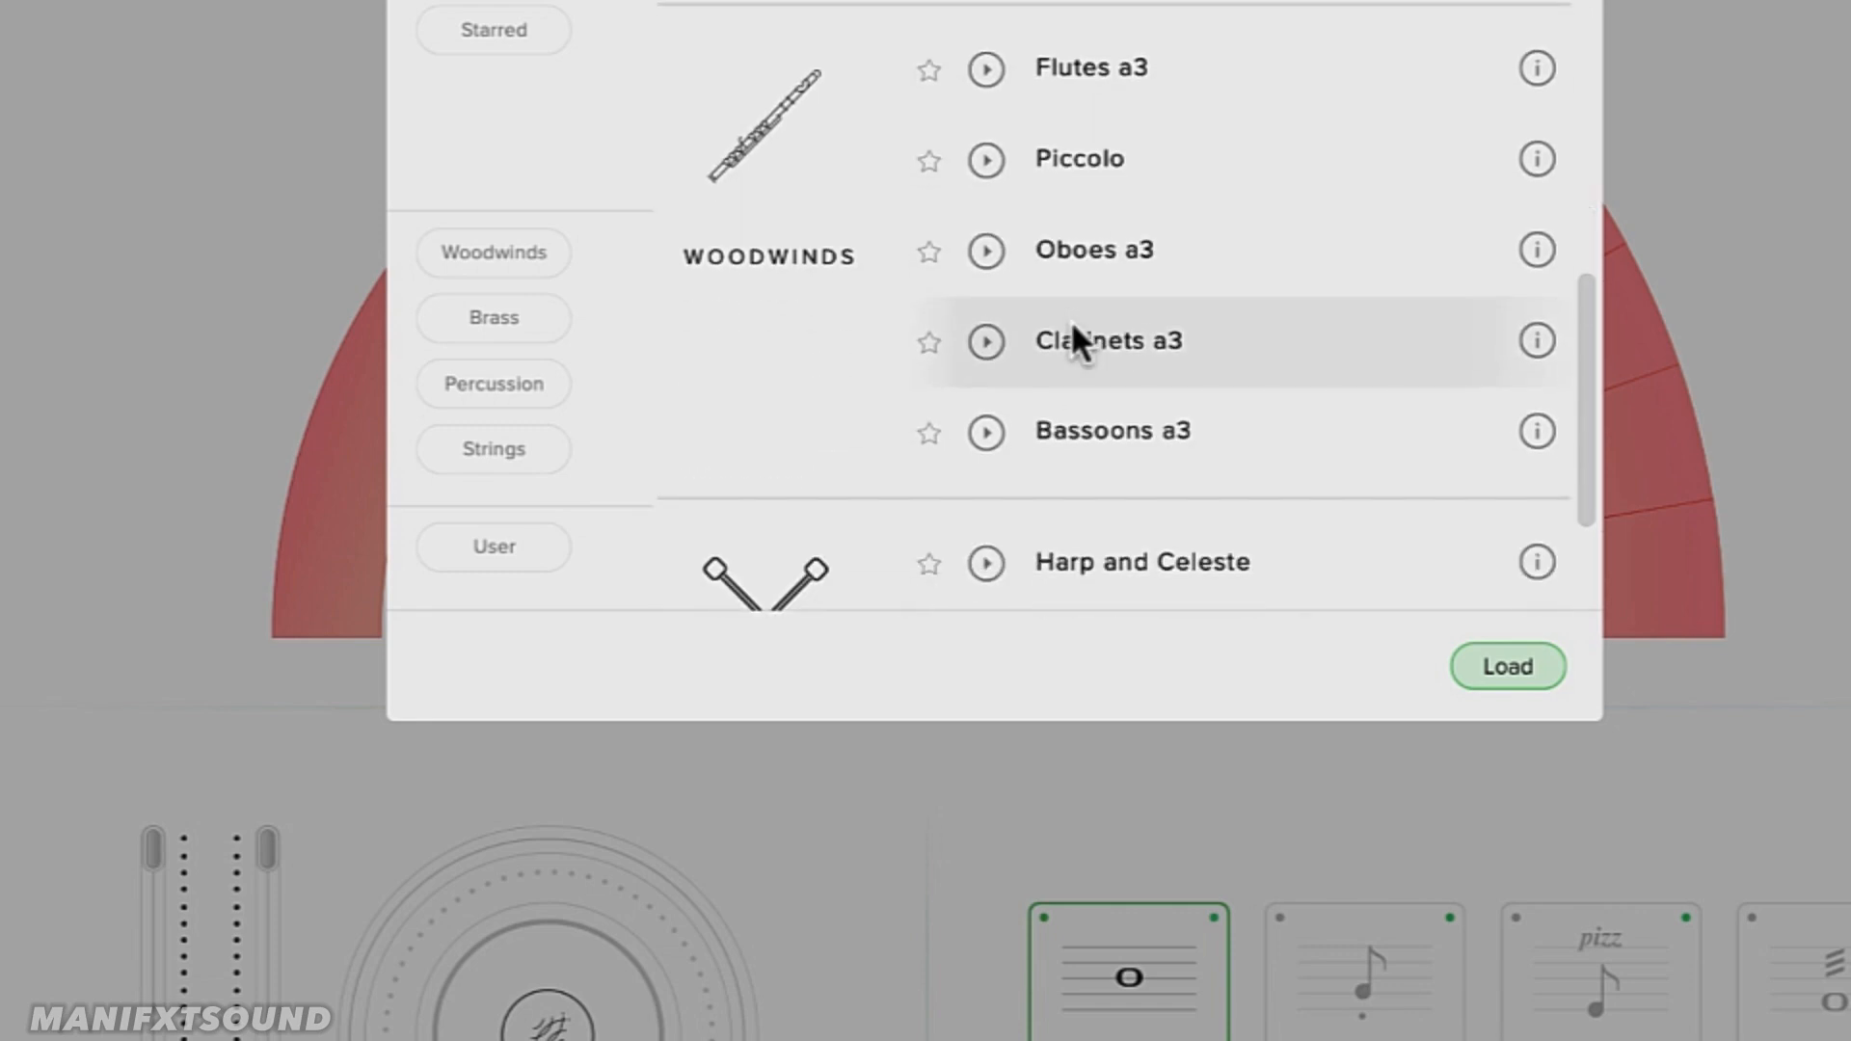
{"action": "mouse_move", "coordinate": [988, 69]}
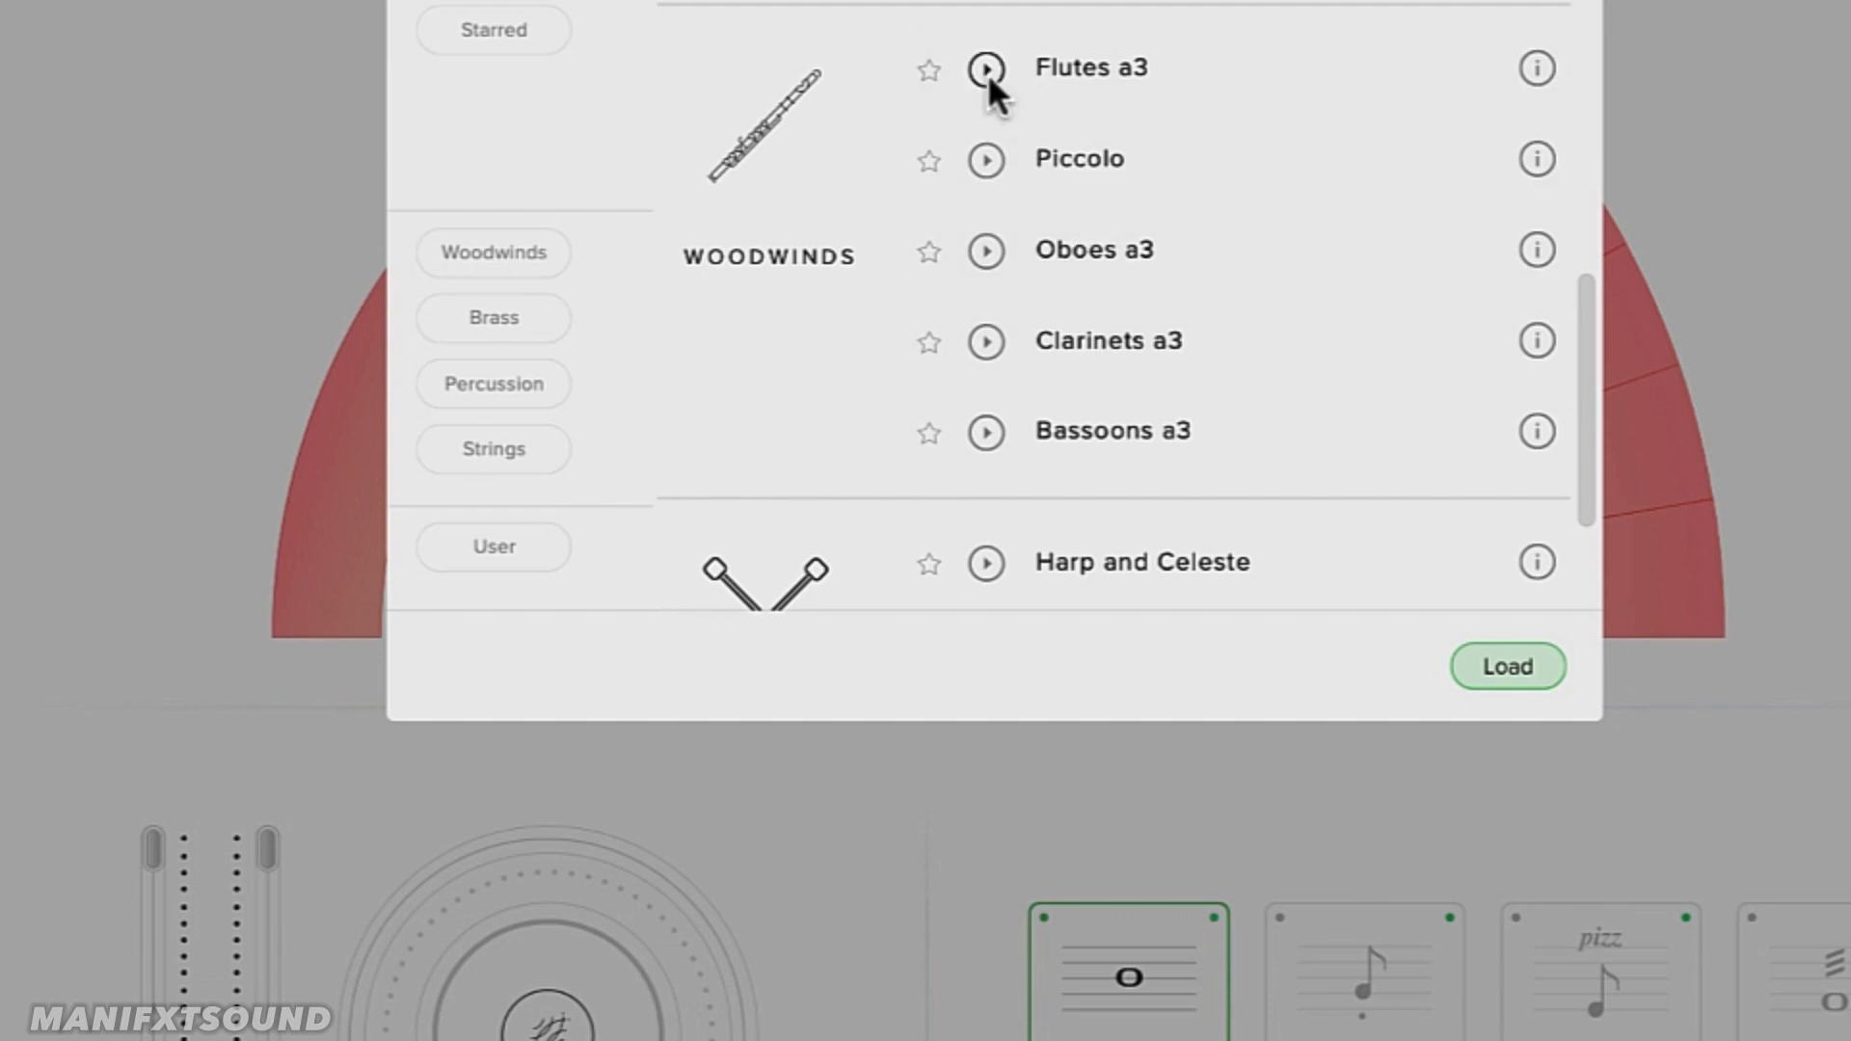
{"action": "mouse_move", "coordinate": [997, 100]}
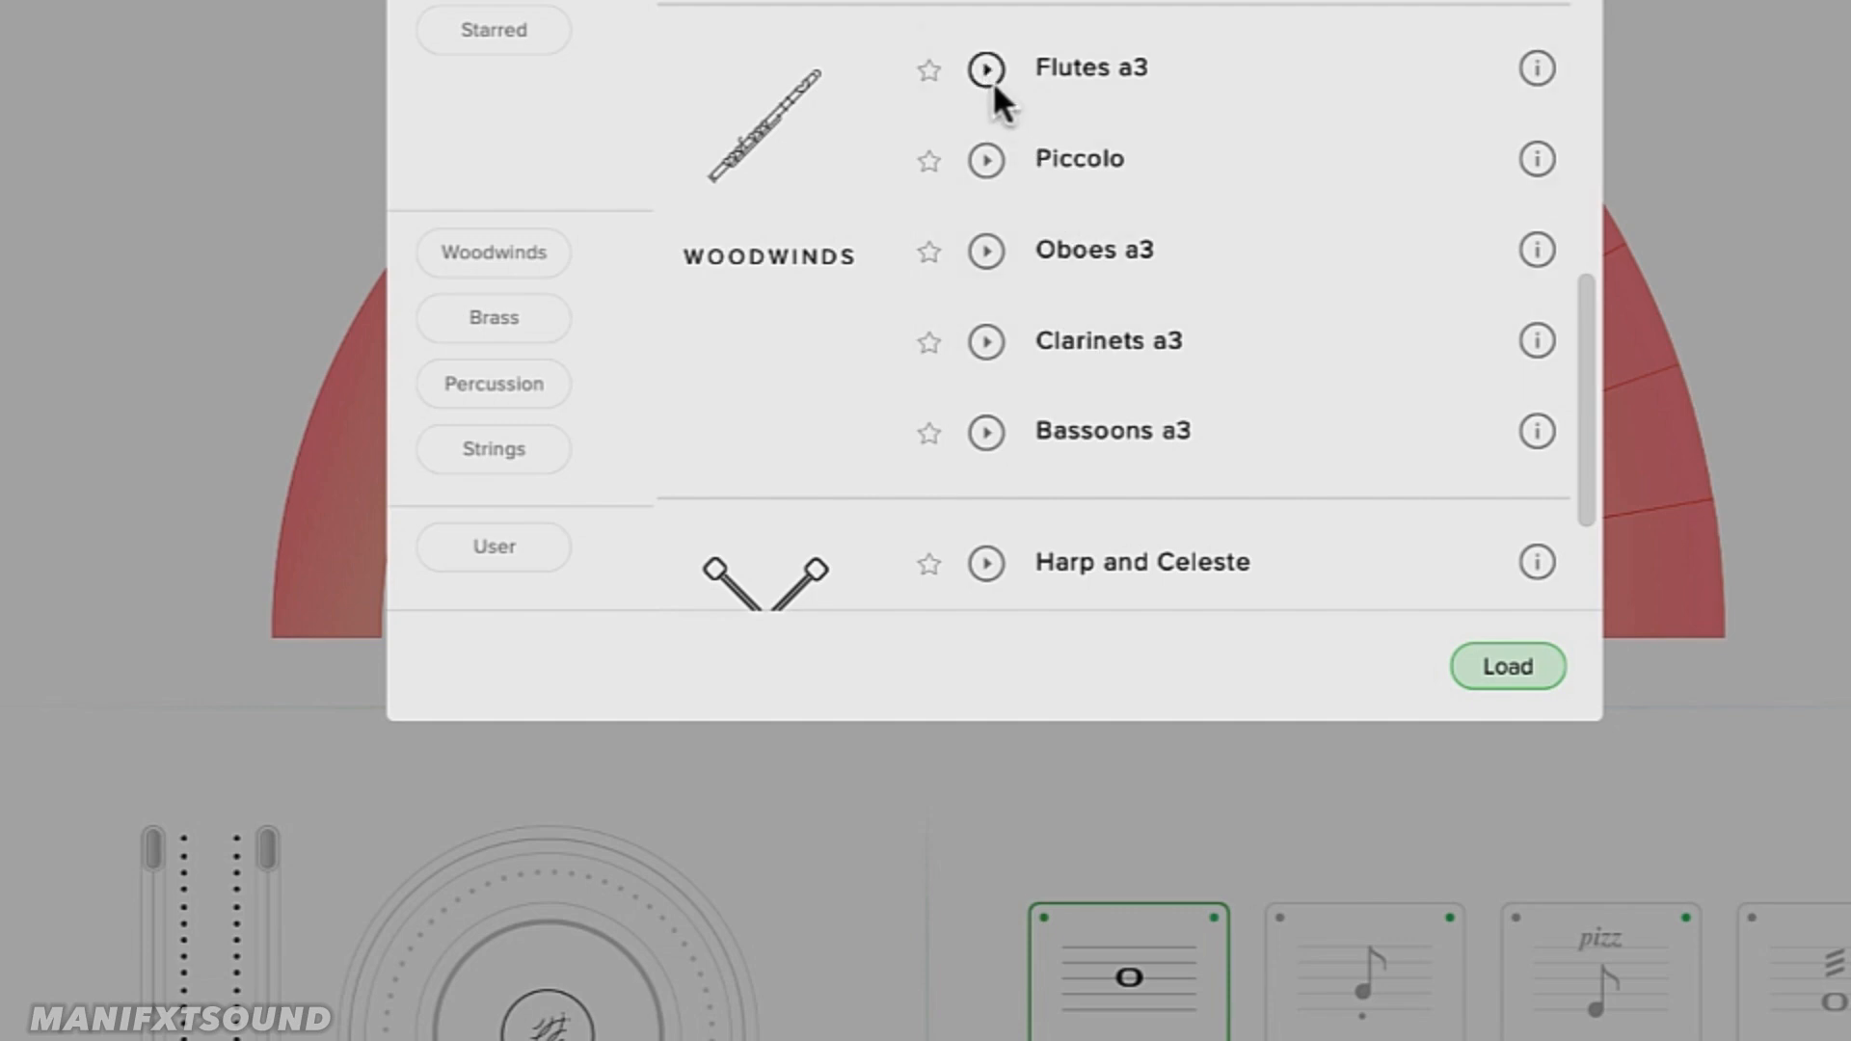
{"action": "mouse_move", "coordinate": [987, 162]}
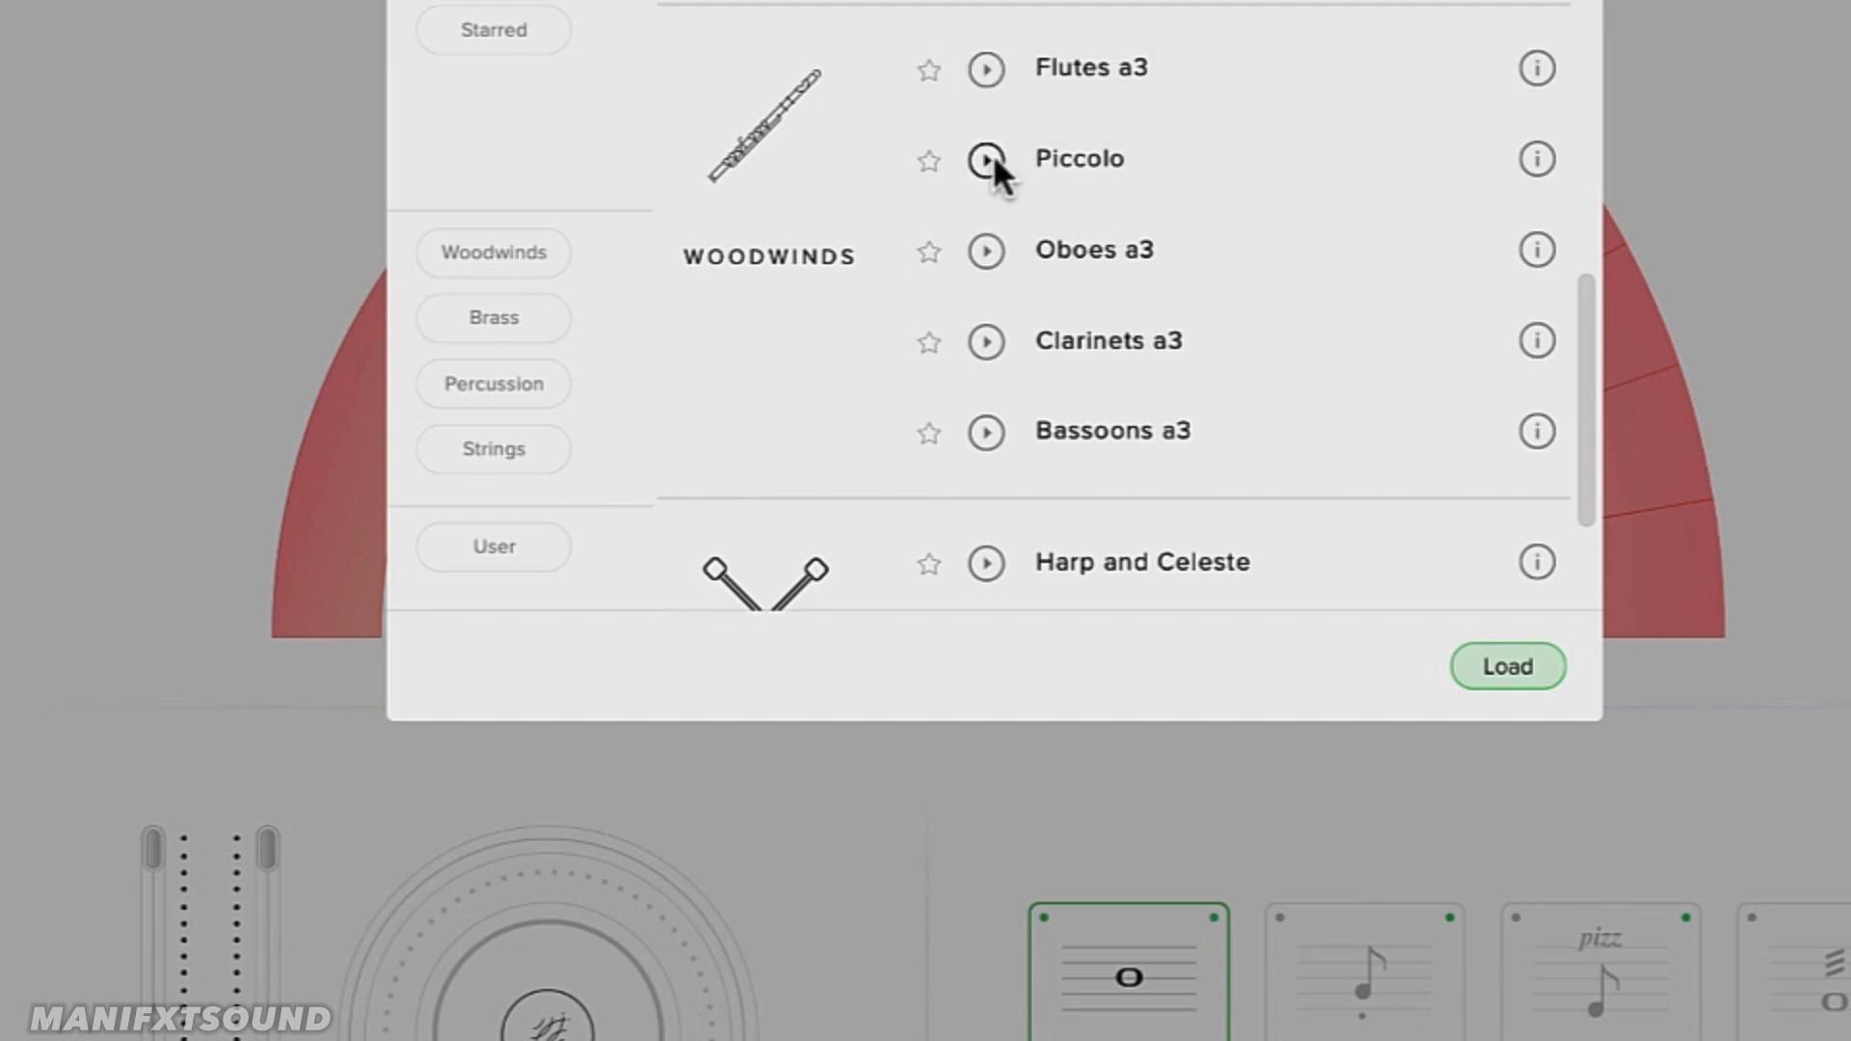
{"action": "mouse_move", "coordinate": [983, 257]}
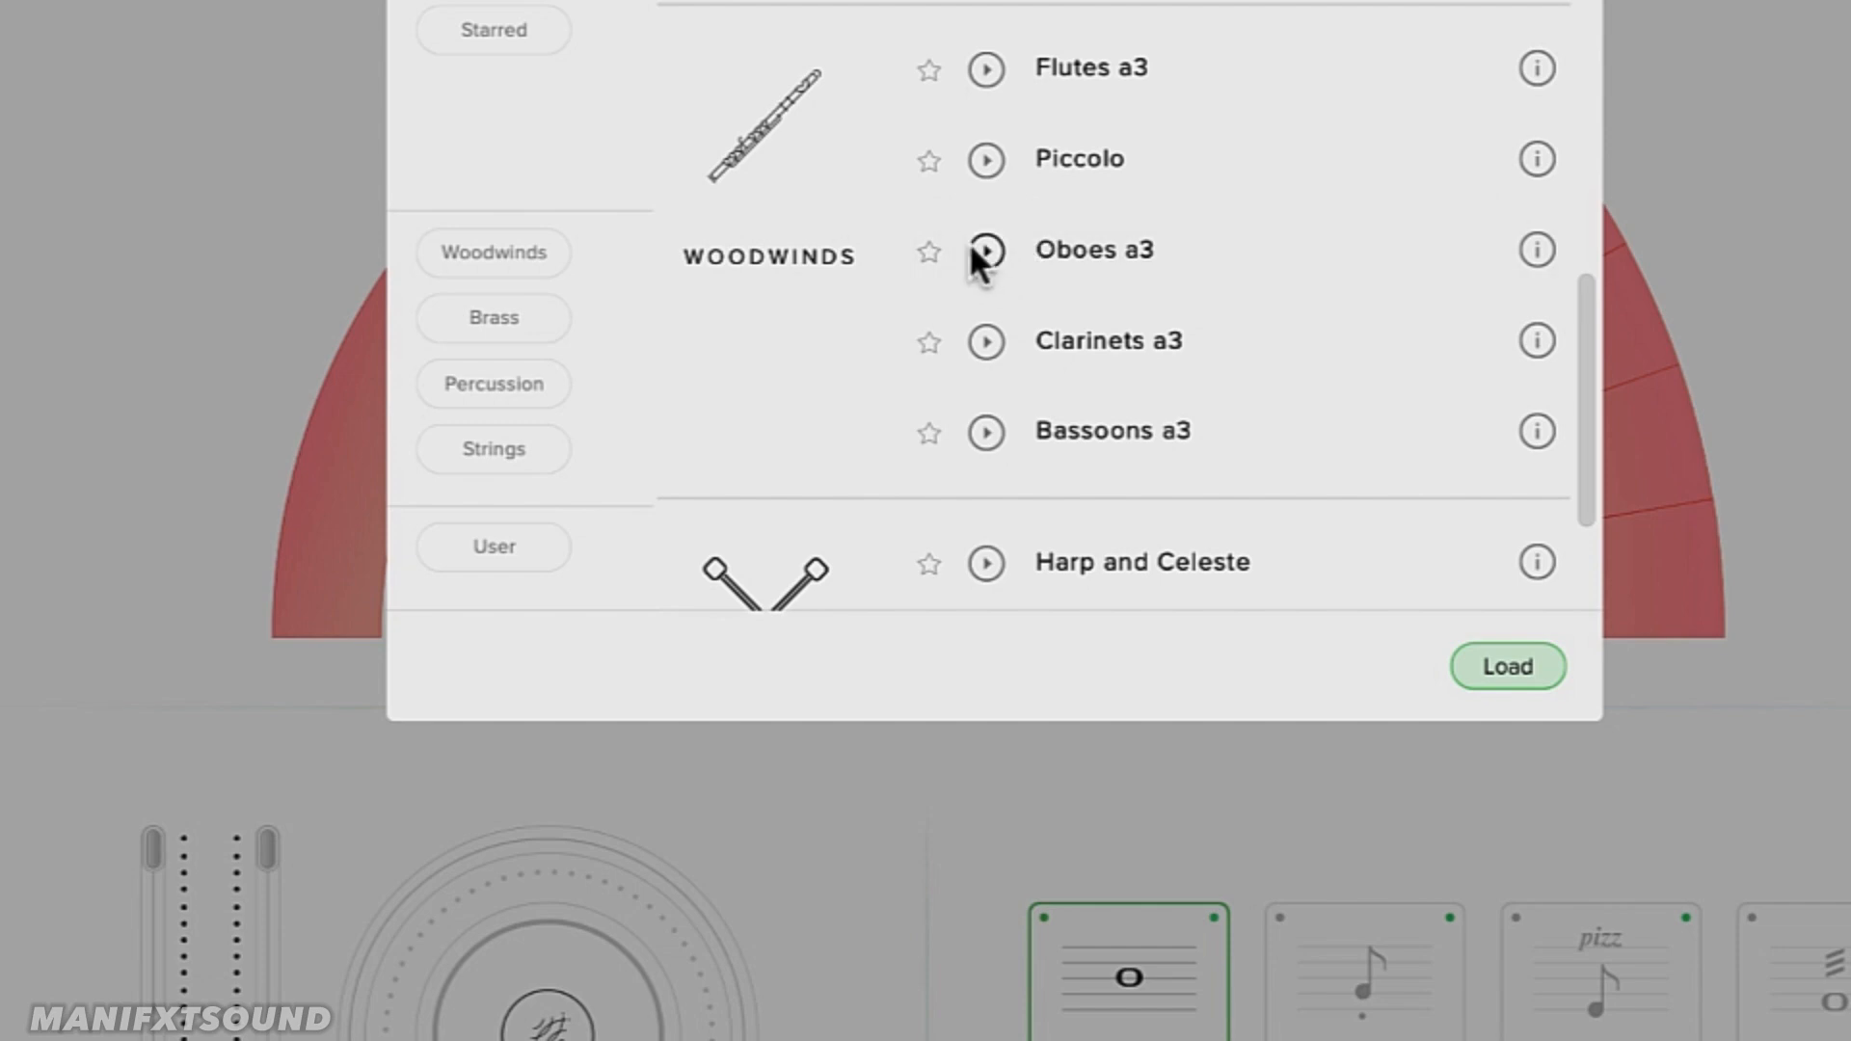
{"action": "mouse_move", "coordinate": [995, 272]}
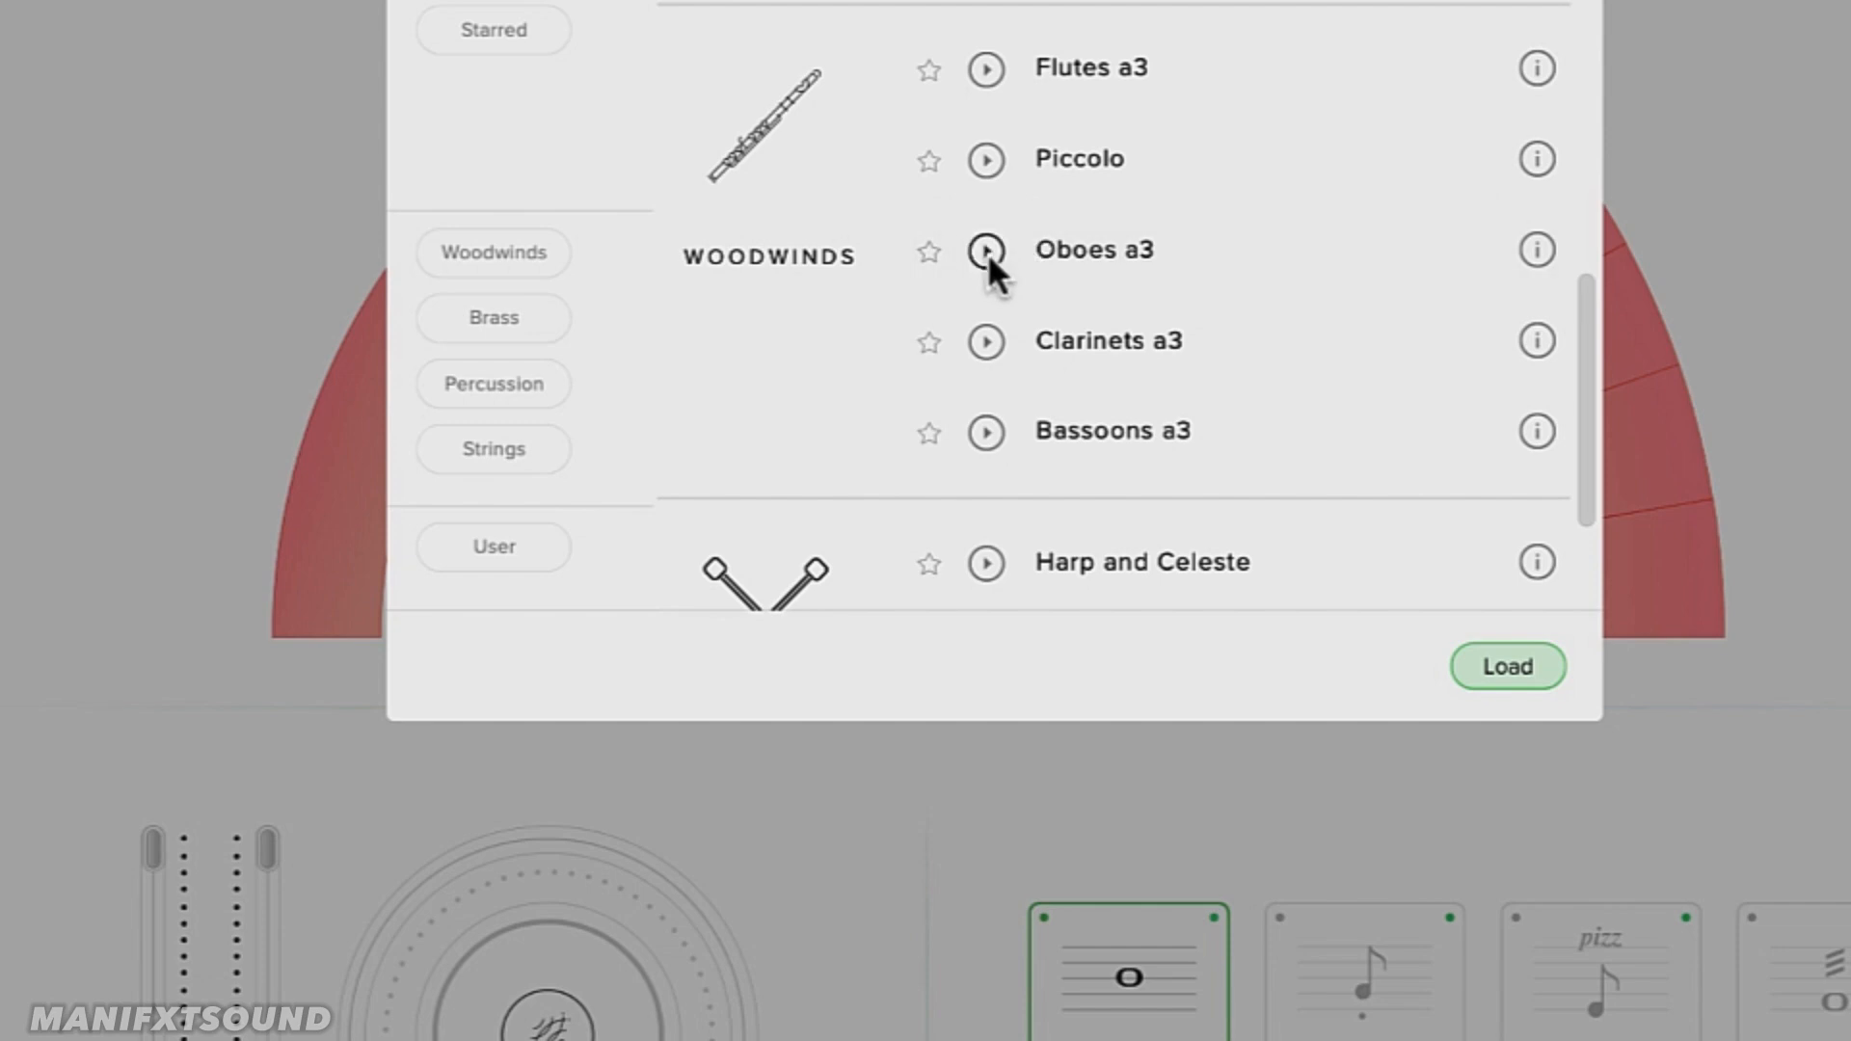
{"action": "mouse_move", "coordinate": [1009, 378]}
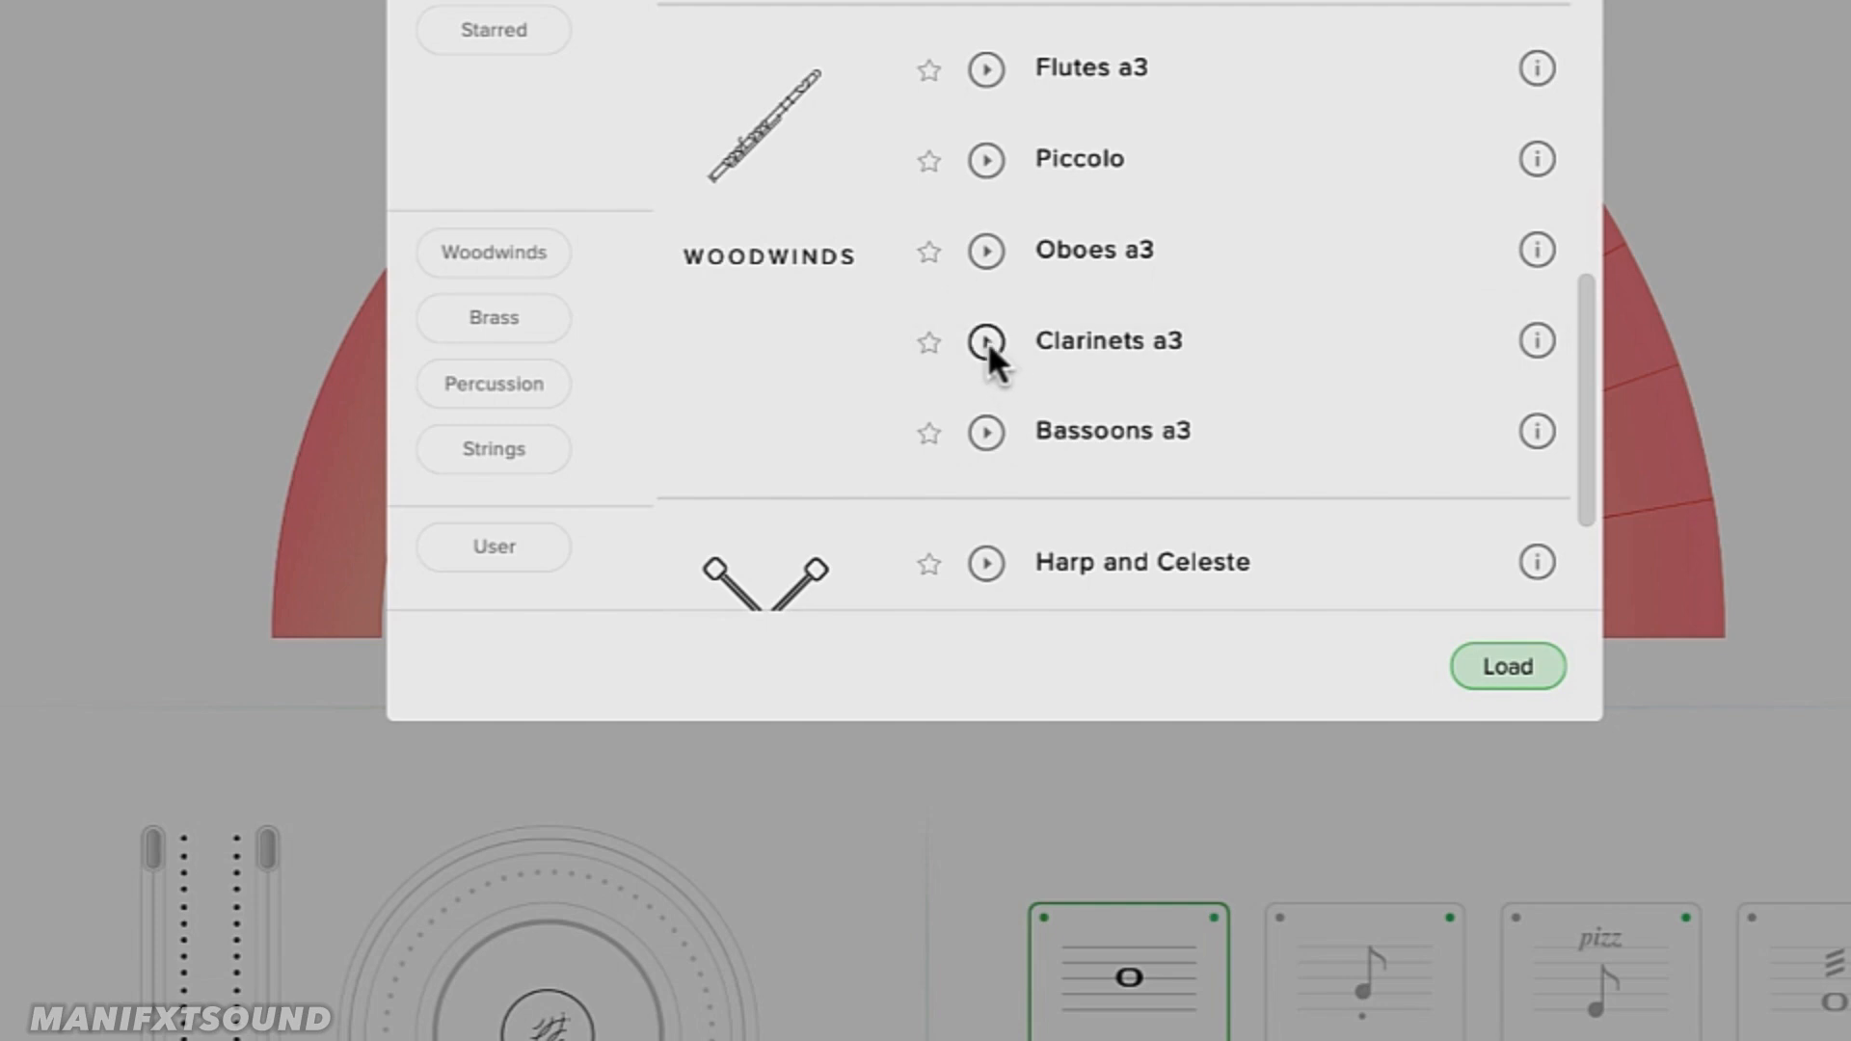
{"action": "mouse_move", "coordinate": [1007, 455]}
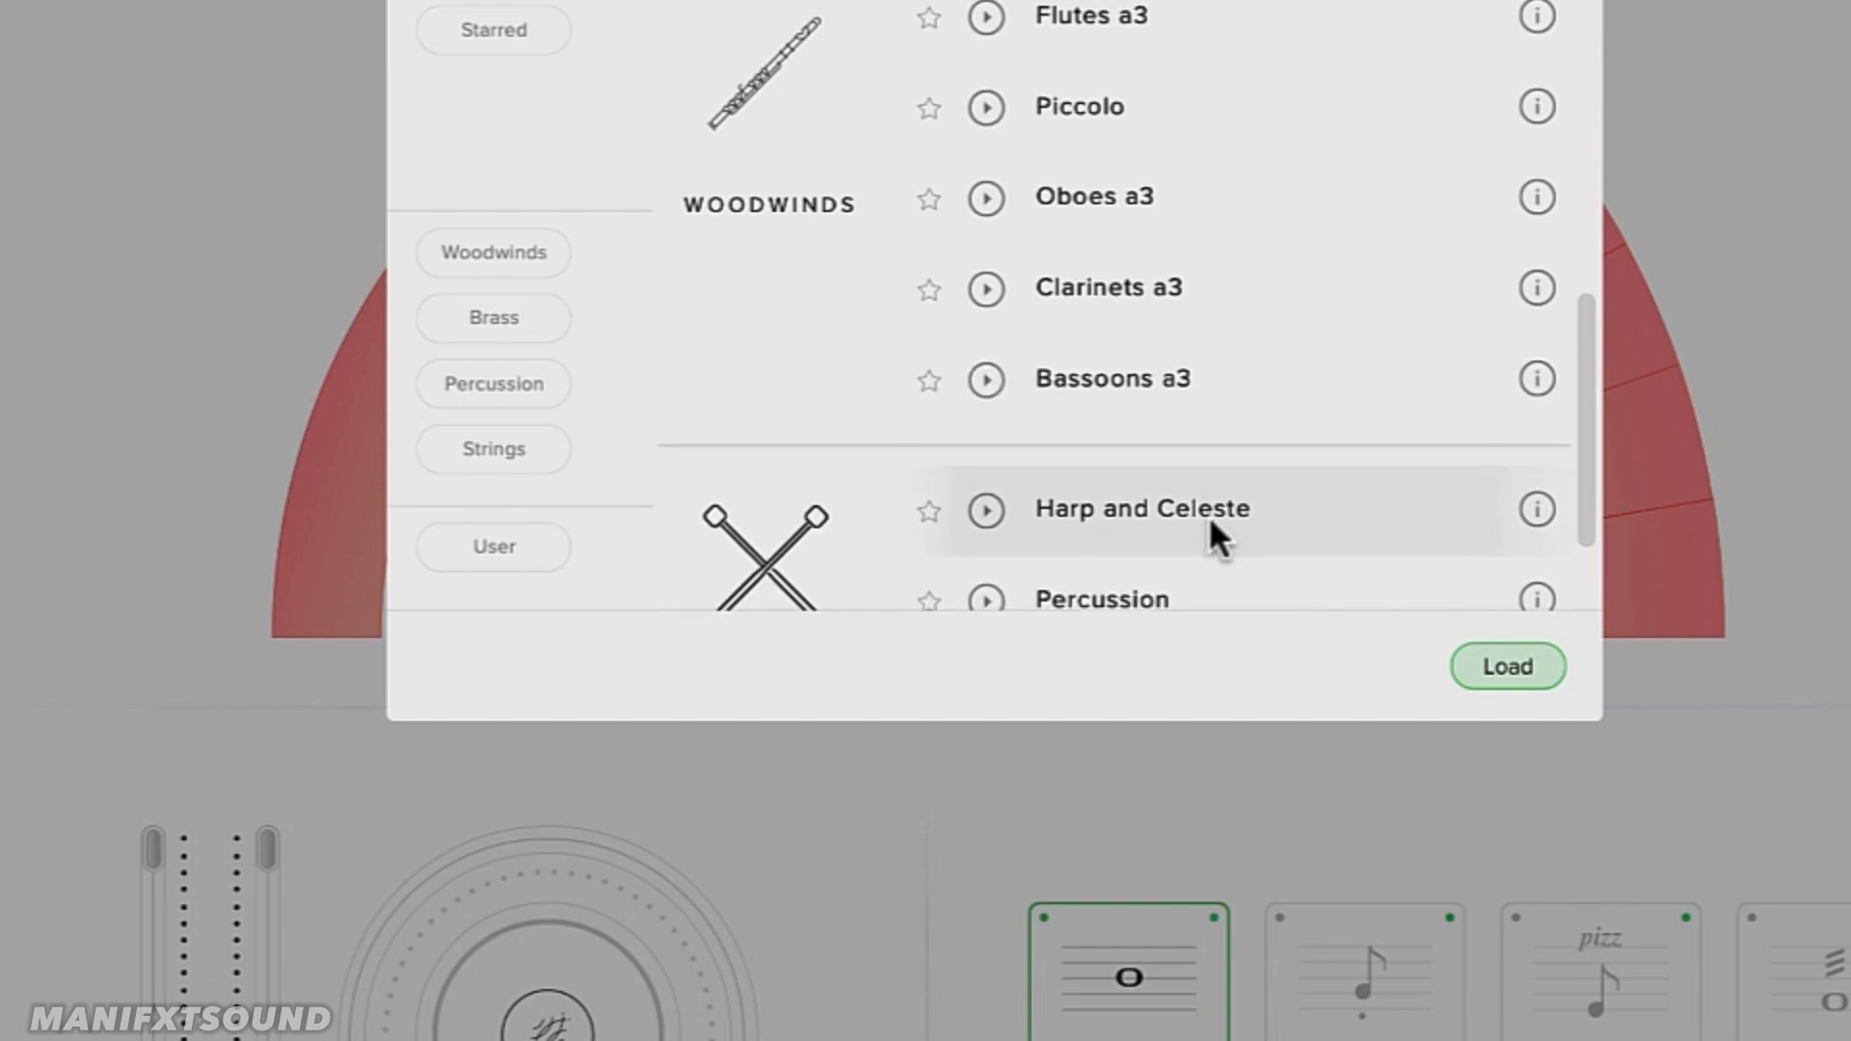
{"action": "scroll", "scroll_direction": "down", "scroll_amount": 3}
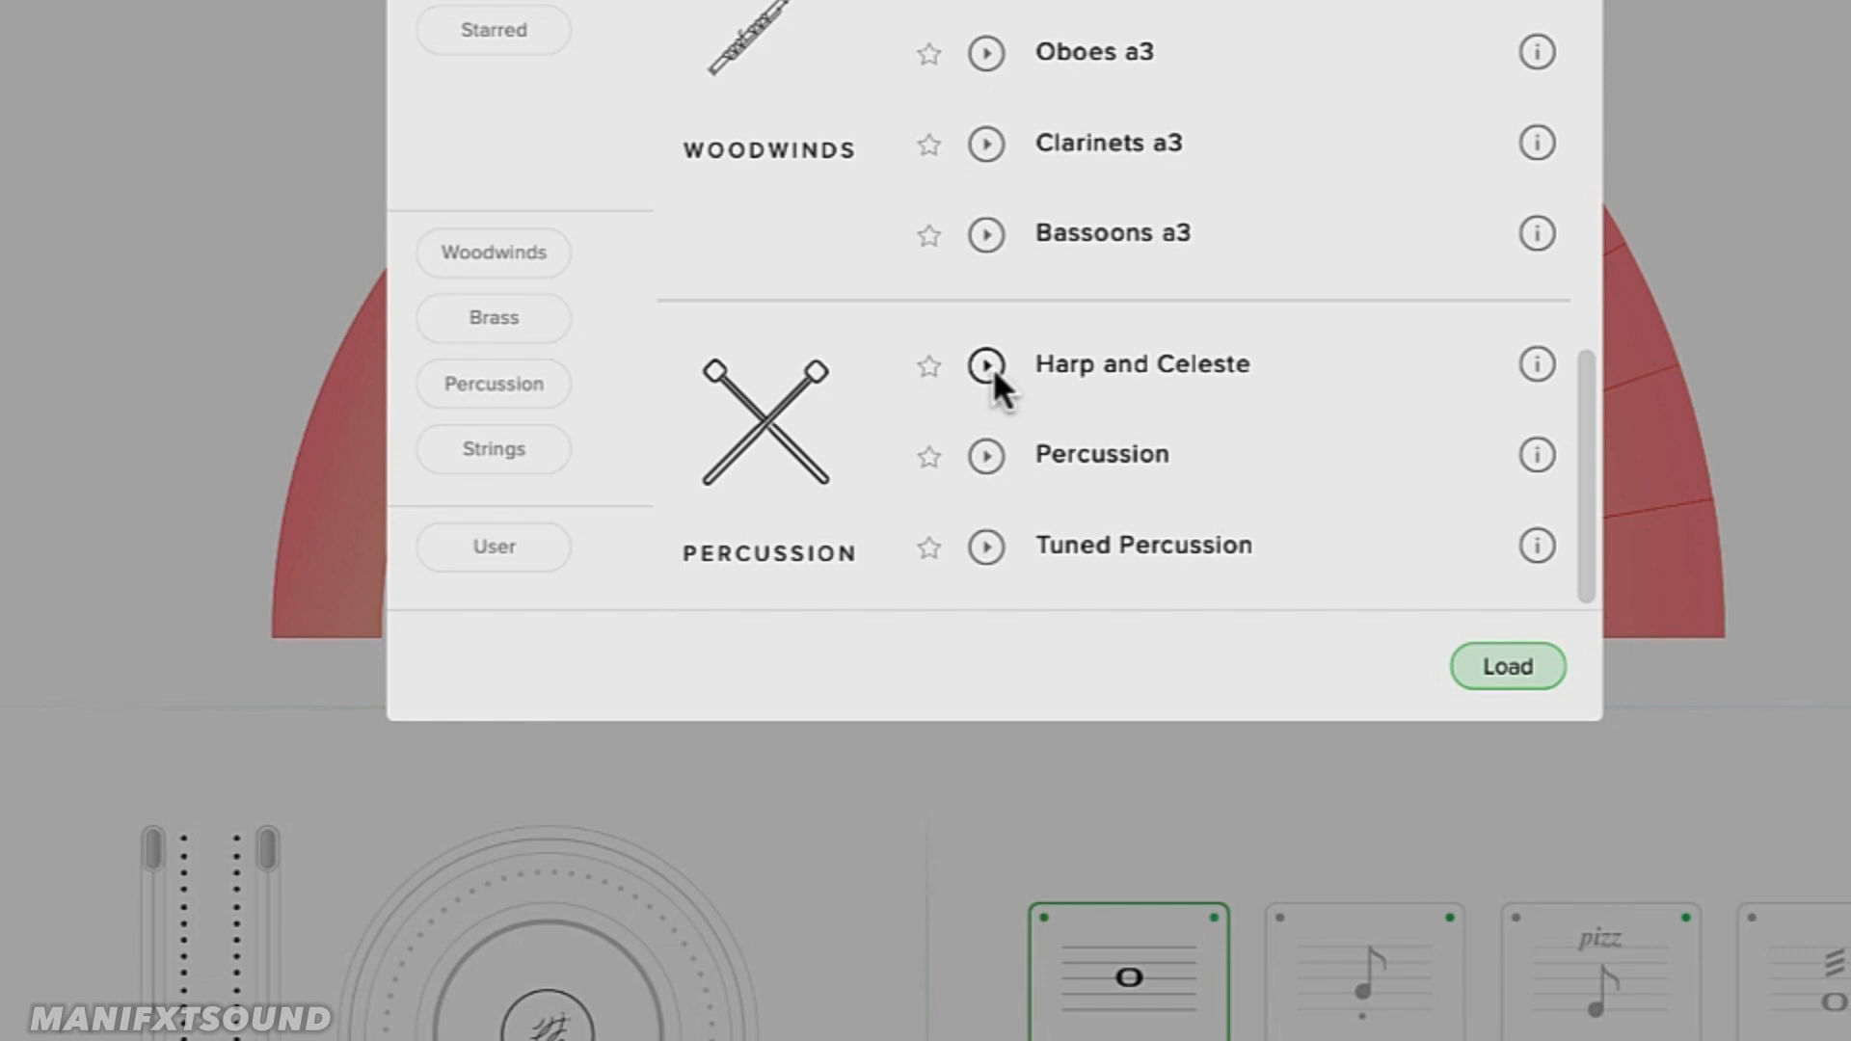
{"action": "mouse_move", "coordinate": [985, 473]}
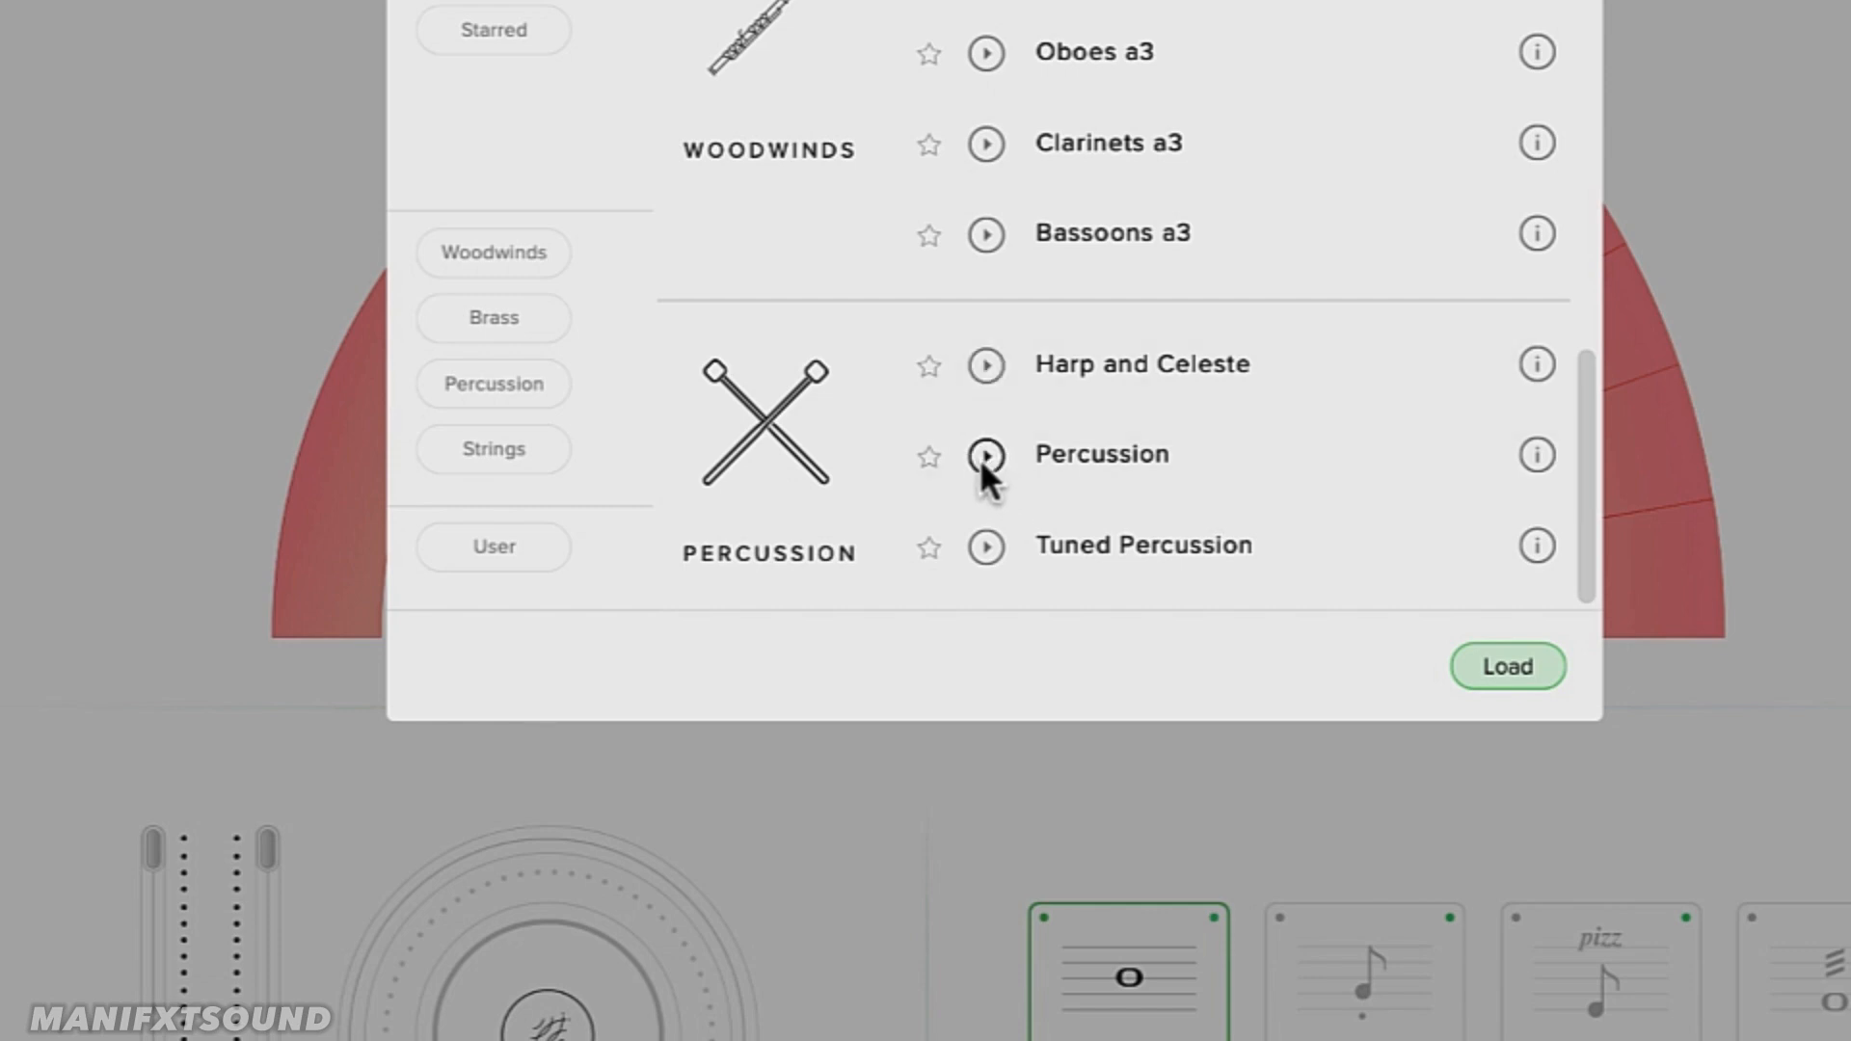
{"action": "mouse_move", "coordinate": [985, 545]}
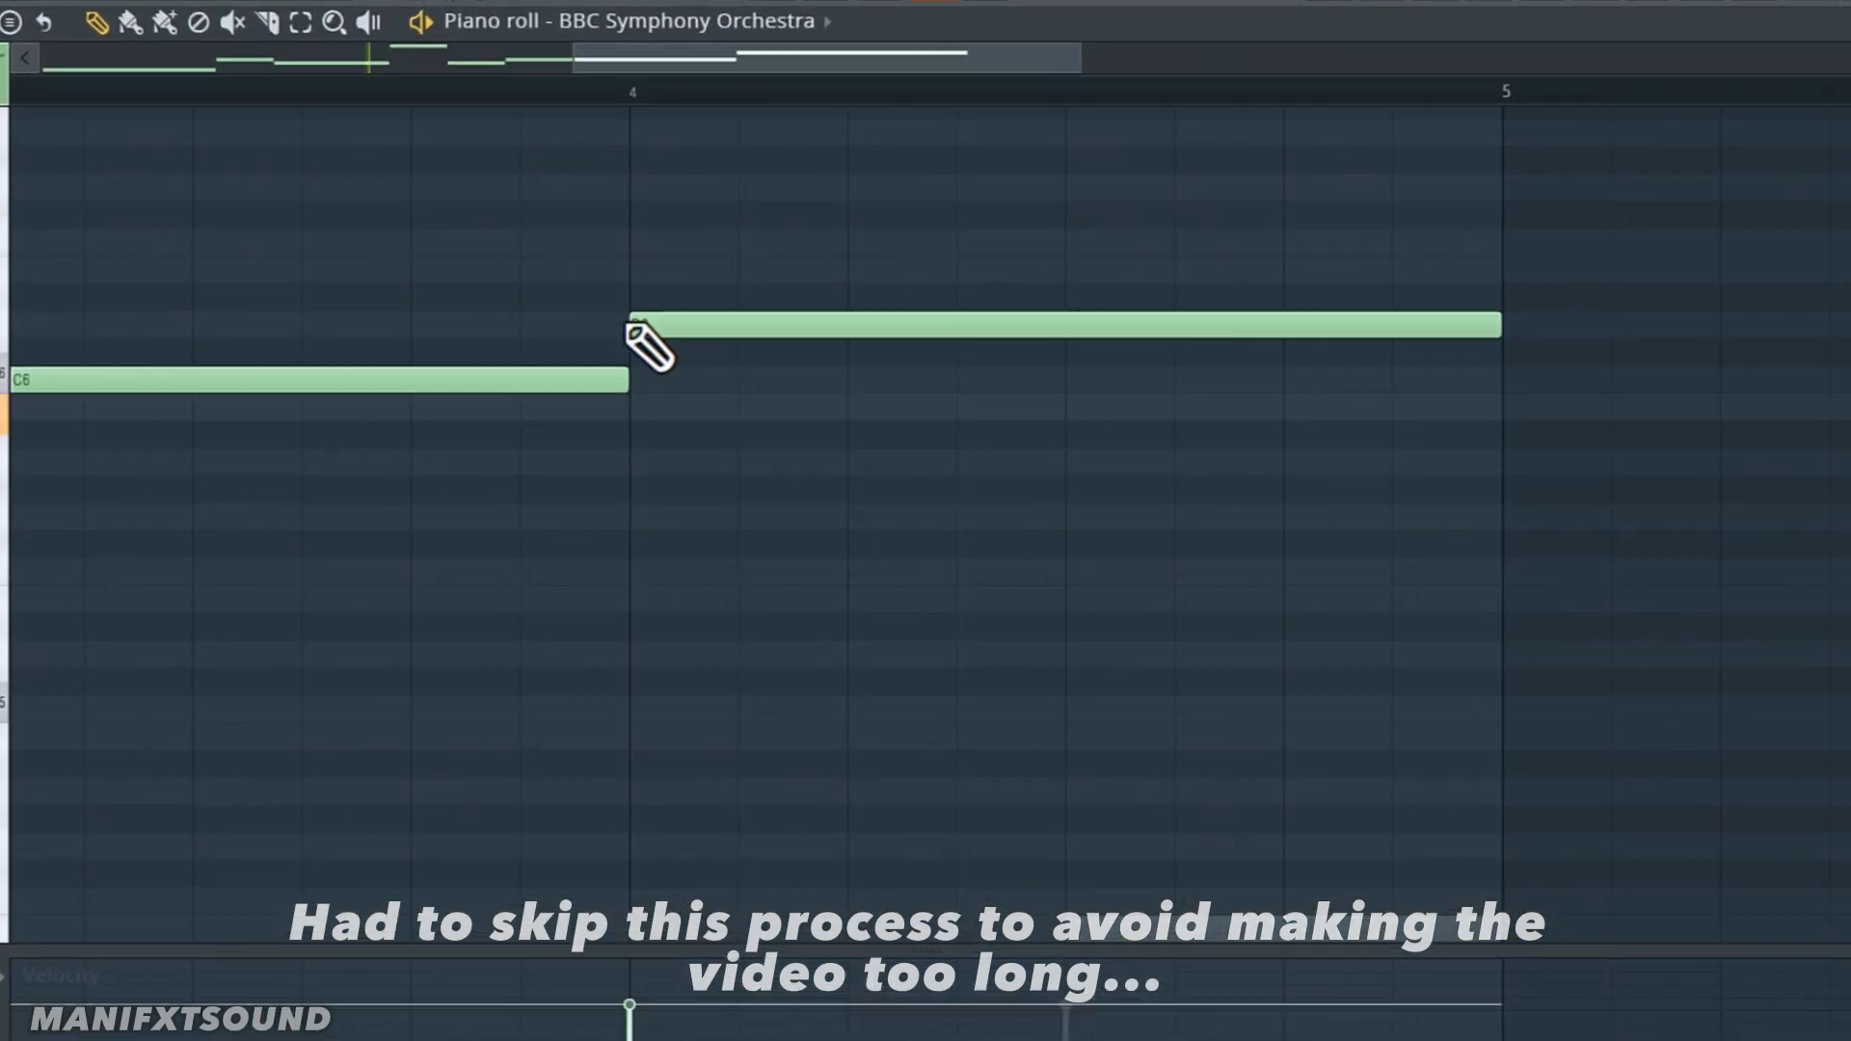
Step: Leave the BBC Symphony Orchestra piano roll after writing its part
{"action": "left_click", "coordinate": [1335, 29]}
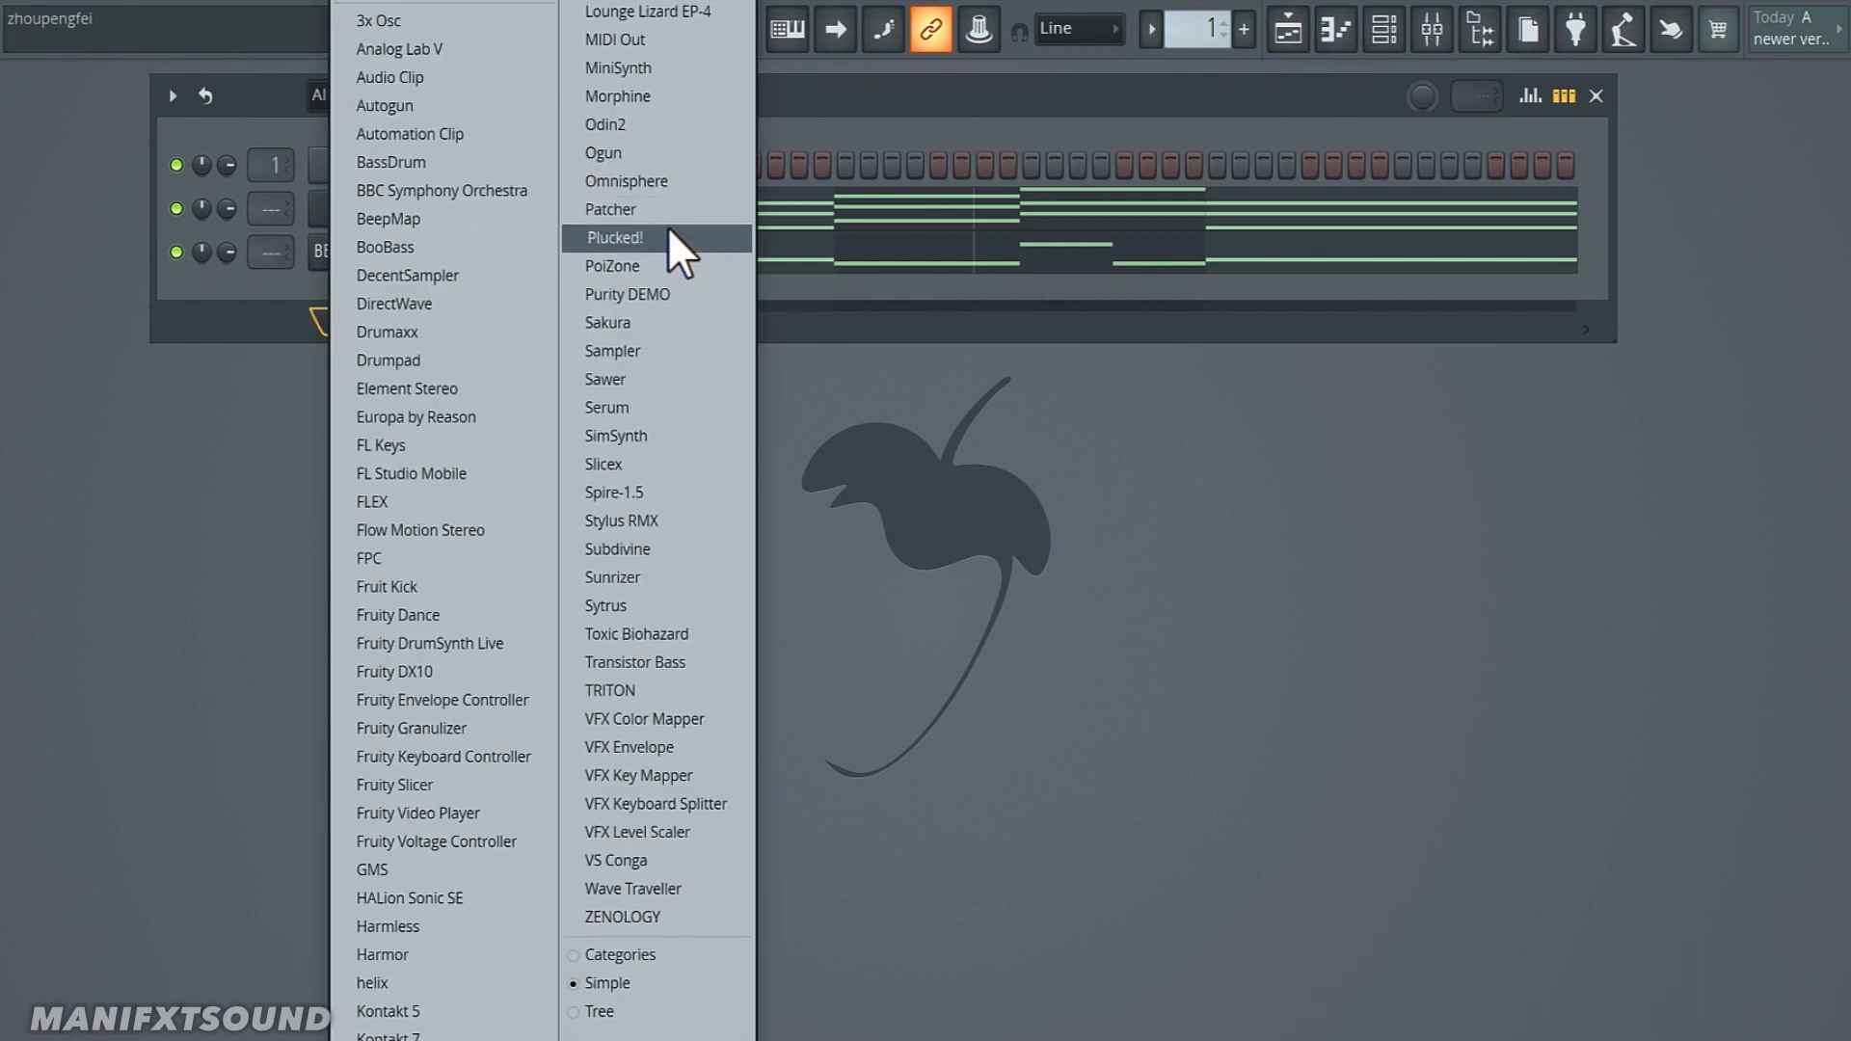
Step: Load Subdivine as a new channel, opening on the Bounce Dive preset
{"action": "left_click", "coordinate": [617, 549]}
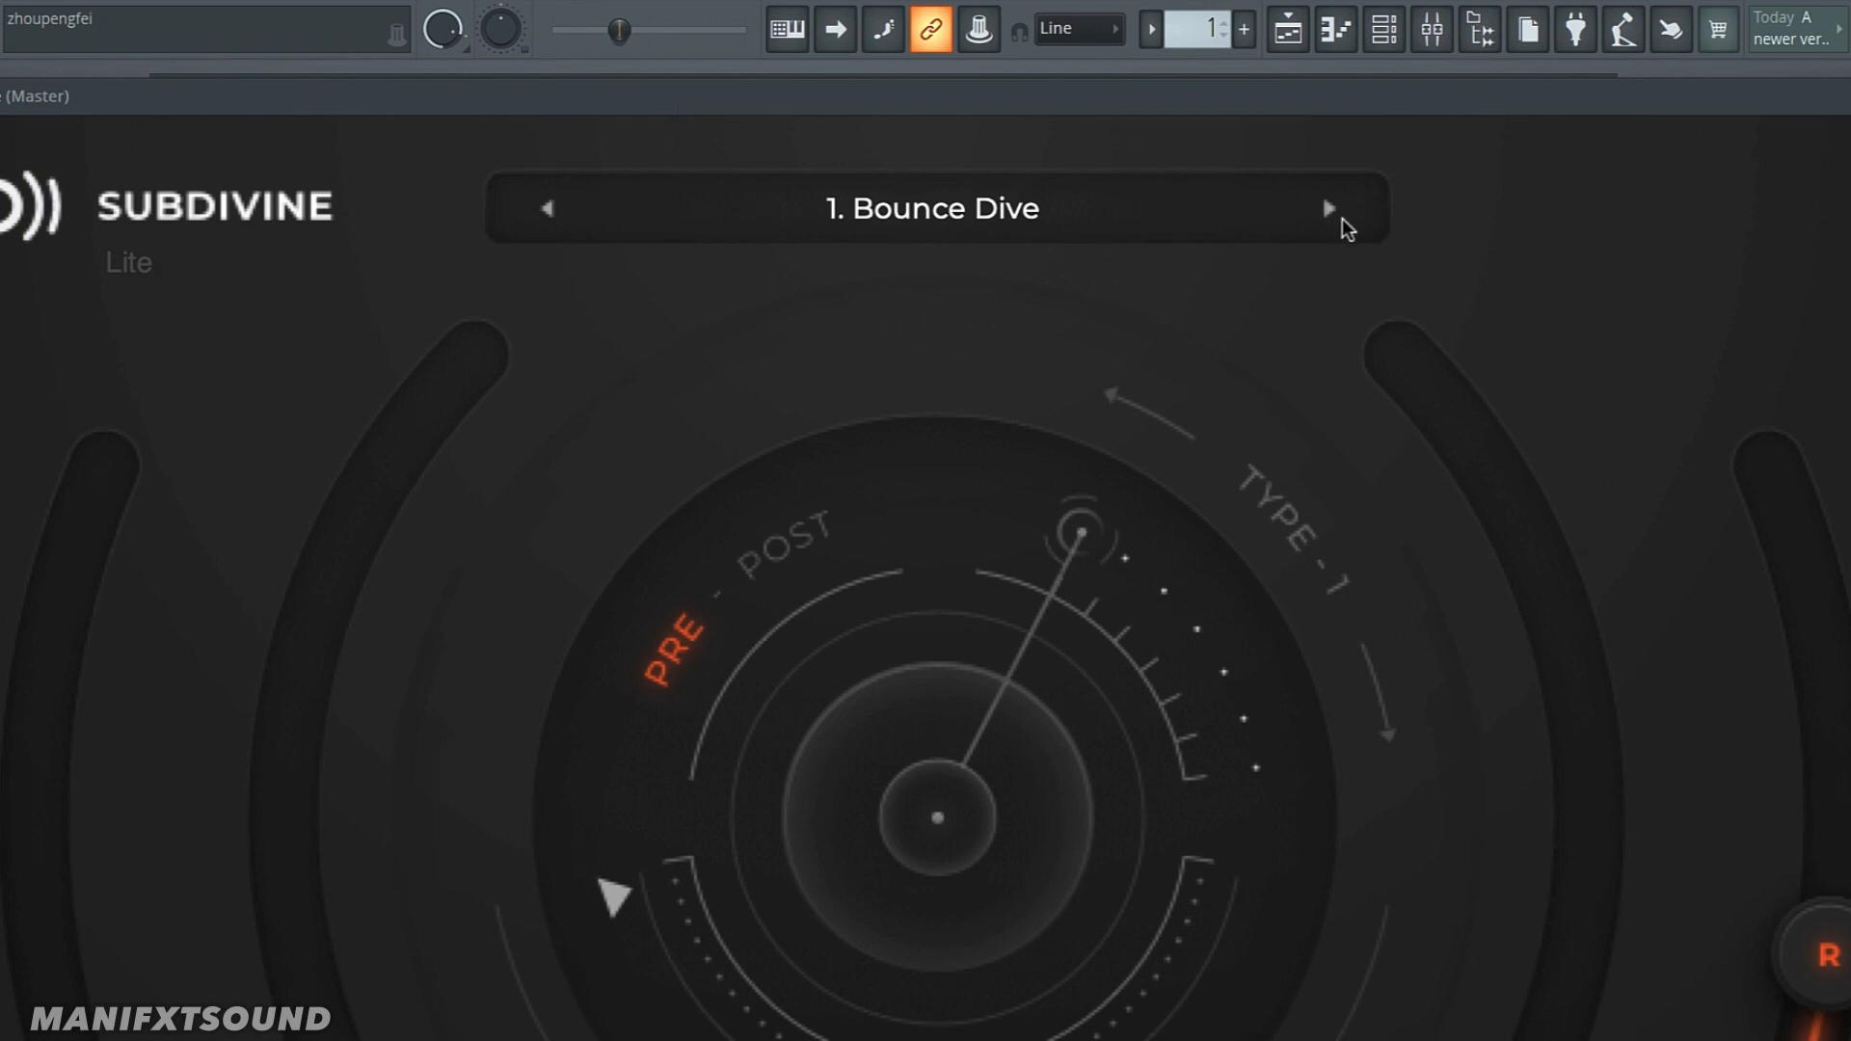
Step: Audition several Subdivine presets with the next/previous arrows, including Doing It Right
{"action": "left_click", "coordinate": [1327, 208]}
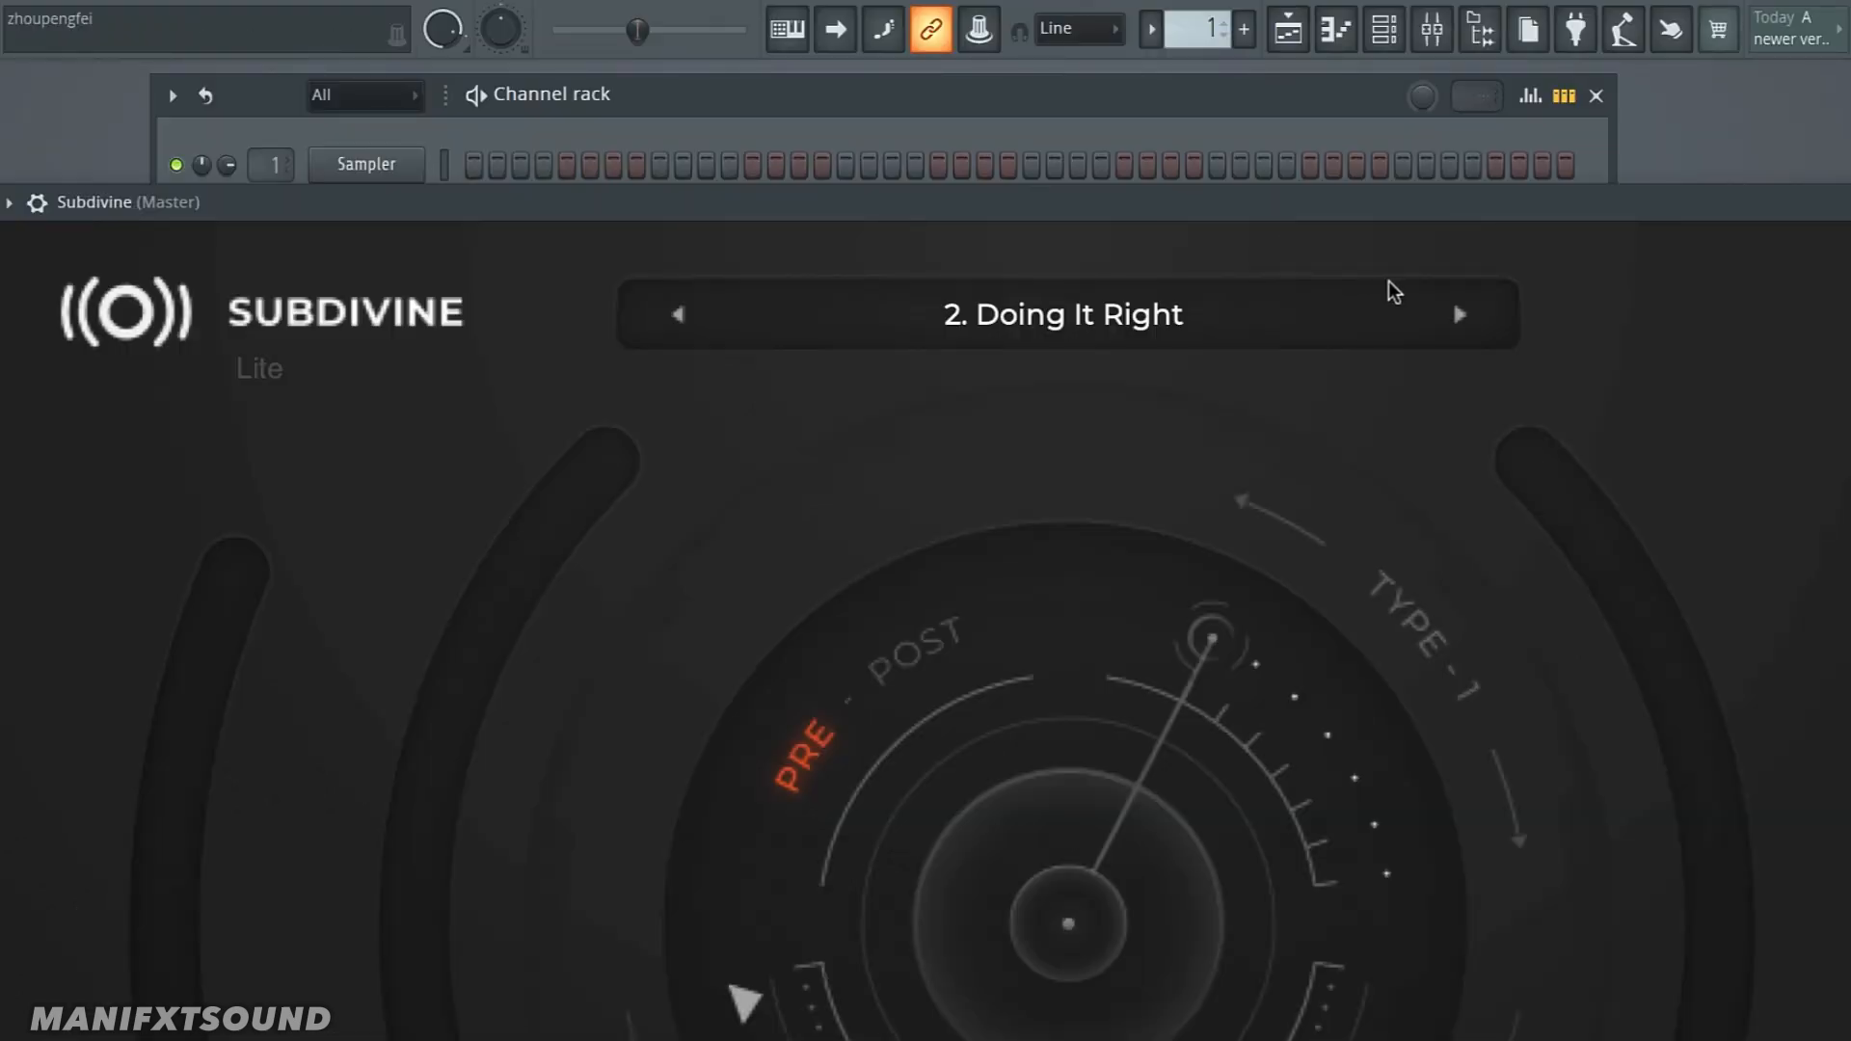
{"action": "mouse_move", "coordinate": [1466, 328]}
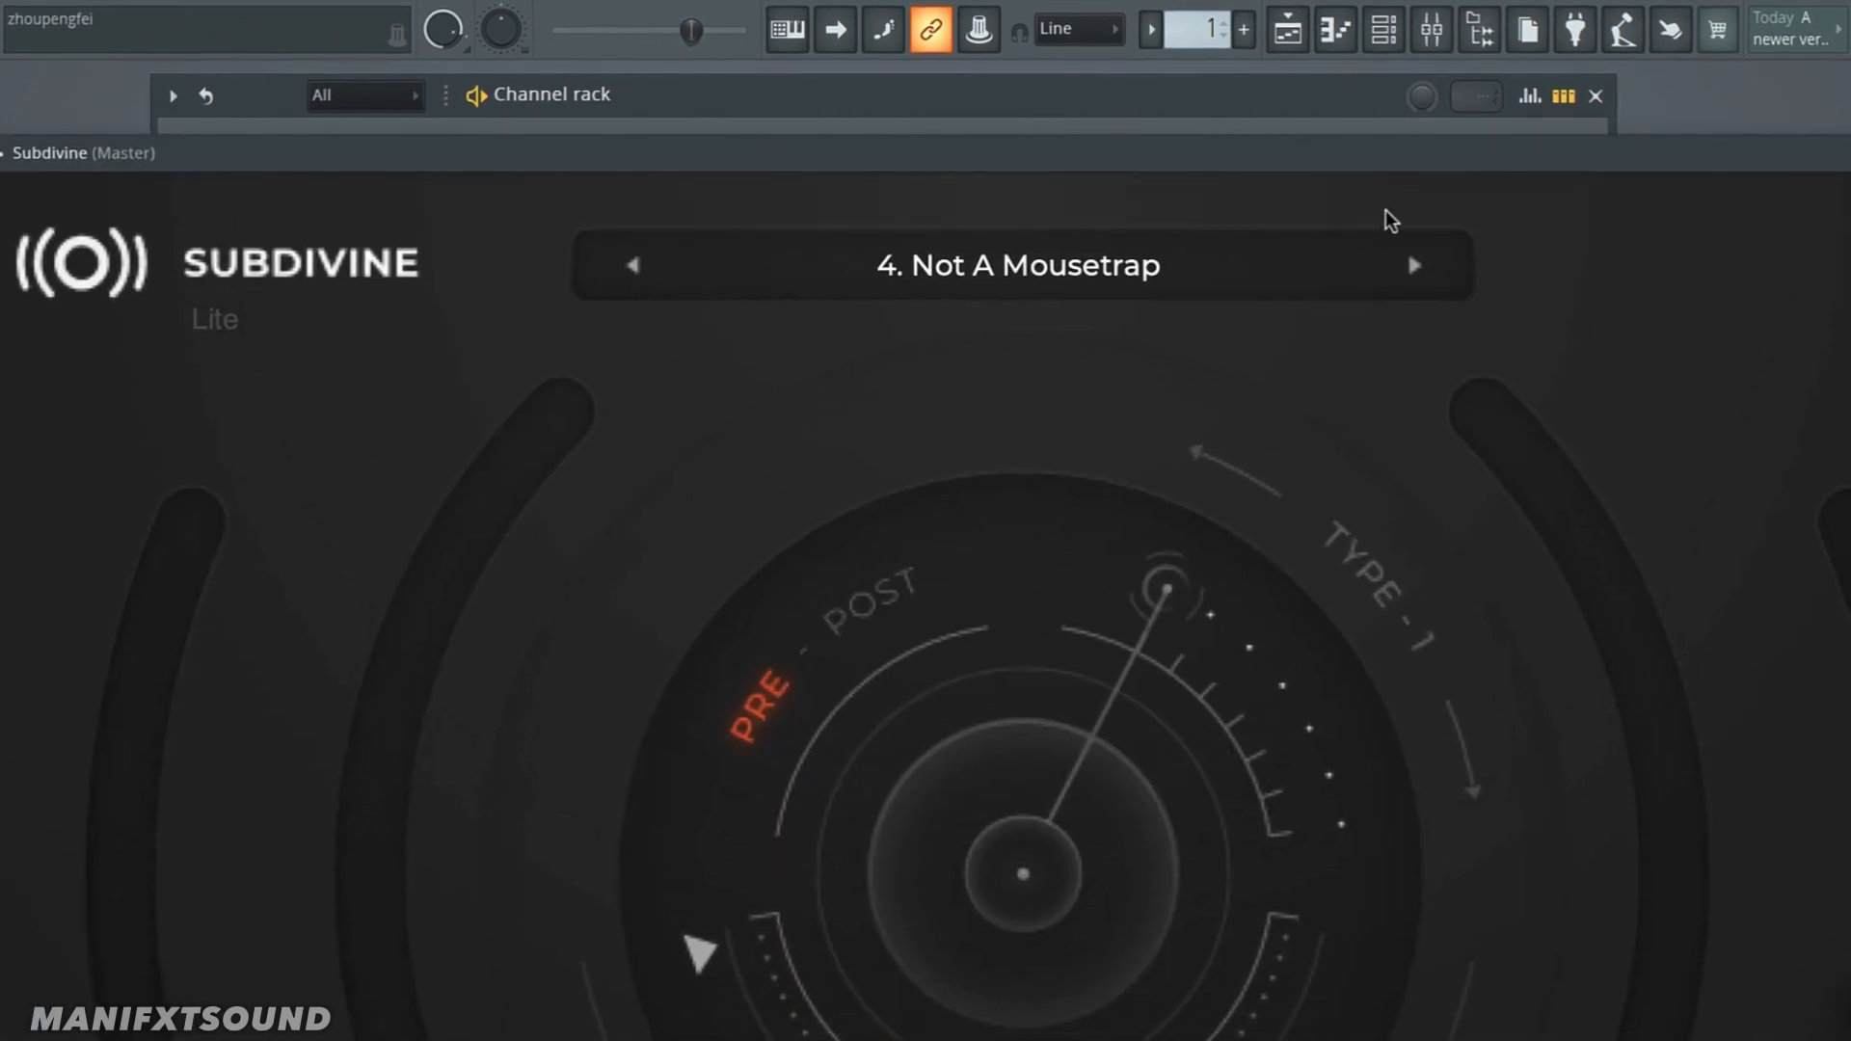
{"action": "left_click", "coordinate": [1413, 266]}
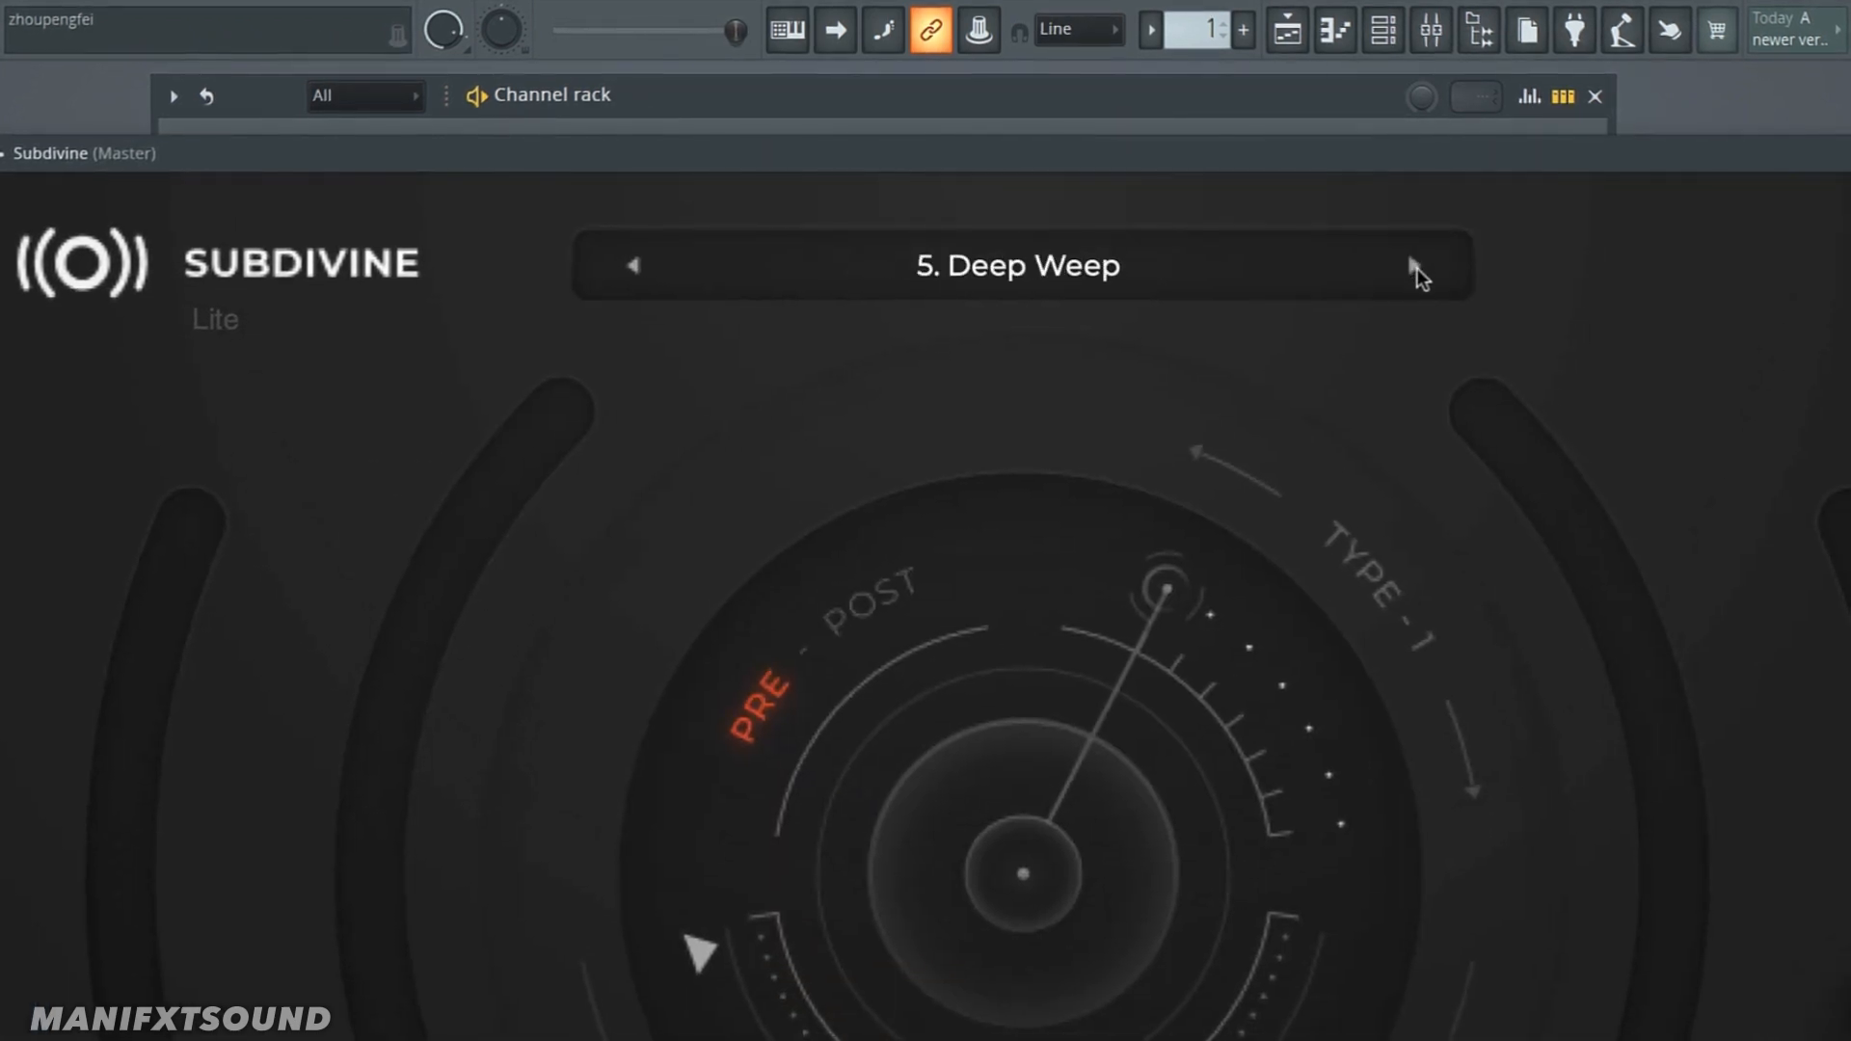
{"action": "left_click", "coordinate": [1416, 265]}
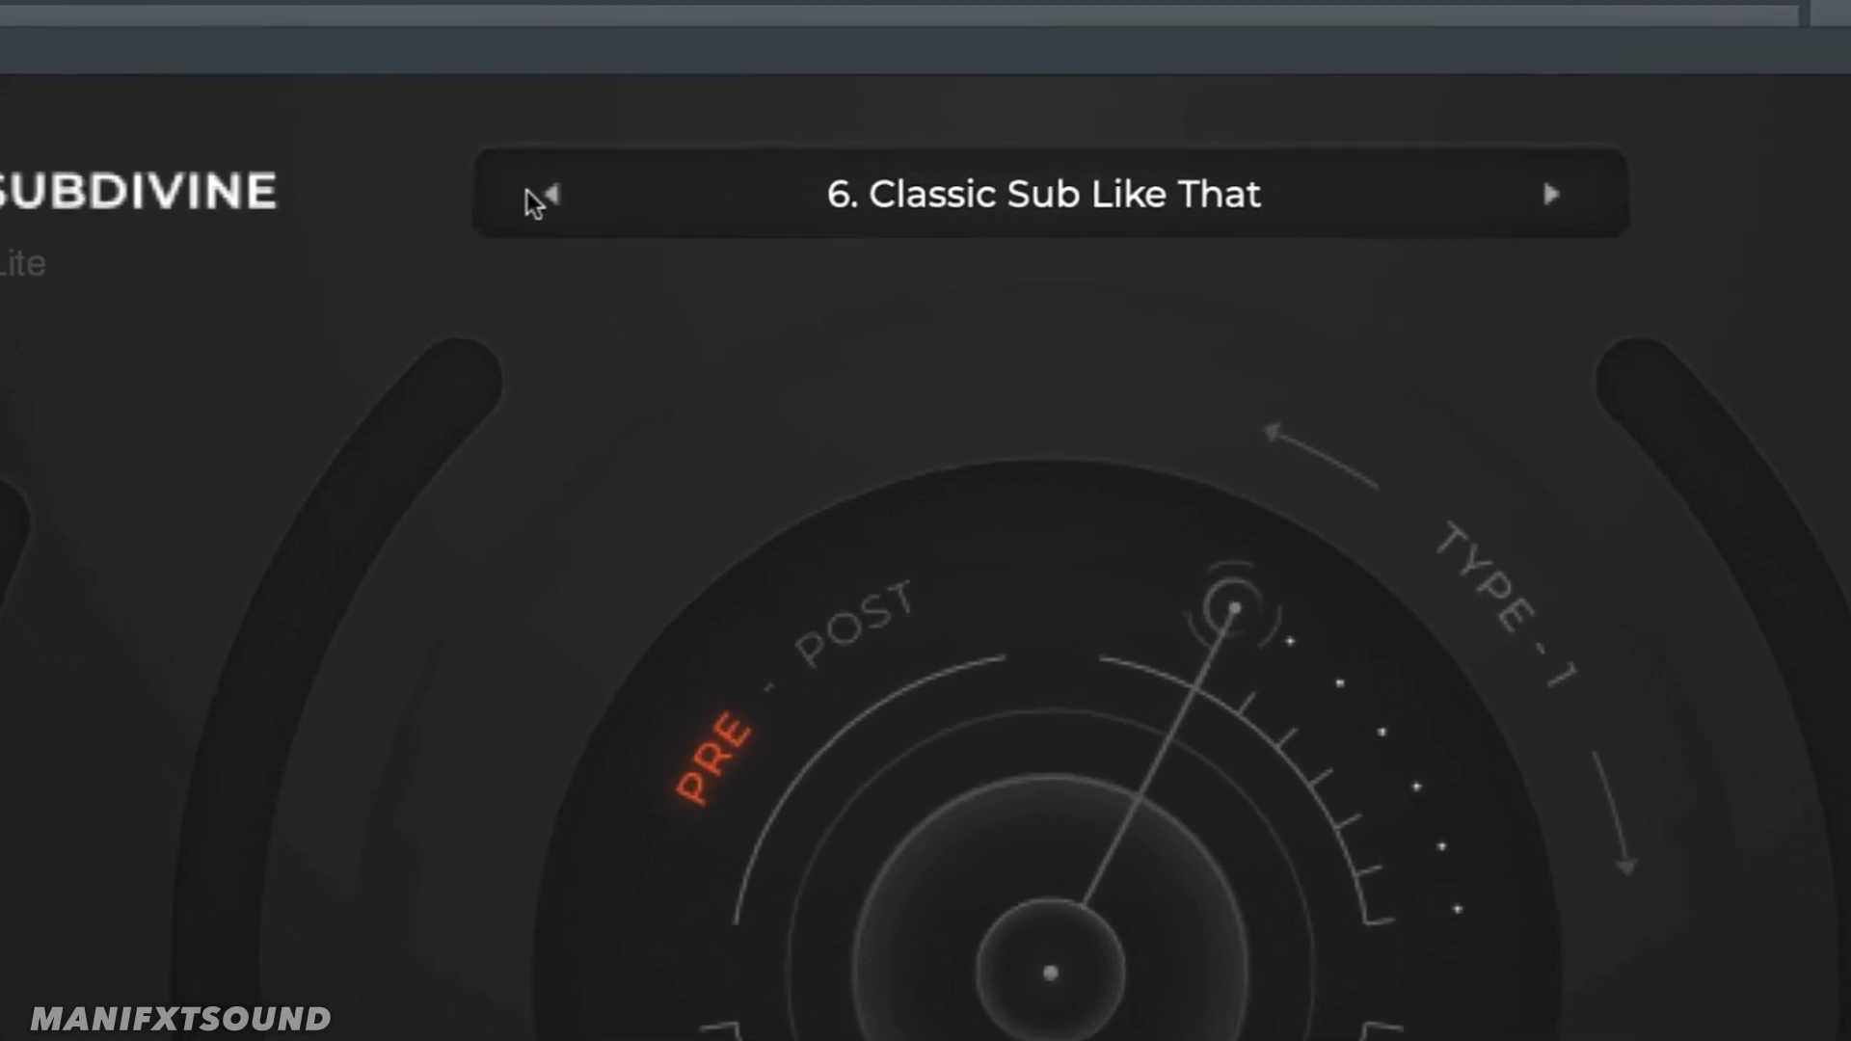
{"action": "left_click", "coordinate": [545, 195]}
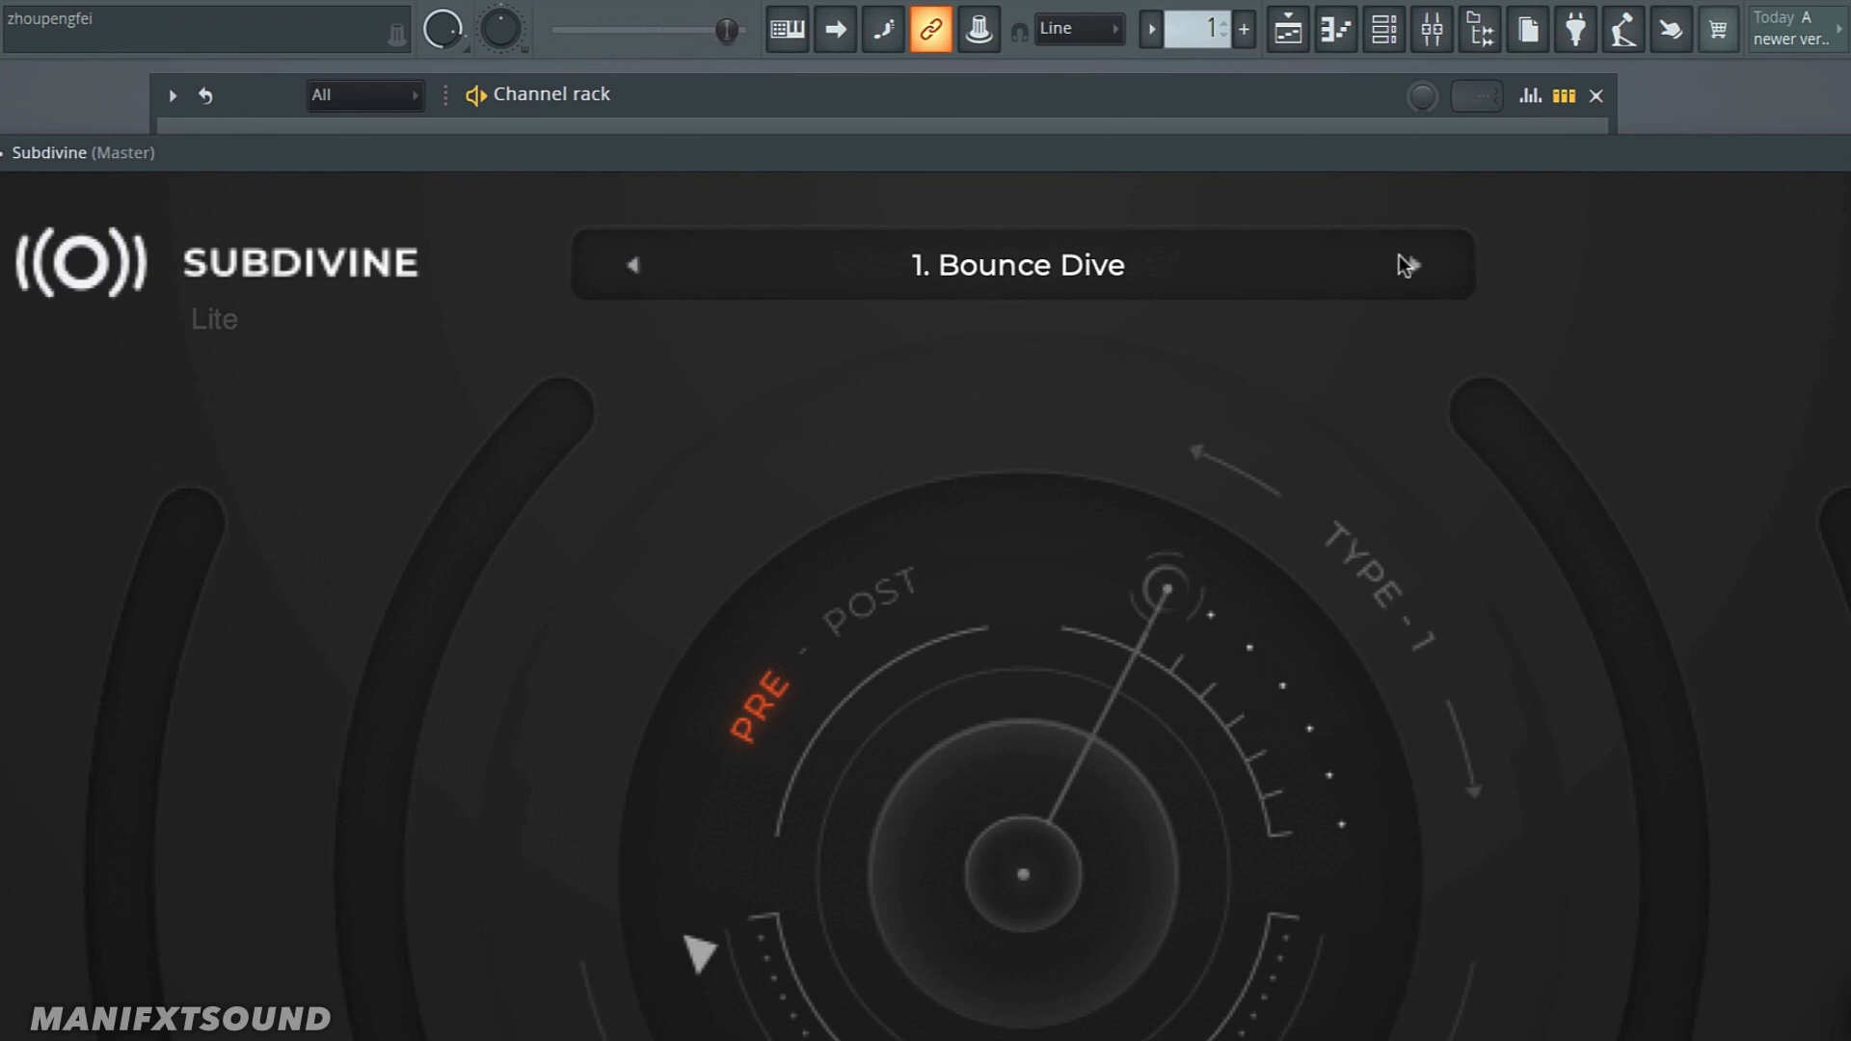
{"action": "left_click", "coordinate": [1402, 264]}
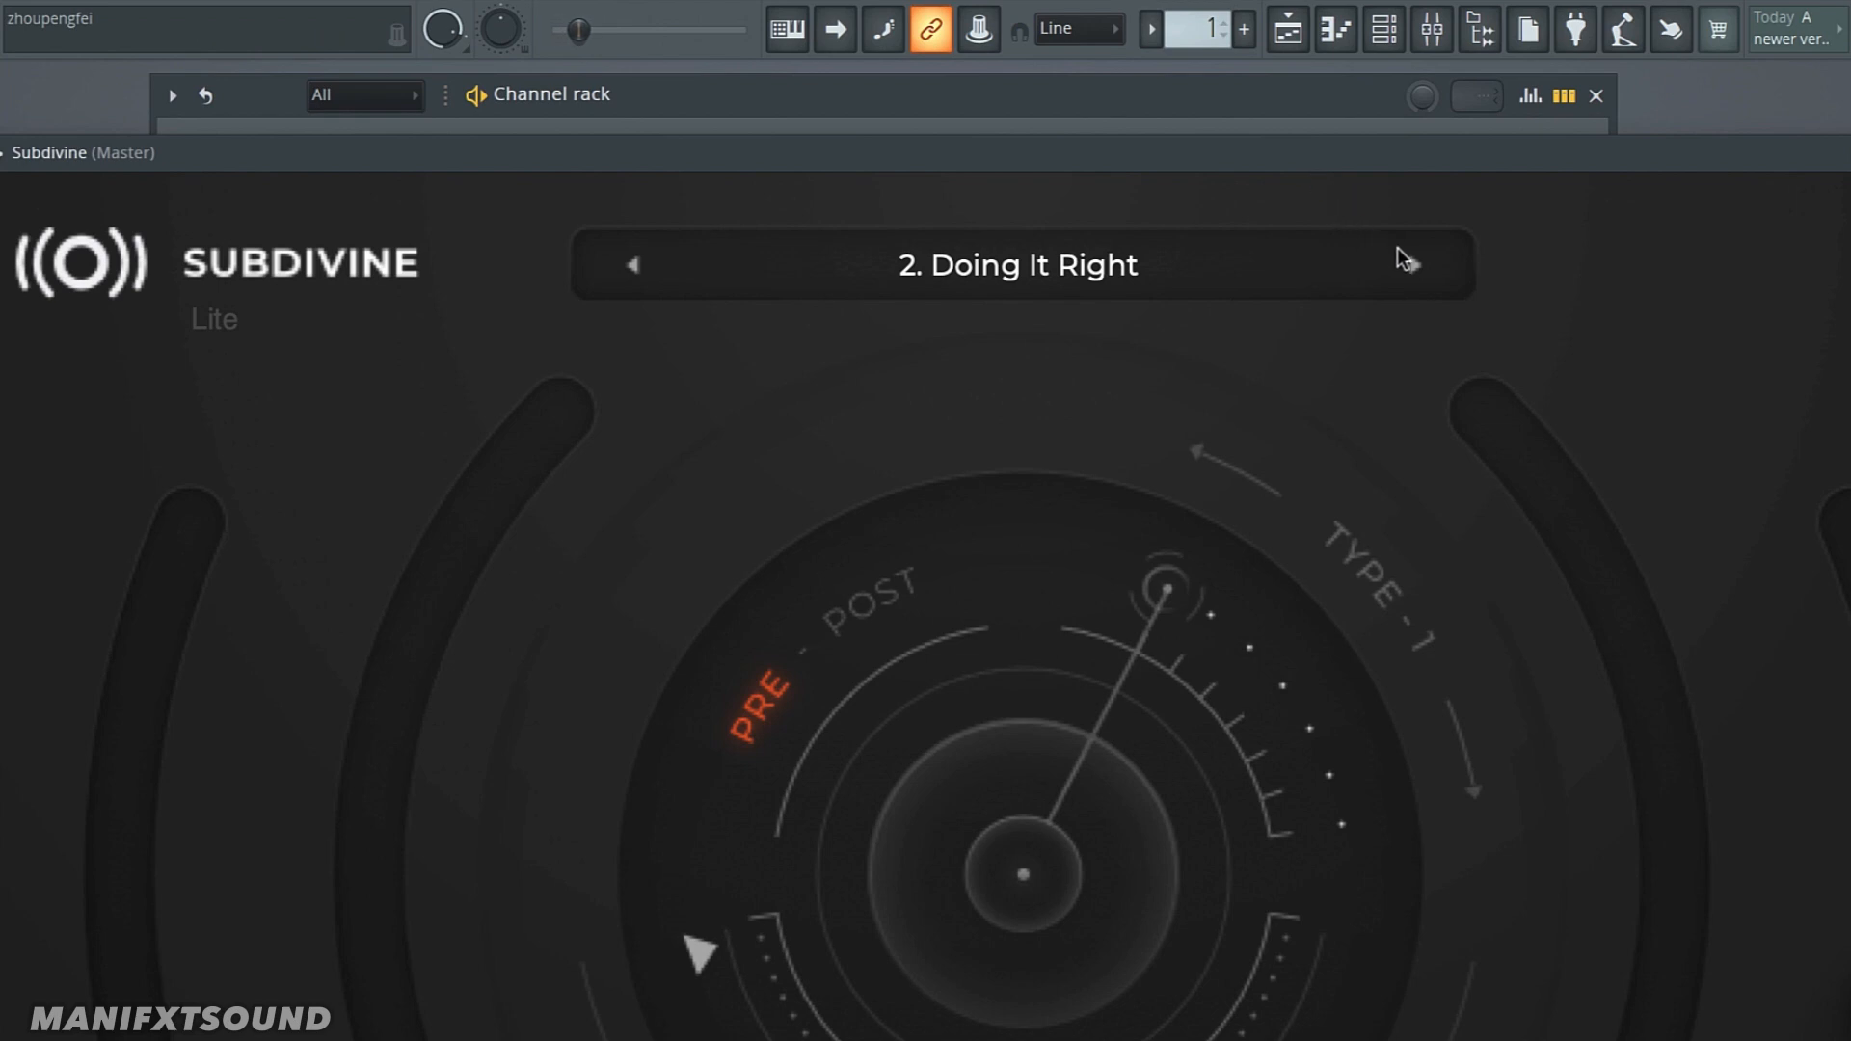
{"action": "left_click", "coordinate": [1414, 264]}
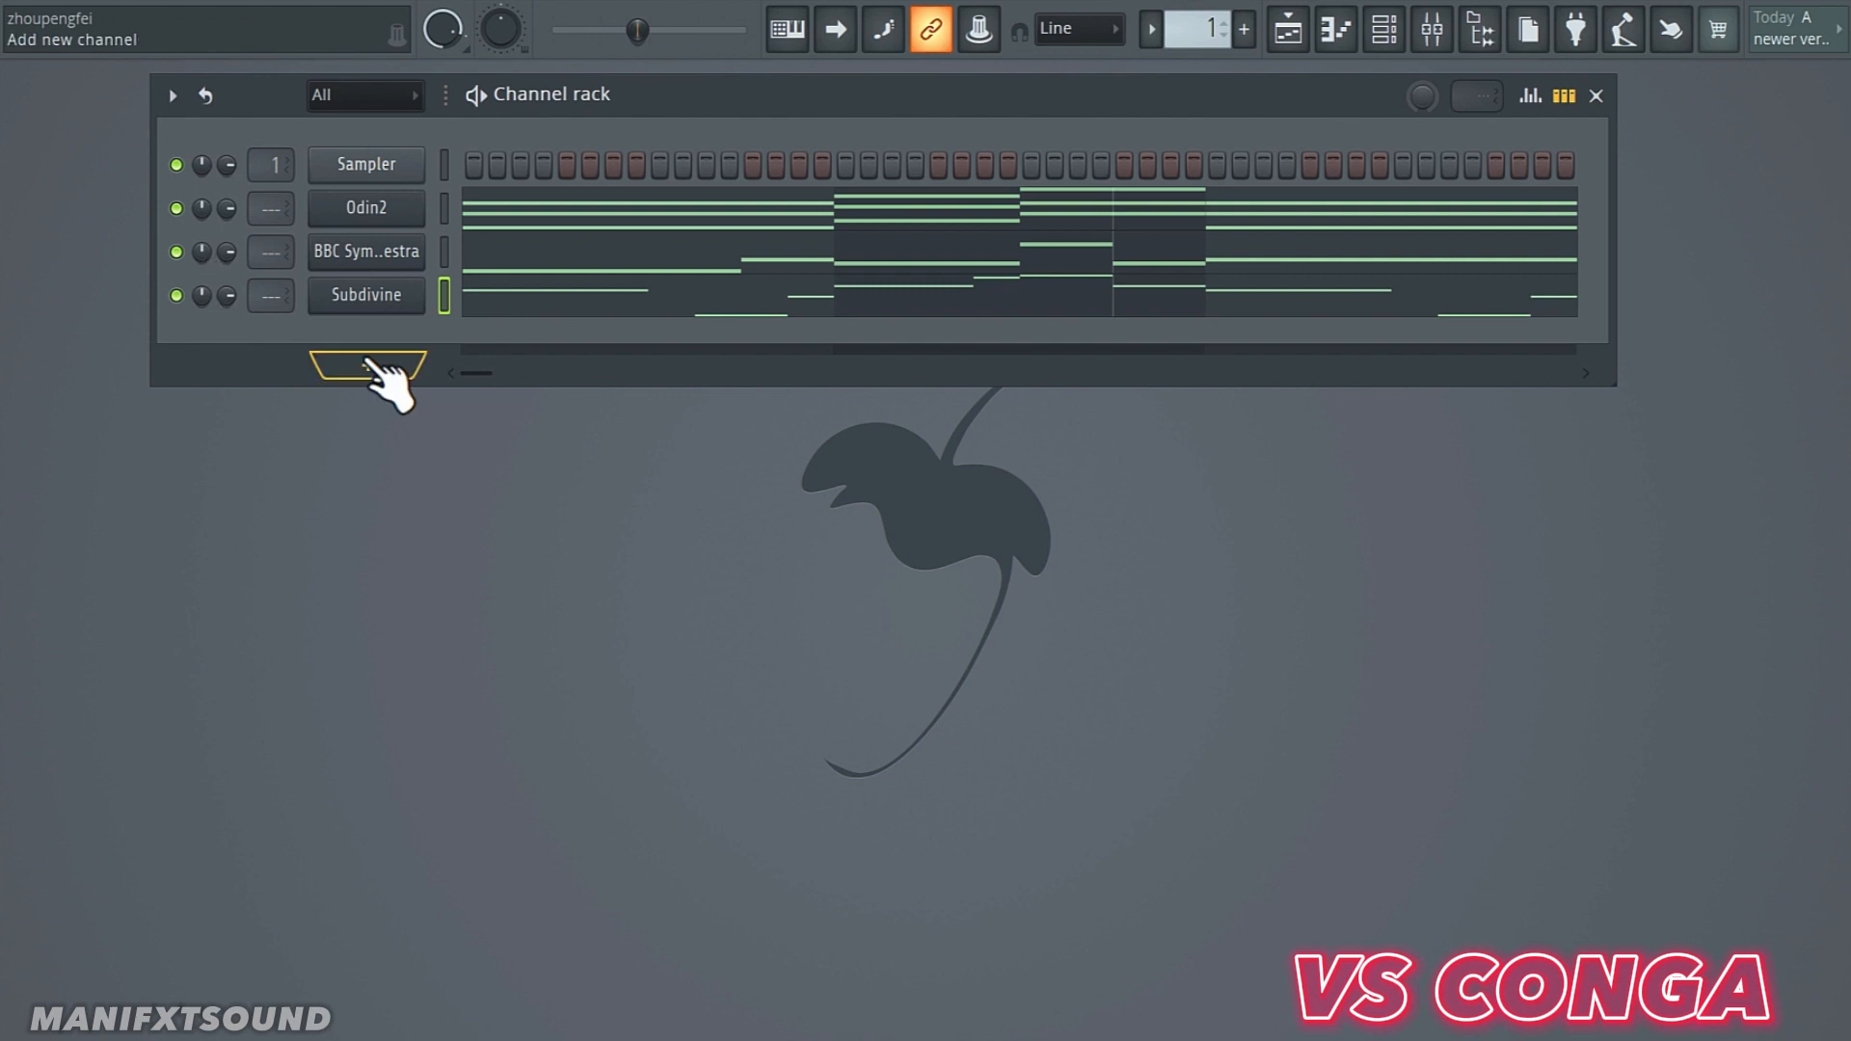
Step: Add a VS Conga channel and close its plugin window
{"action": "left_click", "coordinate": [364, 365]}
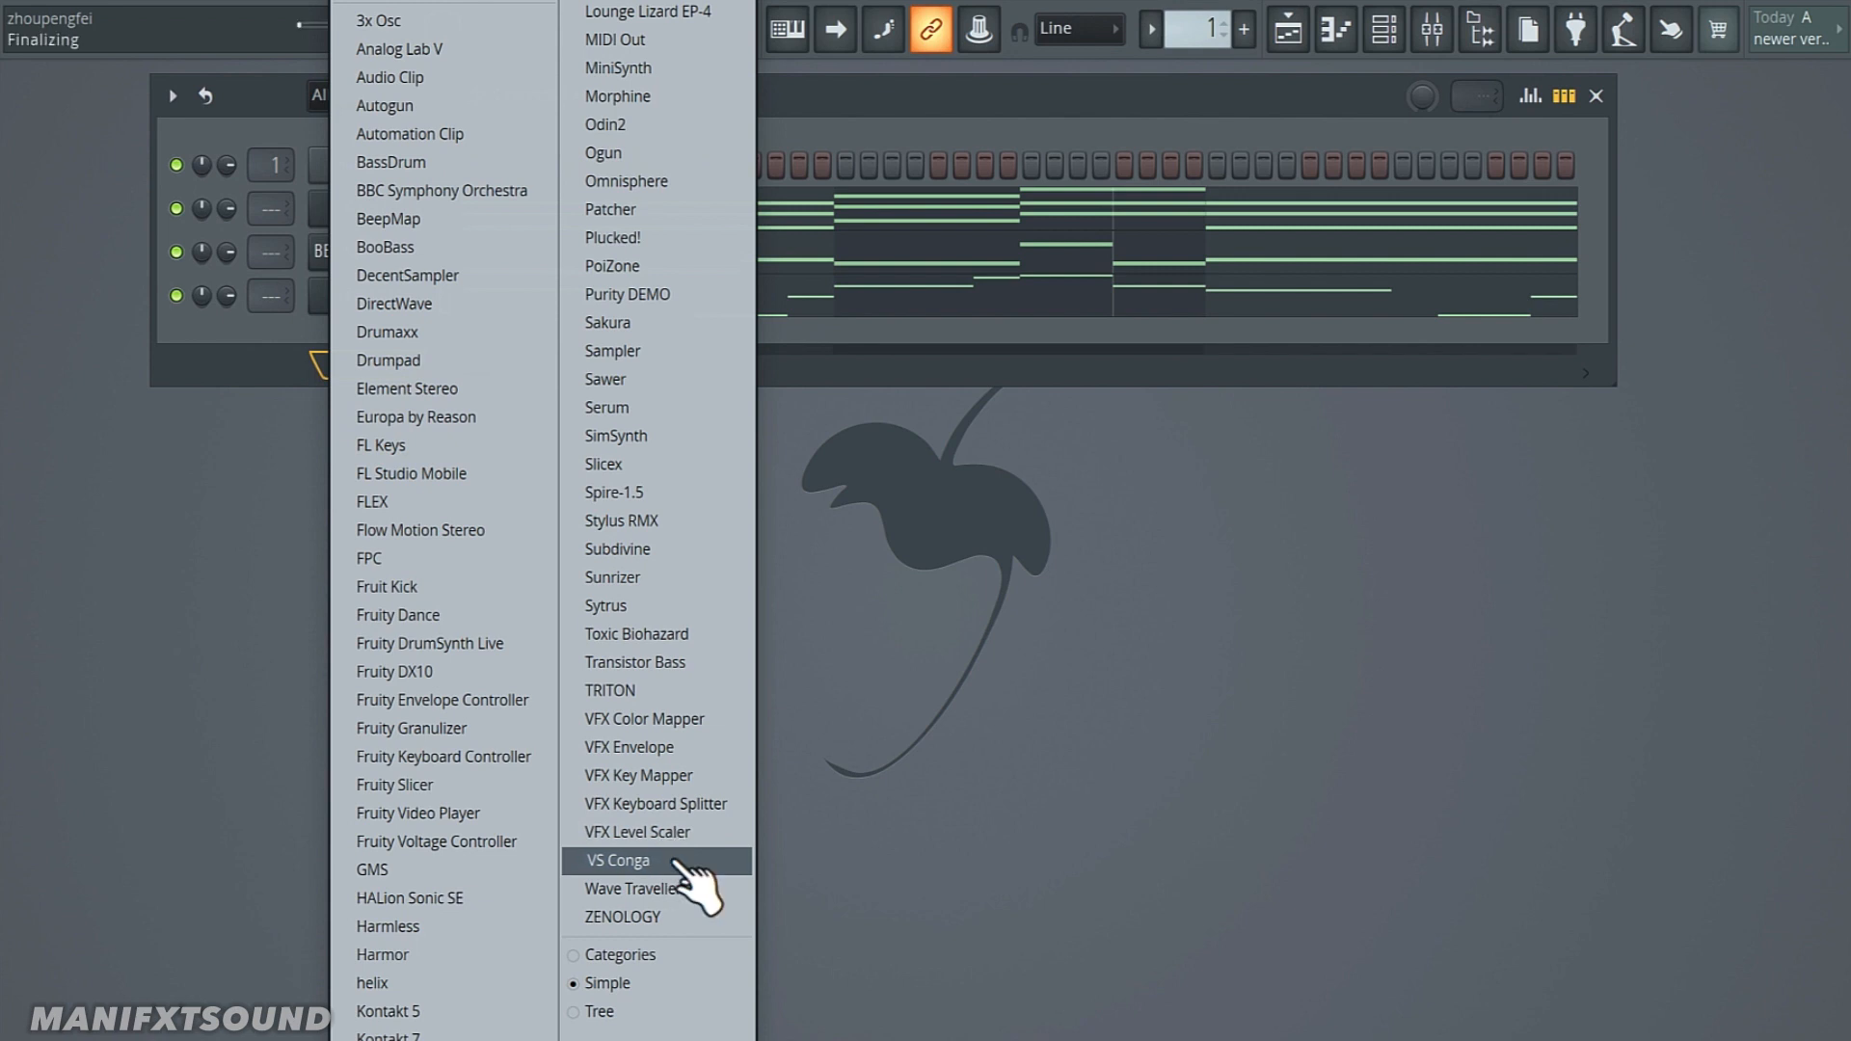
{"action": "left_click", "coordinate": [619, 860]}
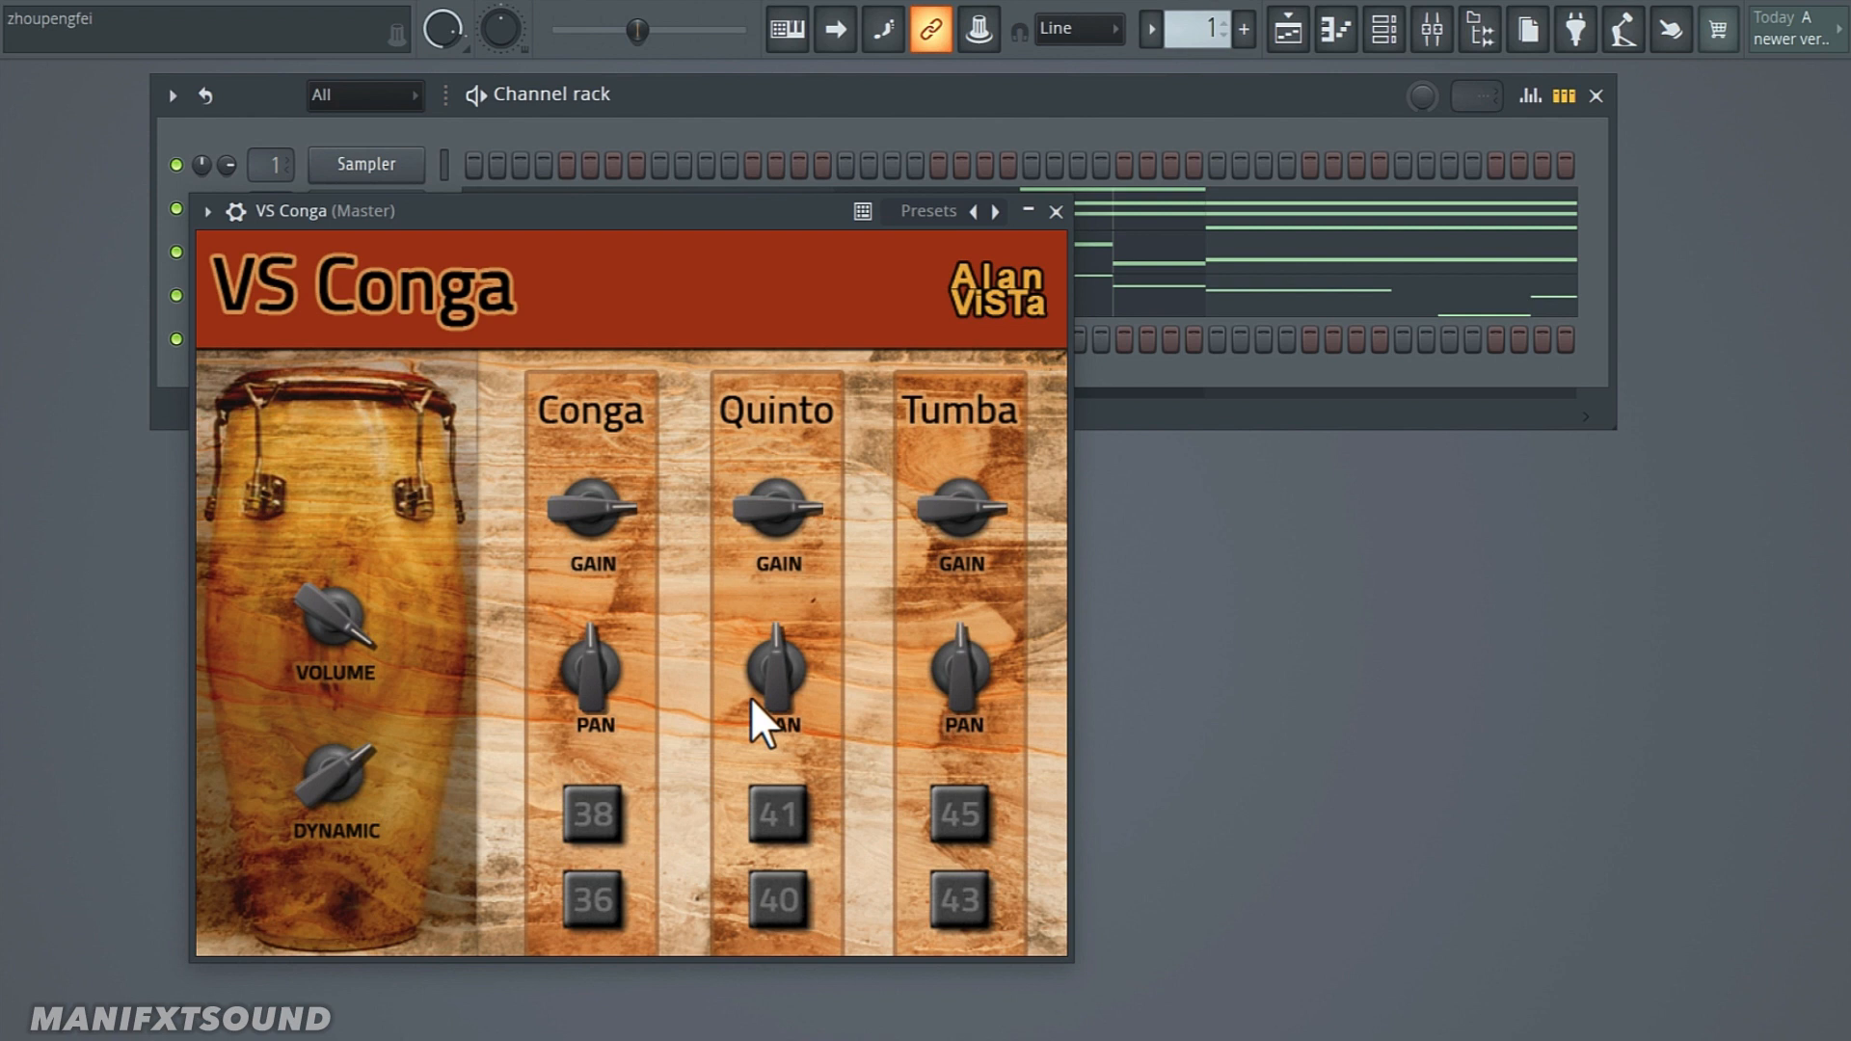
{"action": "left_click", "coordinate": [1053, 212]}
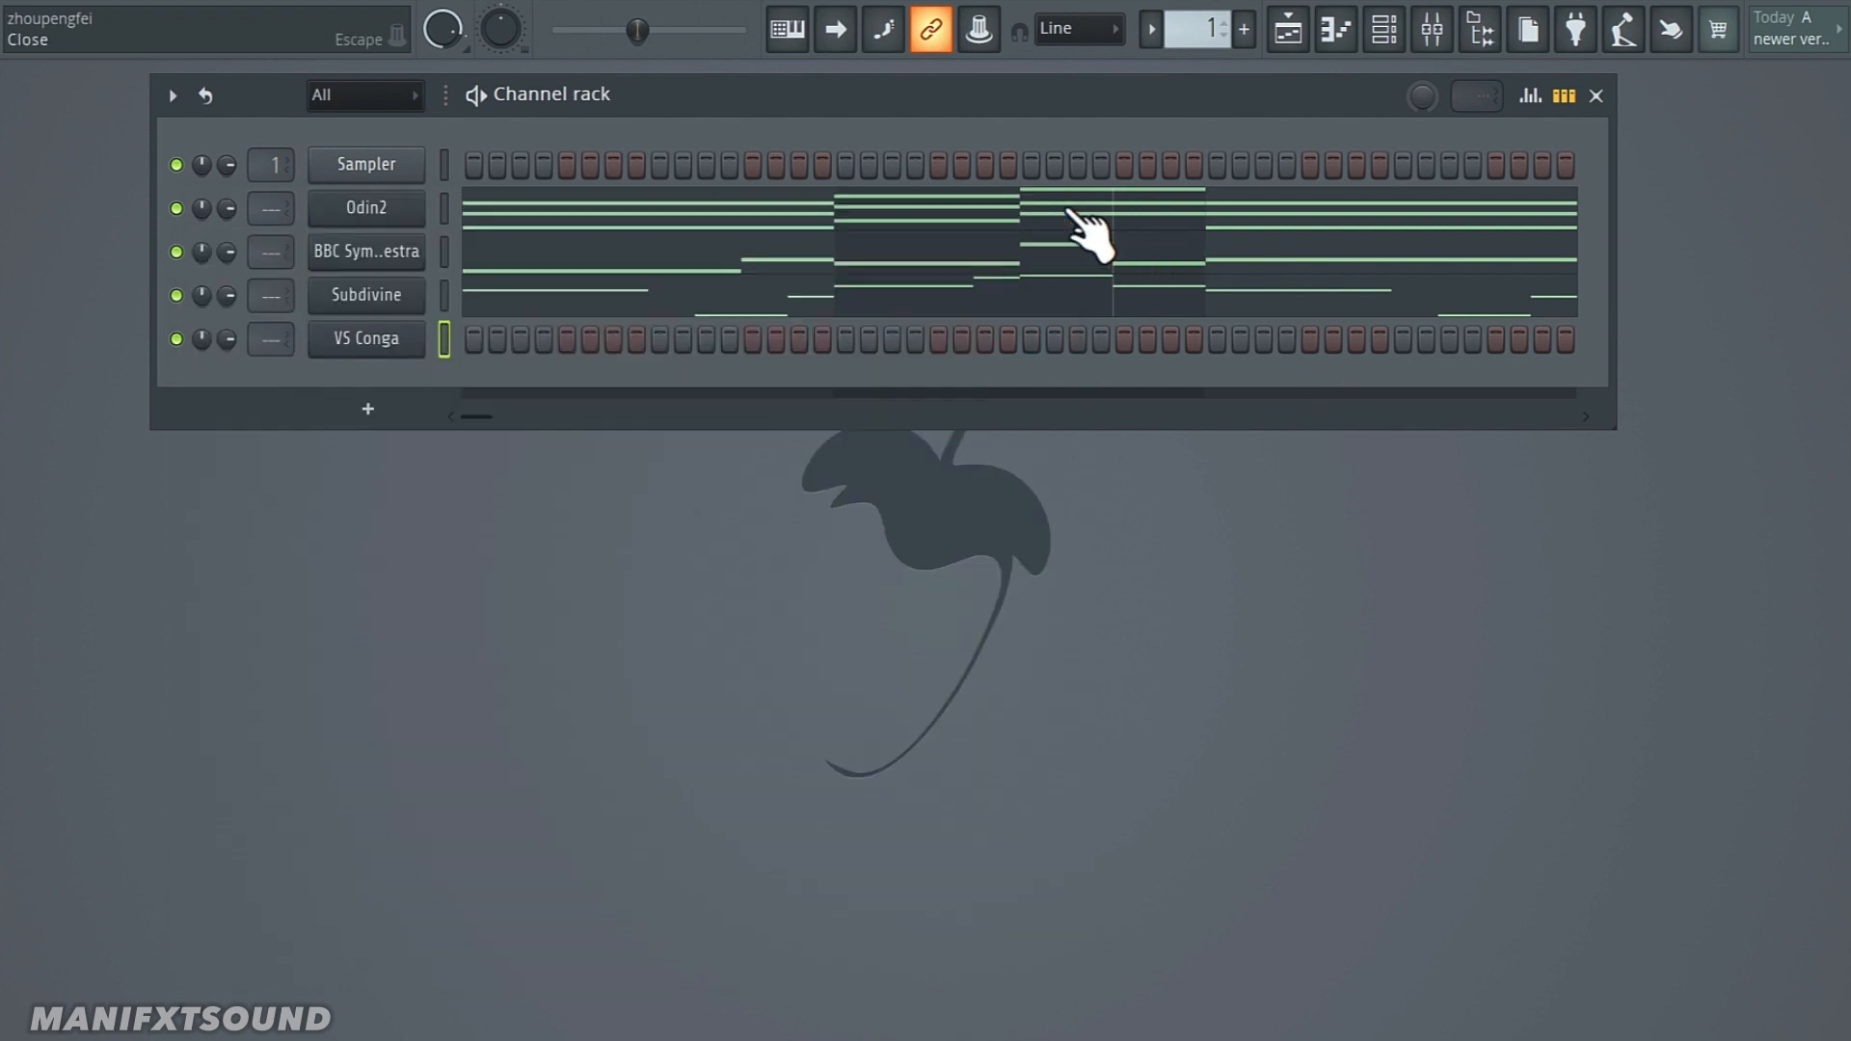
Step: Start a note pattern on the VS Conga channel
{"action": "left_click", "coordinate": [366, 340]}
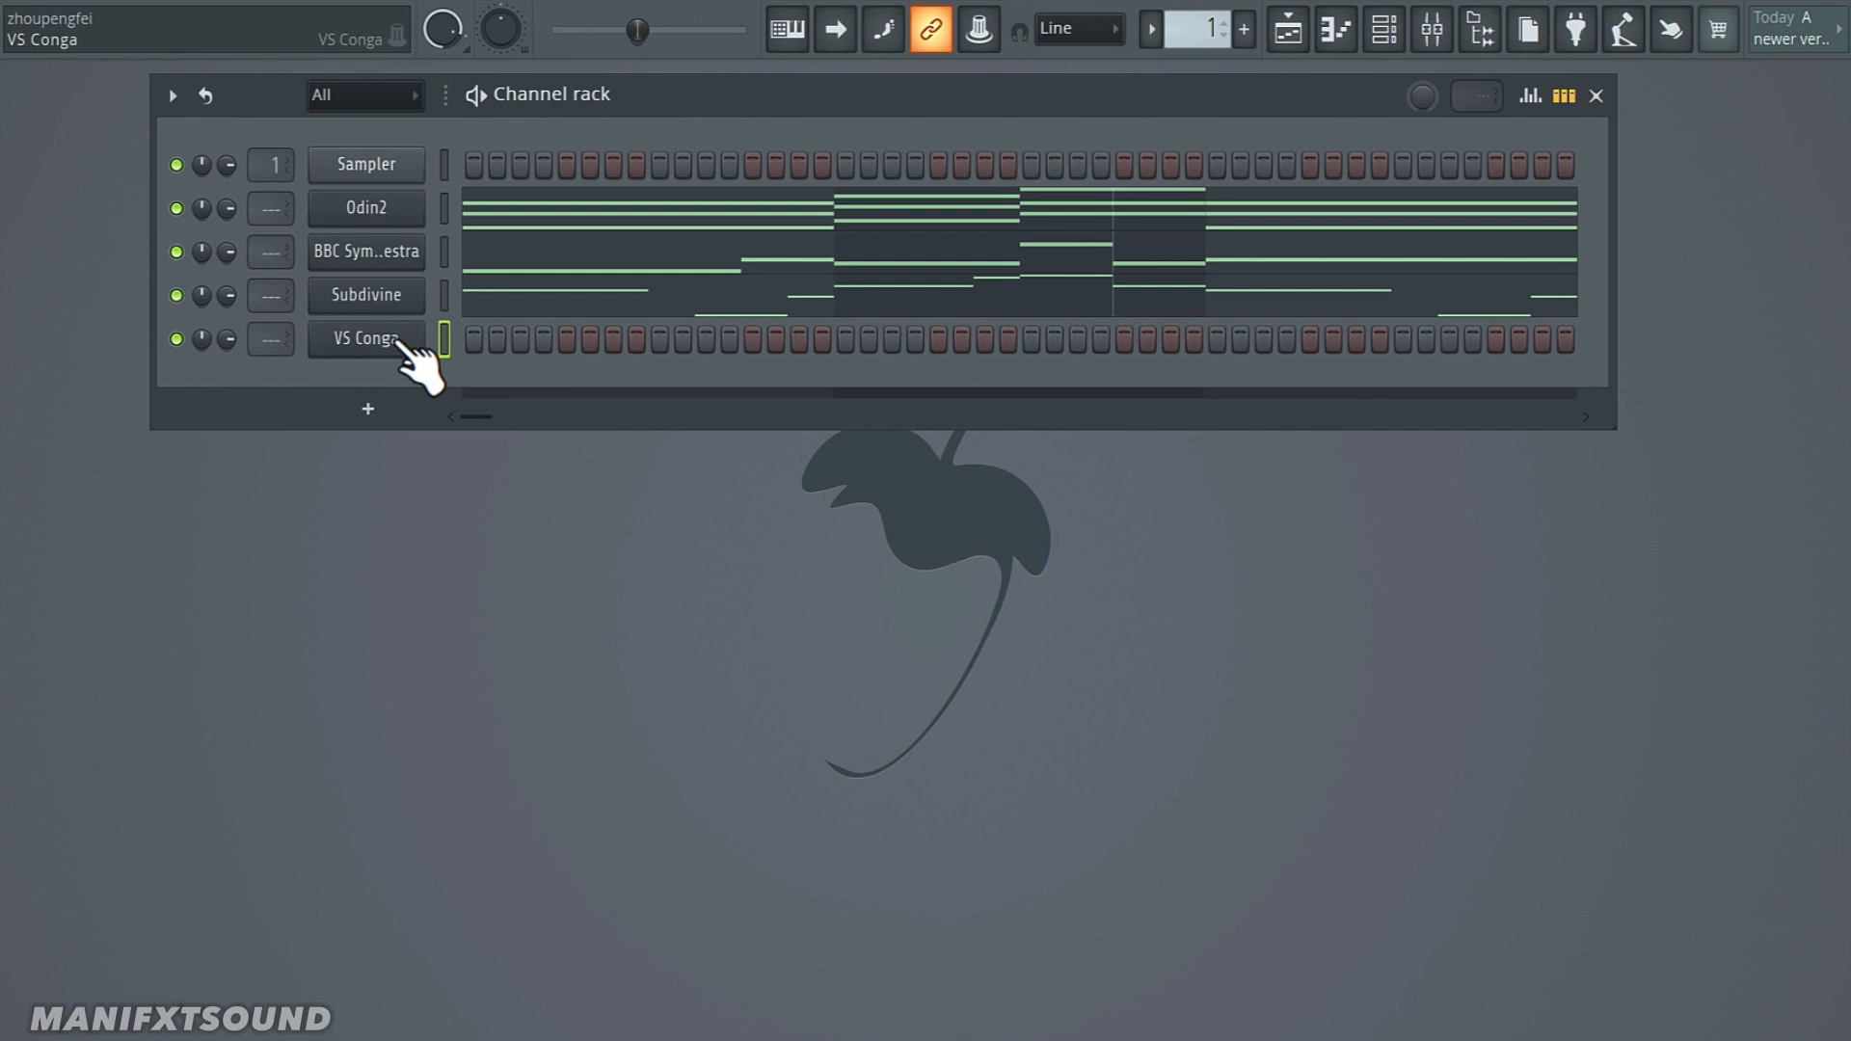
{"action": "left_click", "coordinate": [366, 340]}
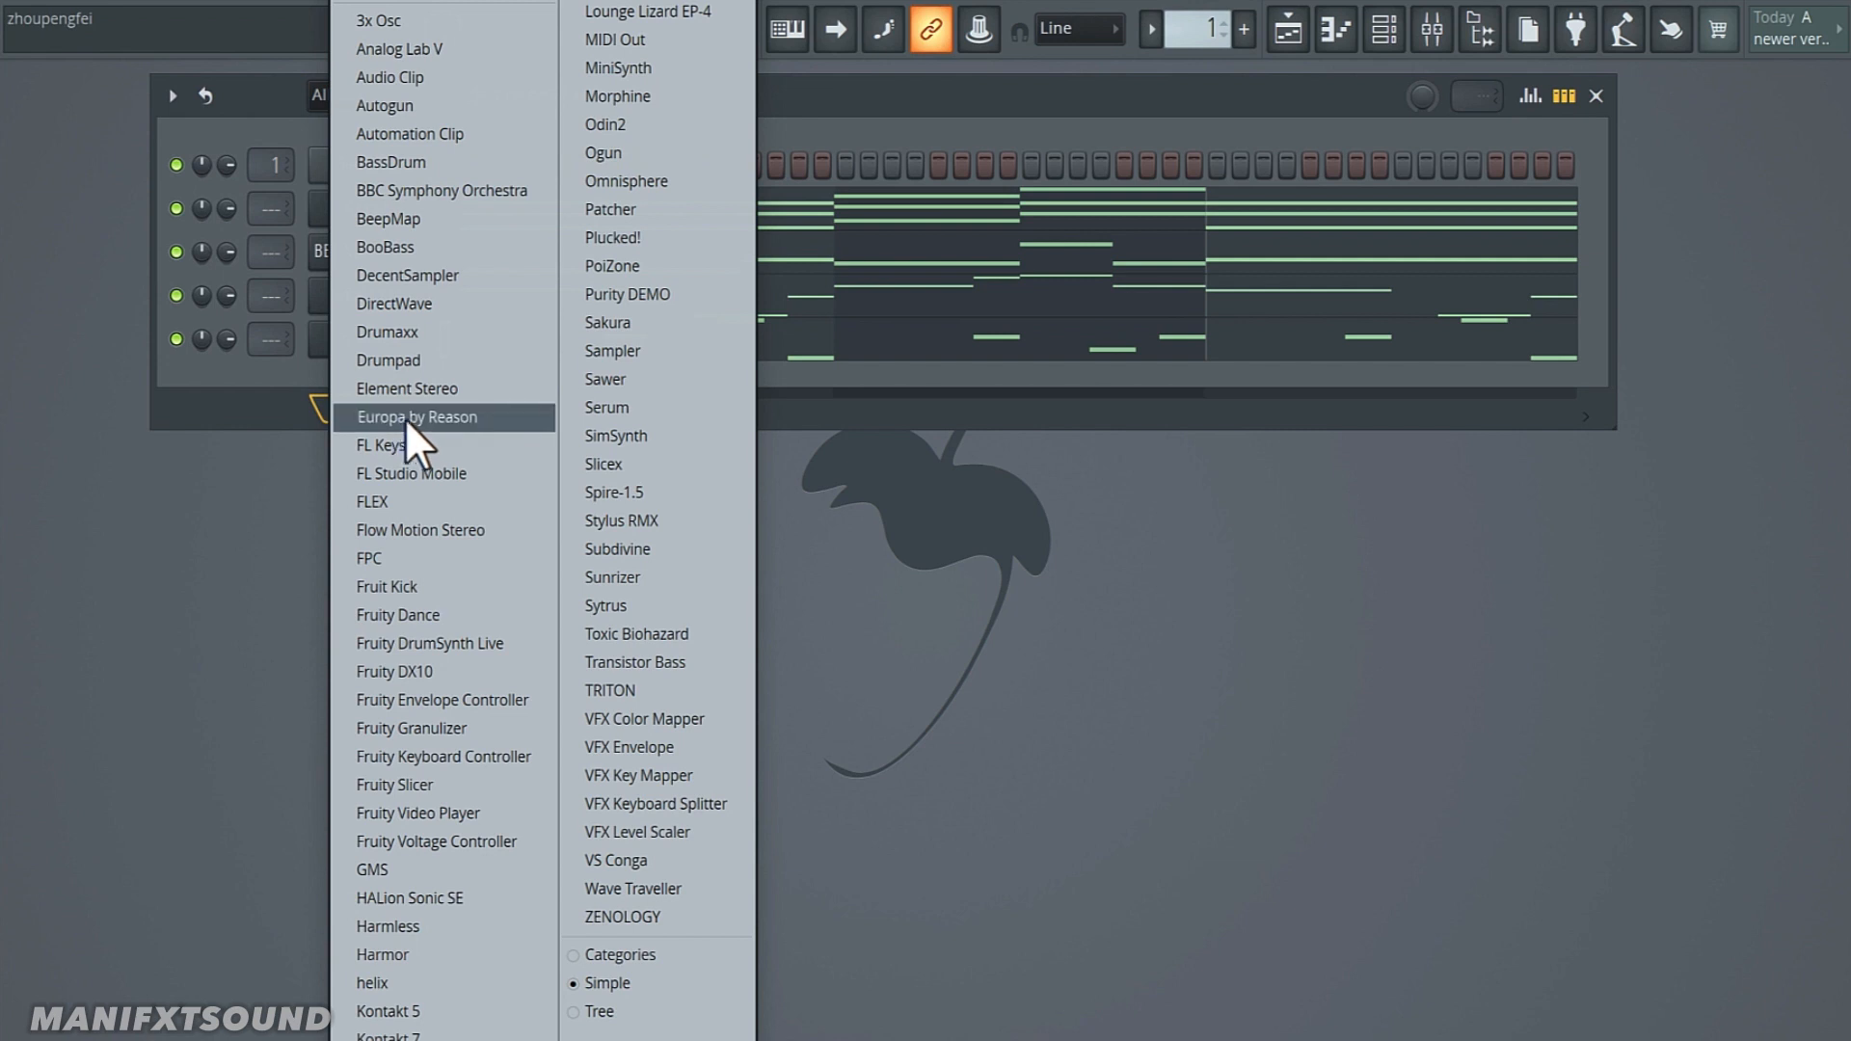
Step: Add a DecentSampler channel from the plugin list
{"action": "left_click", "coordinate": [407, 276]}
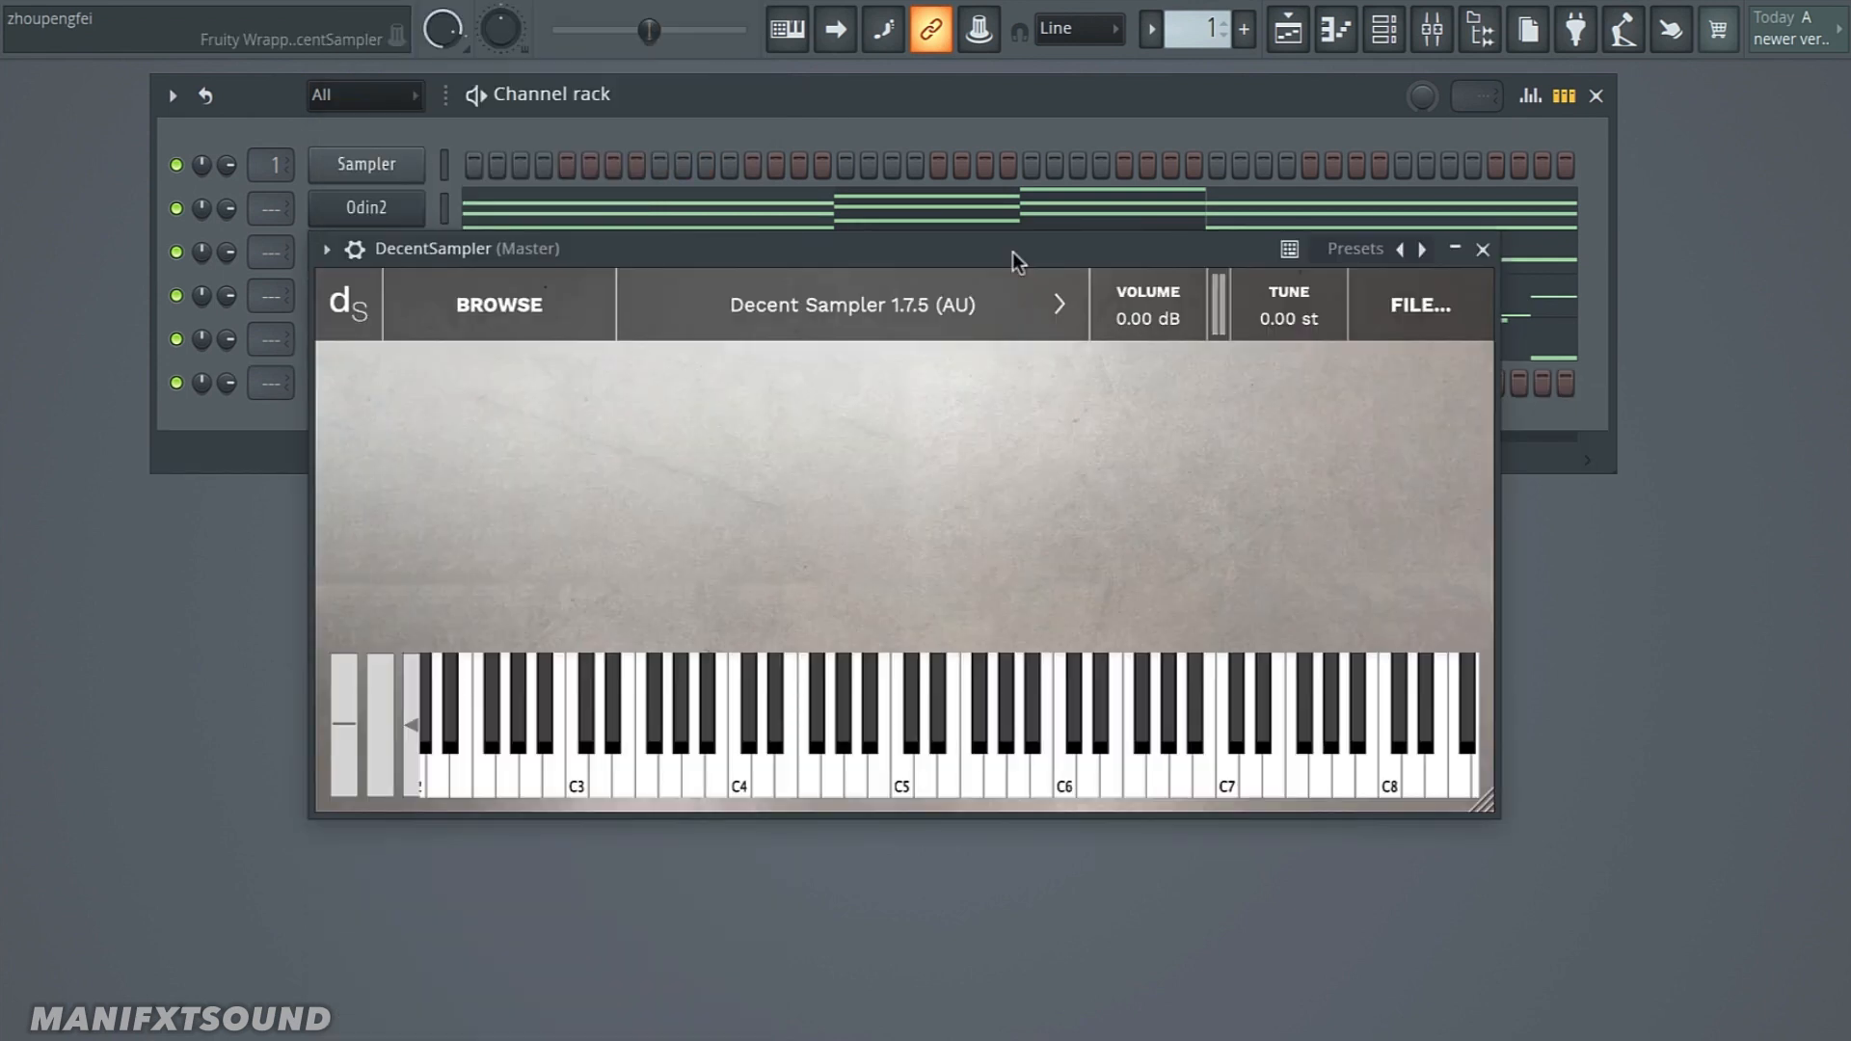
{"action": "mouse_move", "coordinate": [938, 257]}
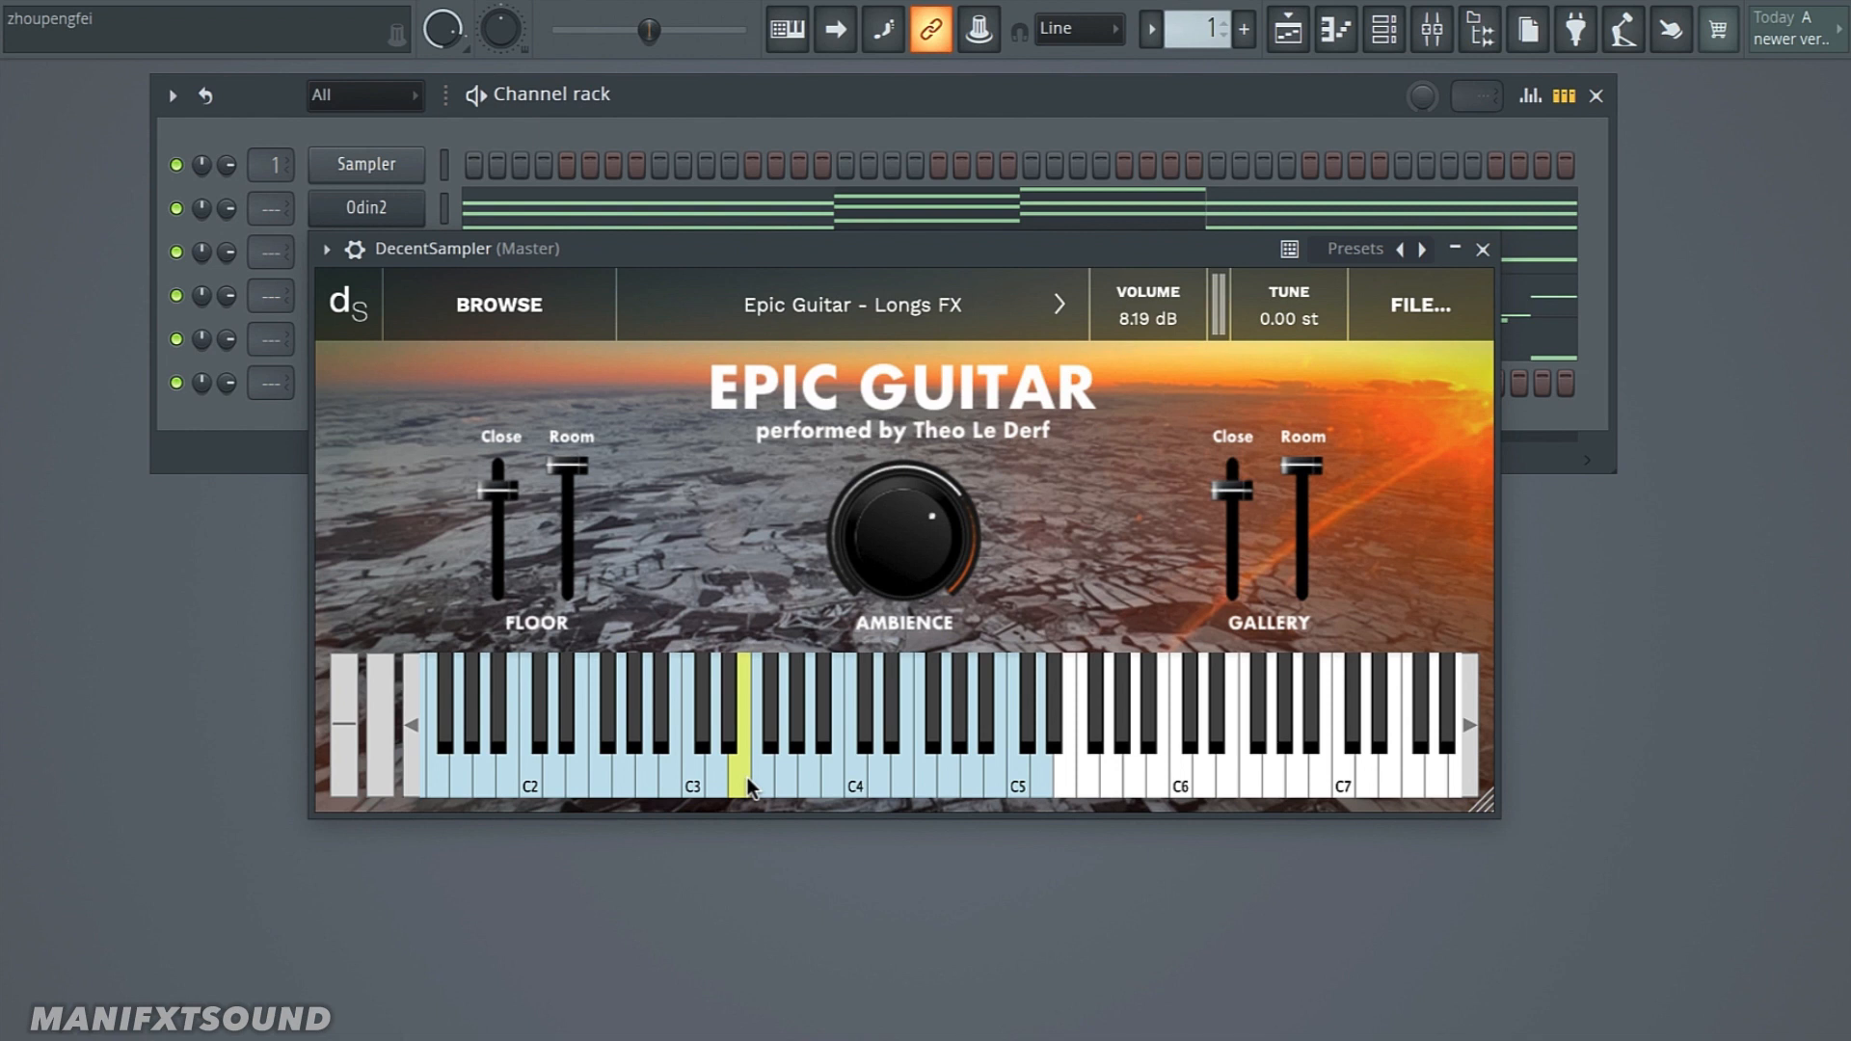
{"action": "mouse_move", "coordinate": [746, 789]}
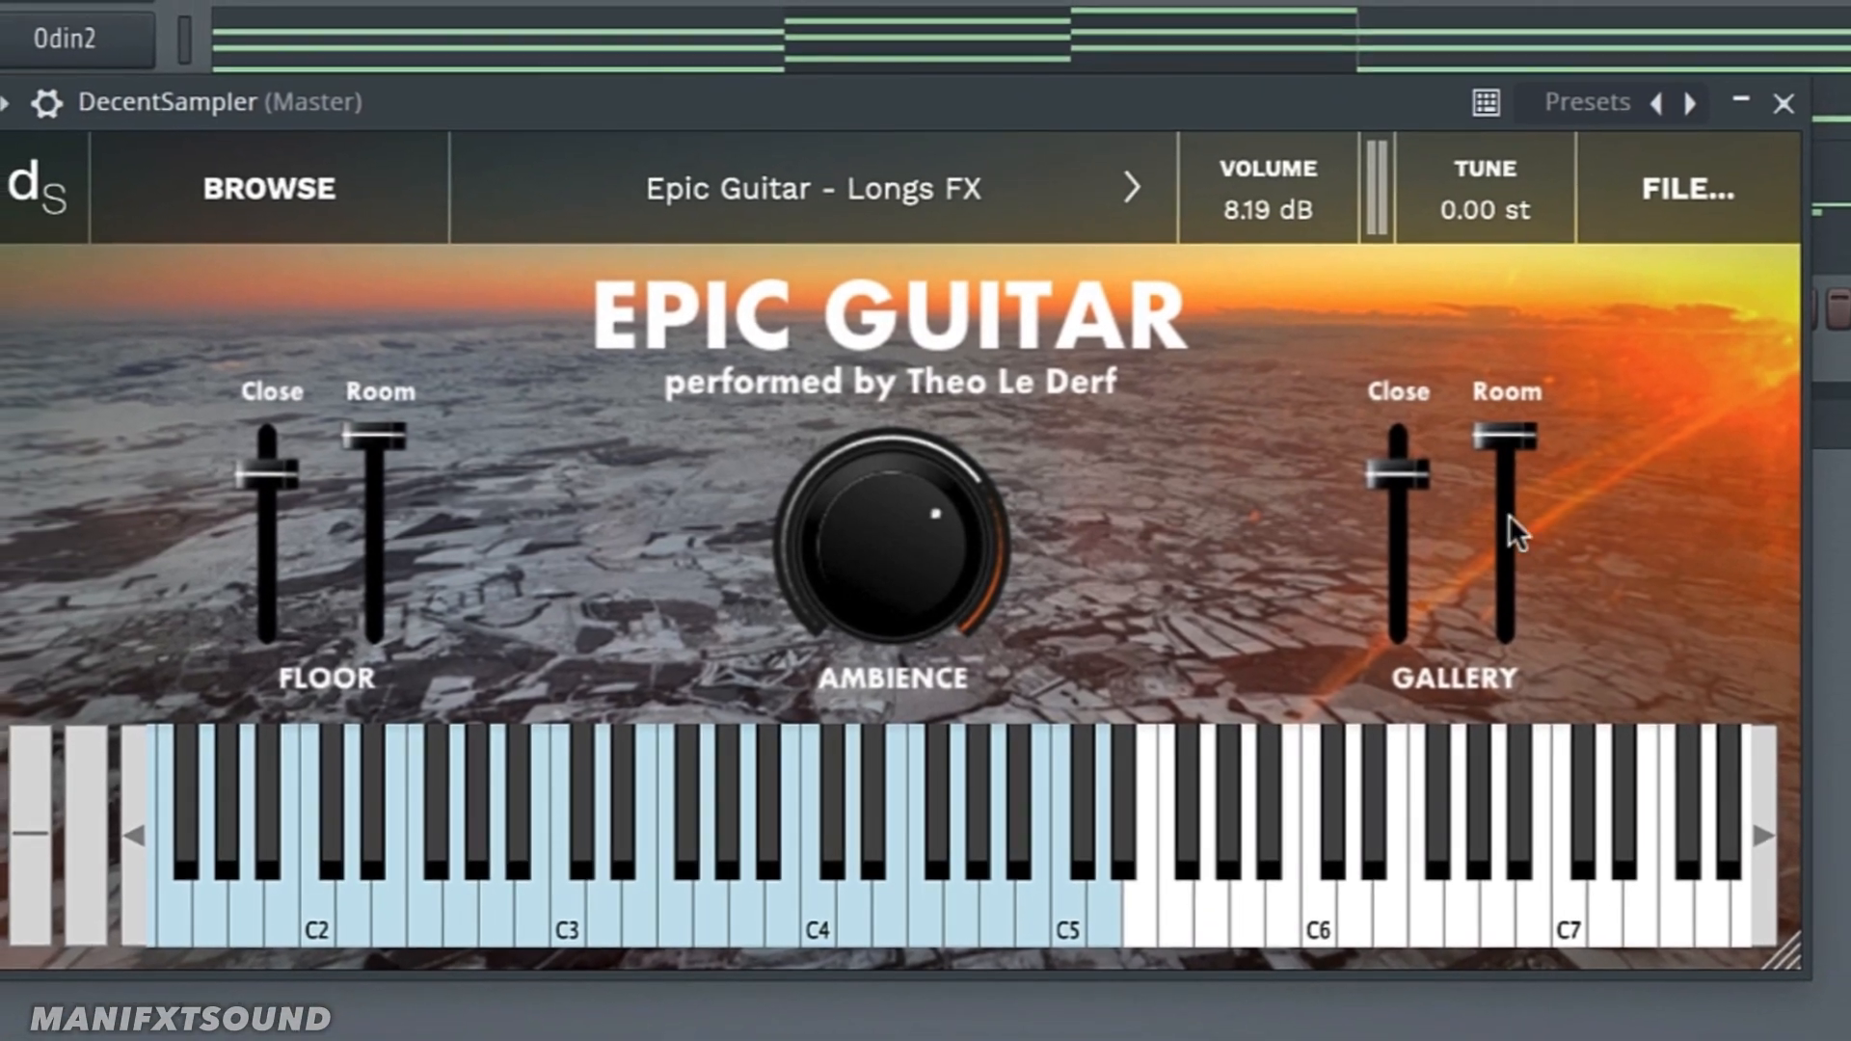
Step: Turn the Epic Guitar's Ambience knob to about 61.70
{"action": "left_click", "coordinate": [1117, 790]}
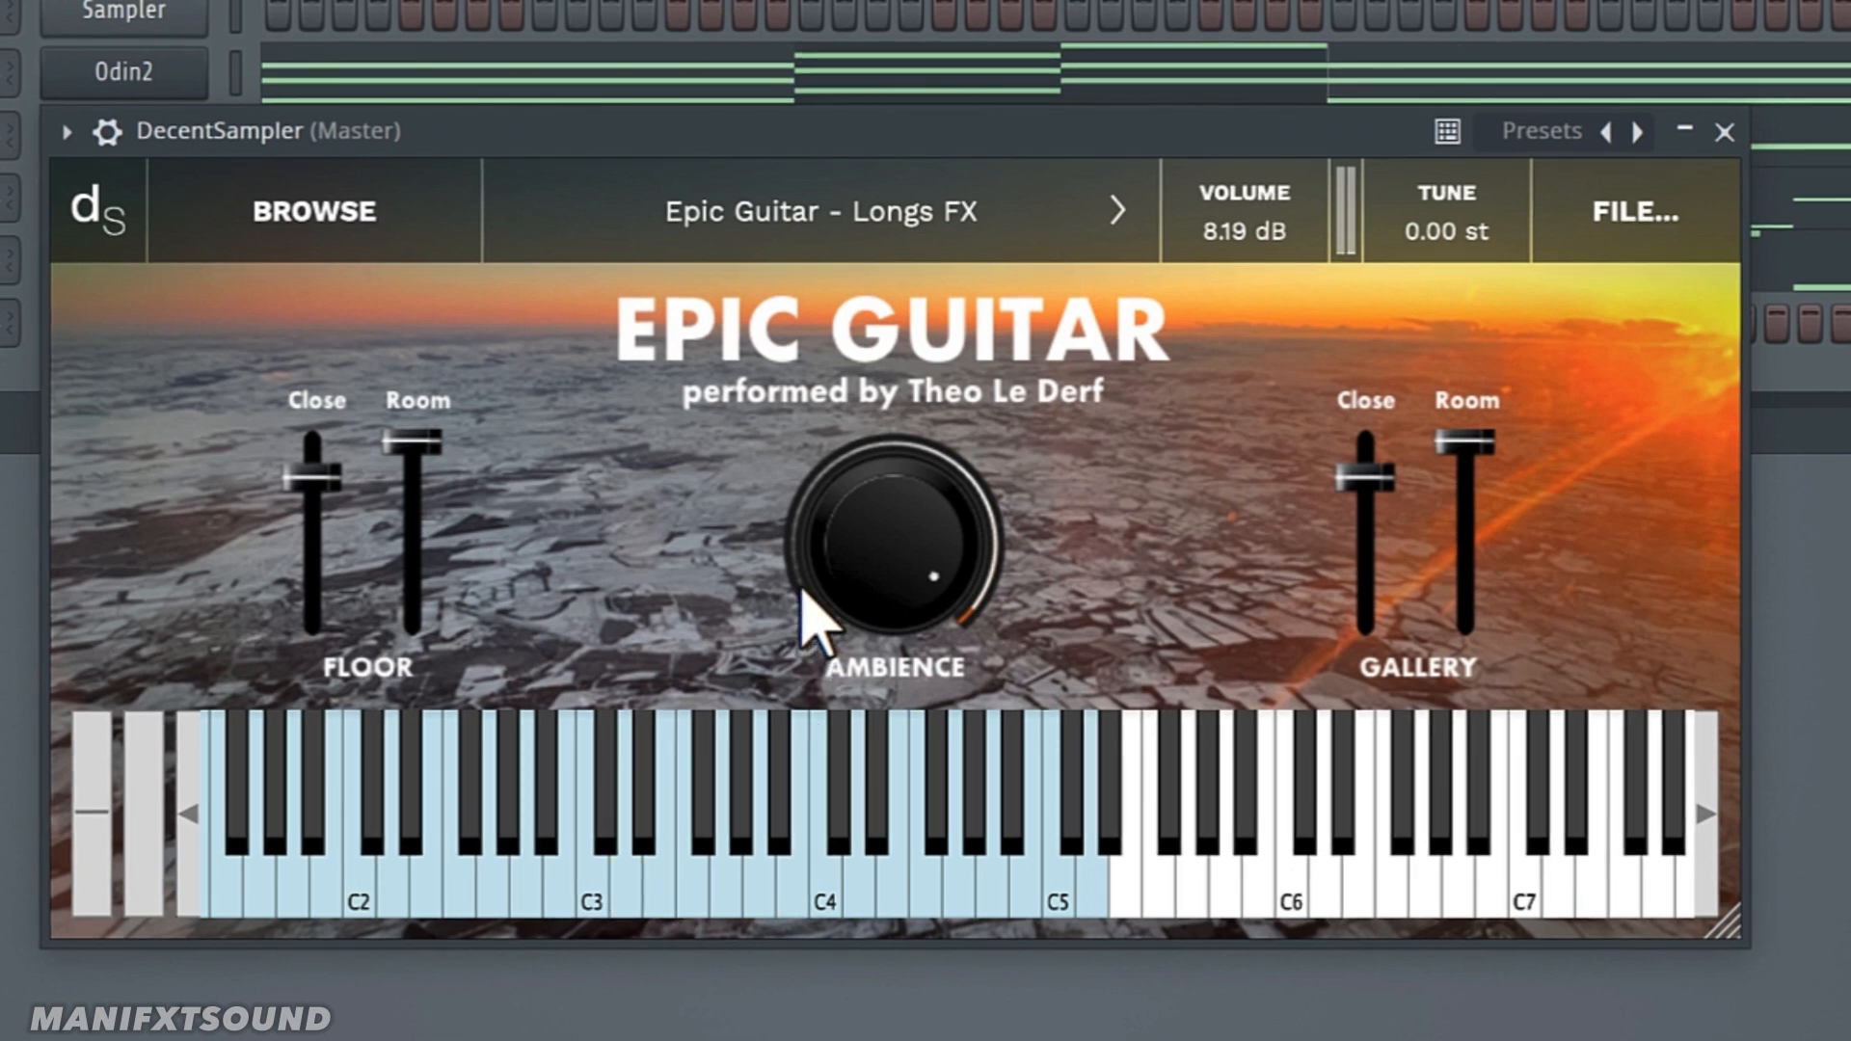
{"action": "mouse_move", "coordinate": [856, 590]}
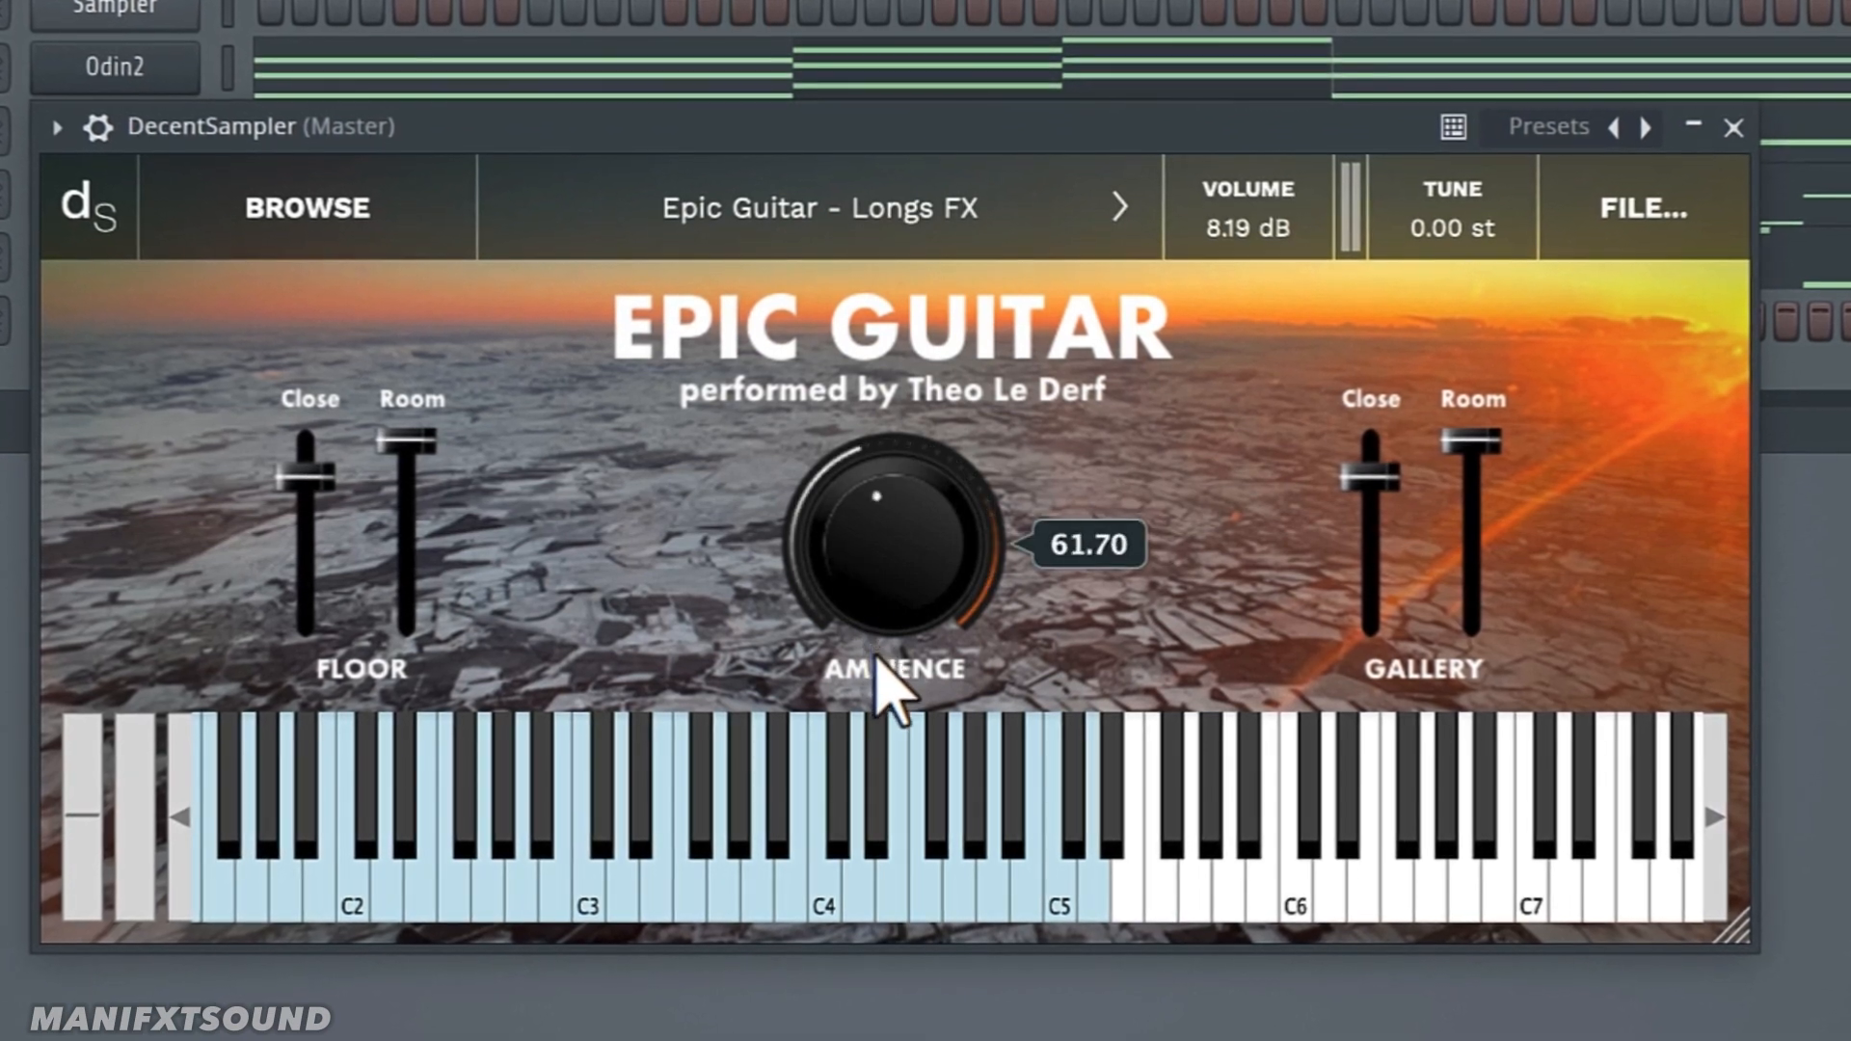
{"action": "left_click", "coordinate": [708, 827]}
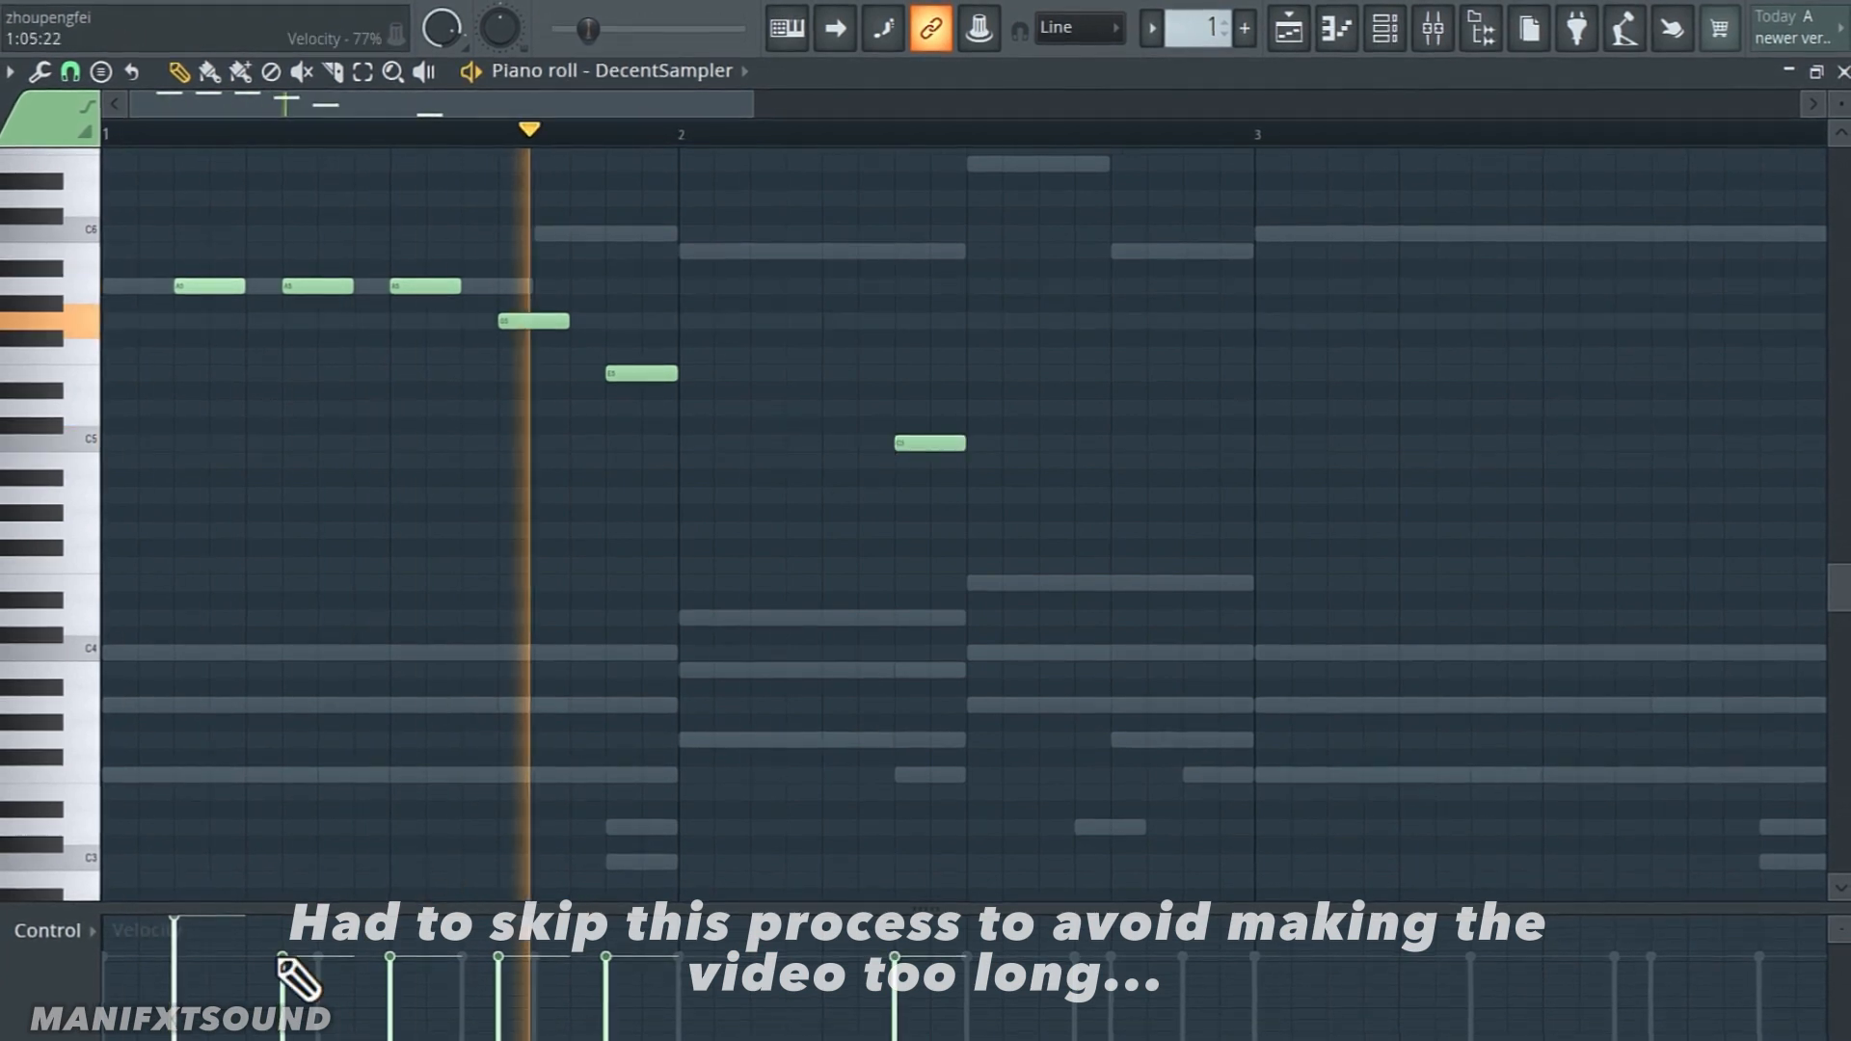
Step: Shape the velocities of the Epic Guitar melody notes in the piano roll
{"action": "left_click_drag", "start_coordinate": [927, 443], "coordinate": [1034, 392]}
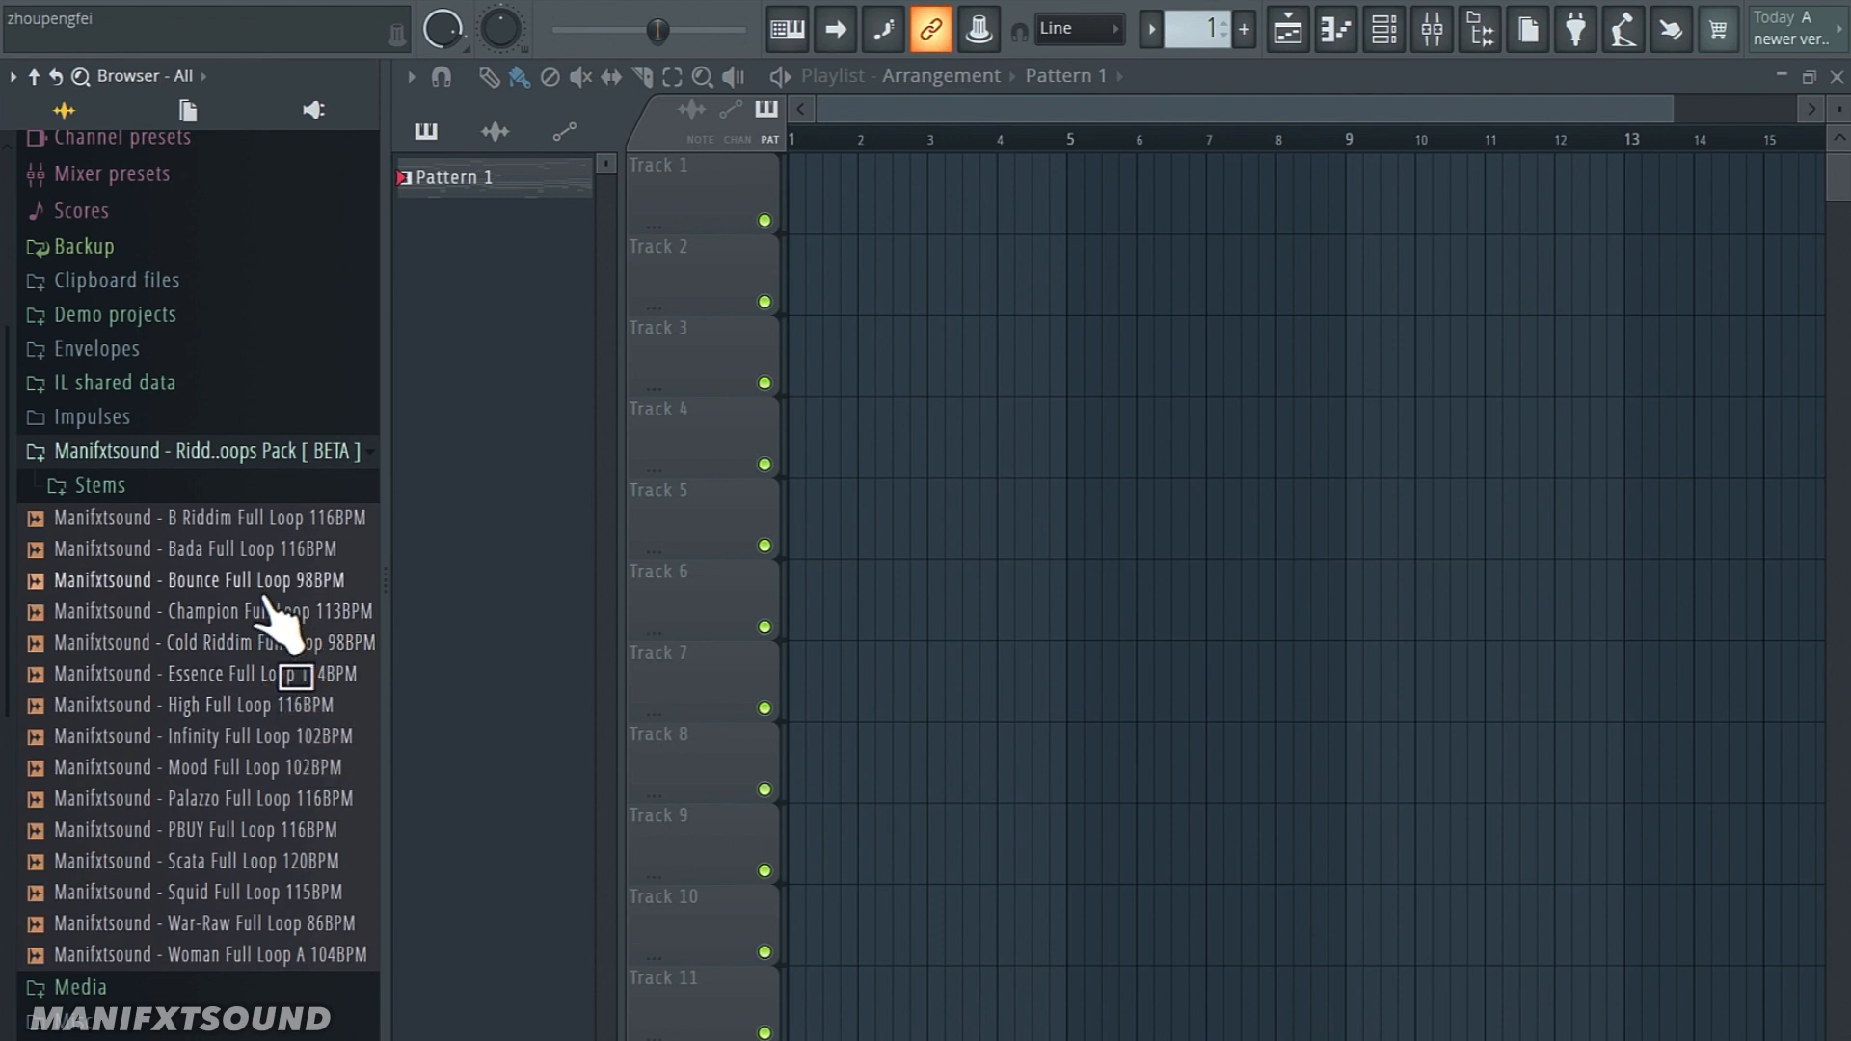
Step: Preview the Bada Full Loop 116BPM and place it at bar 1 of Track 1
{"action": "left_click", "coordinate": [195, 547]}
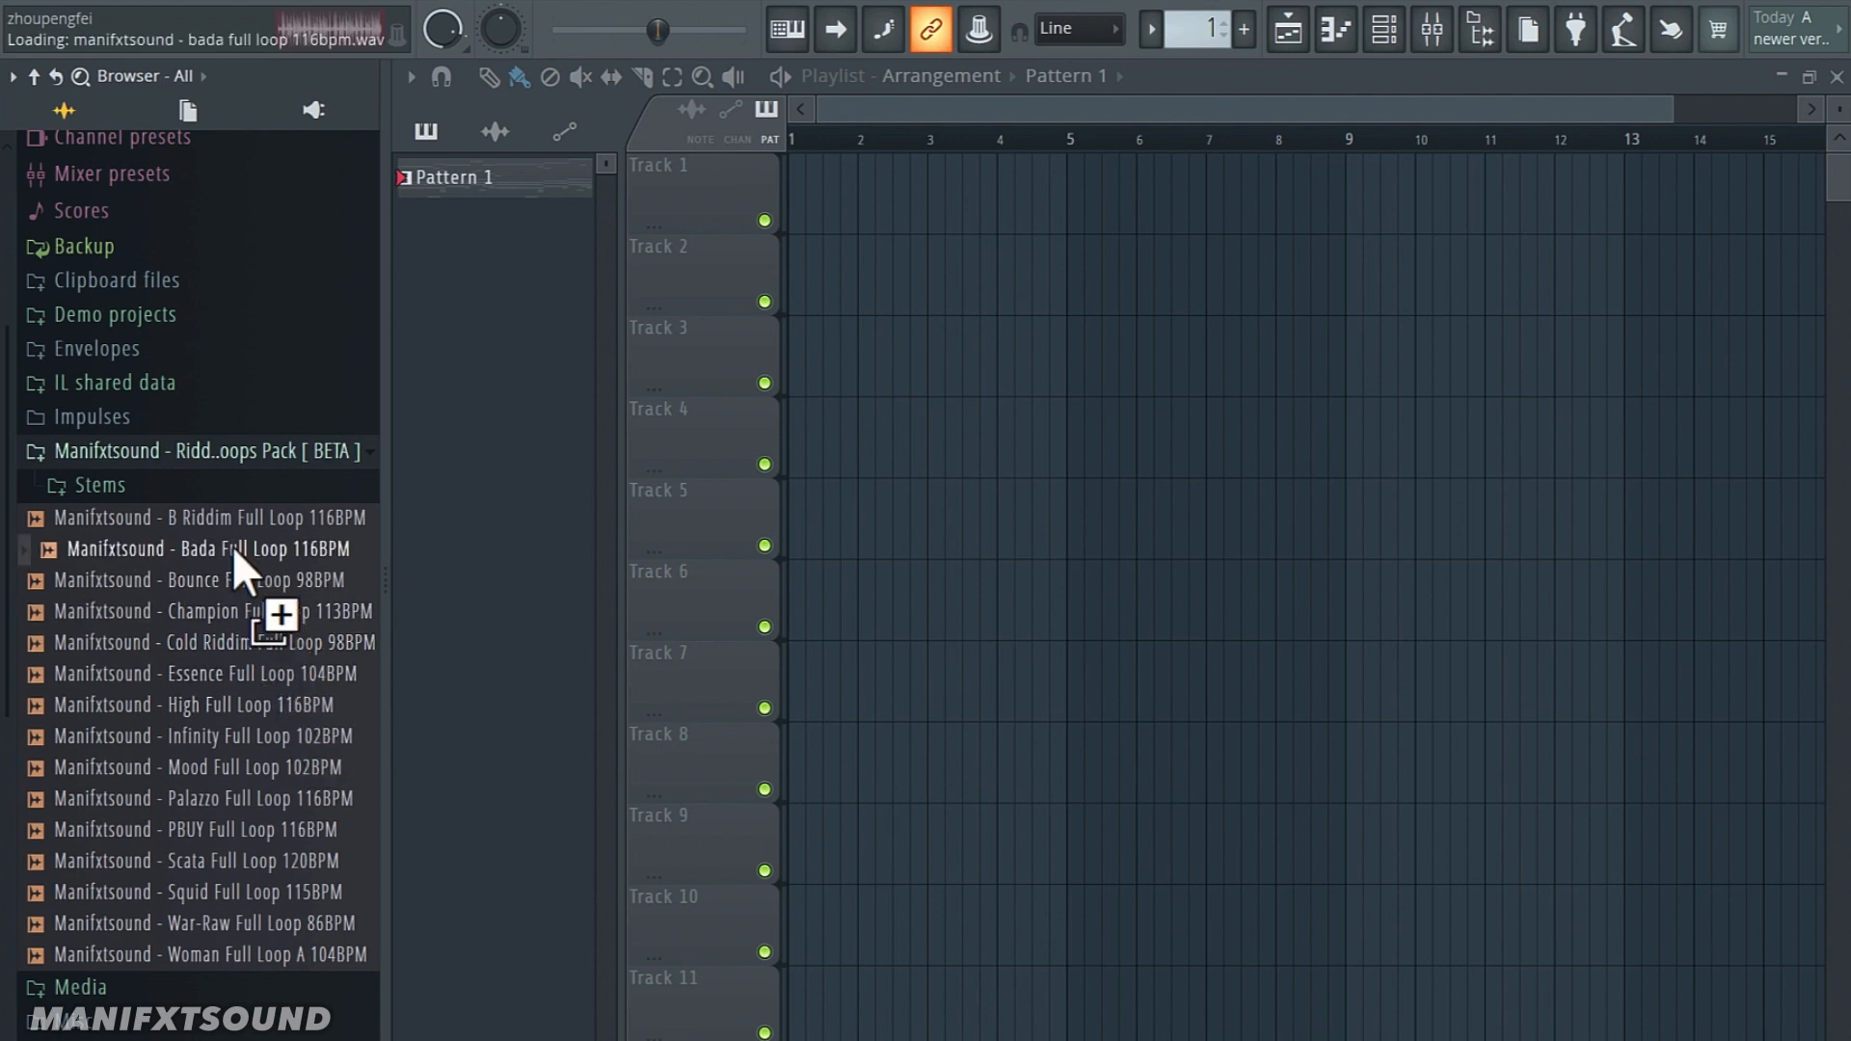
{"action": "left_click_drag", "start_coordinate": [209, 547], "coordinate": [921, 200]}
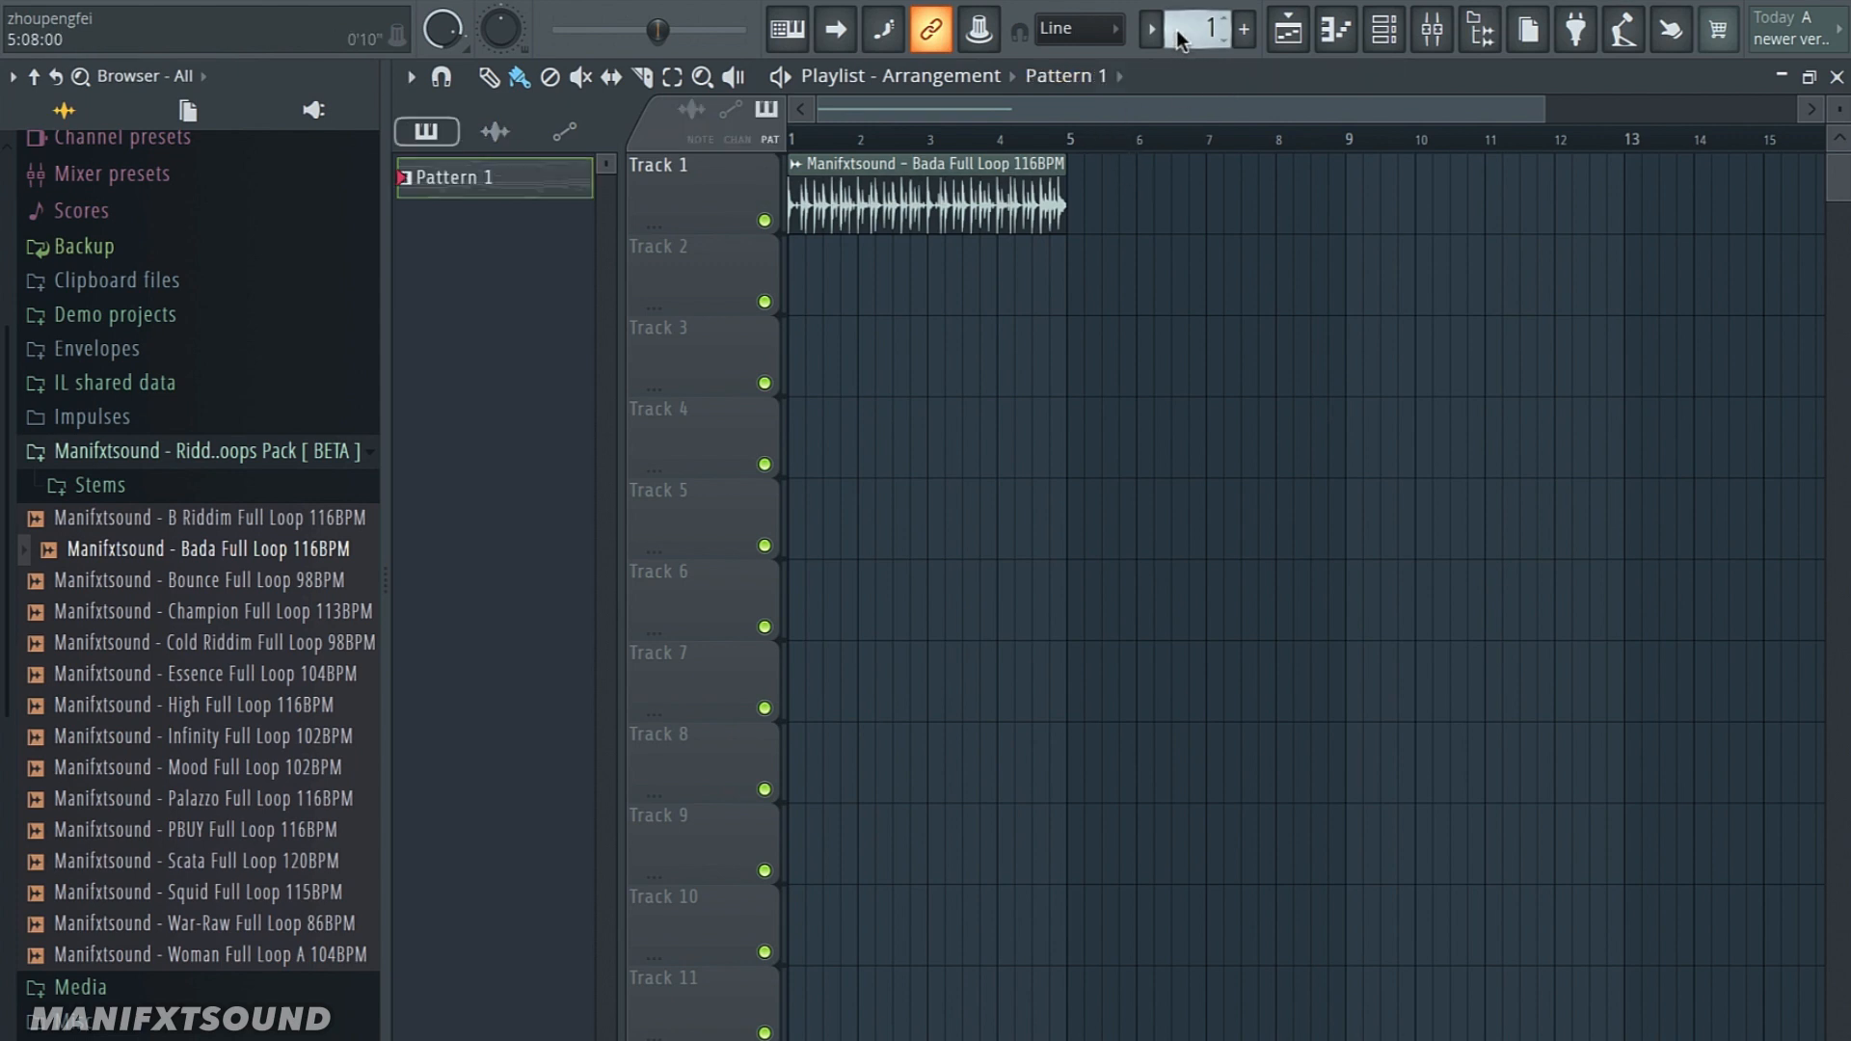
{"action": "left_click", "coordinate": [978, 278]}
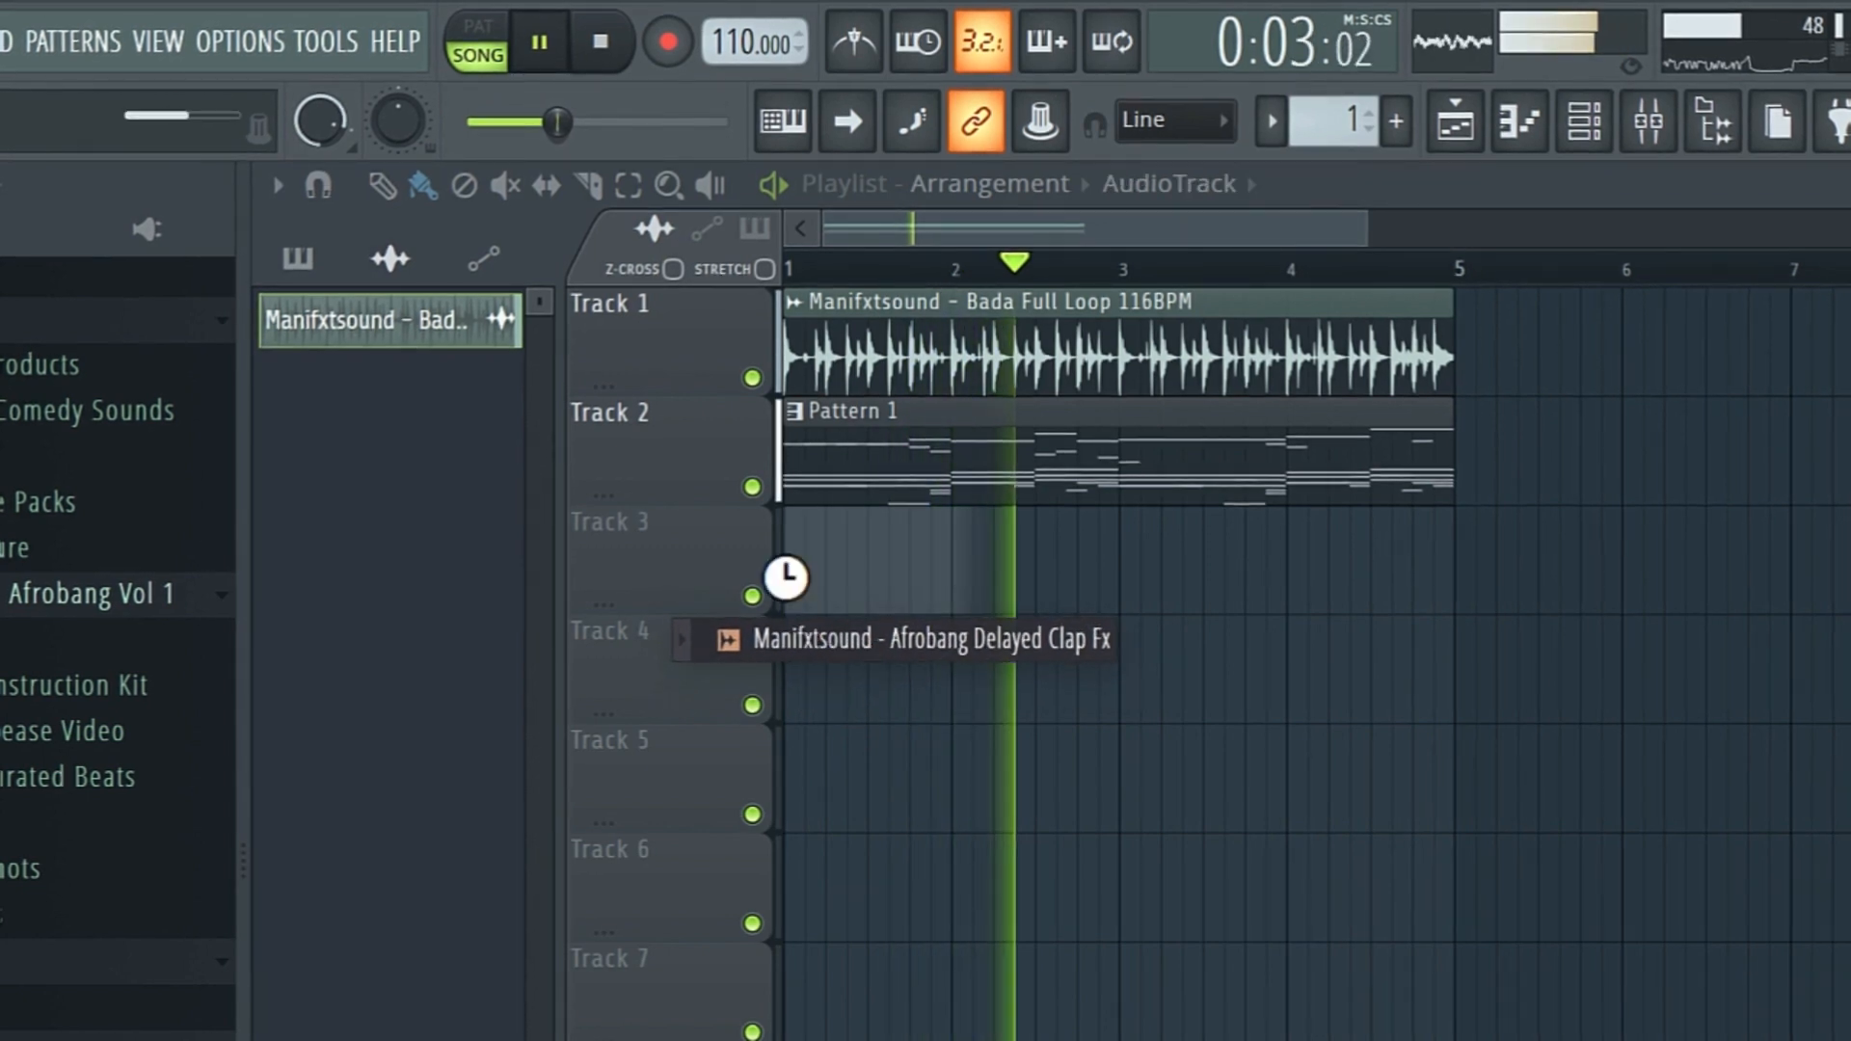
Step: Place the Afrobang Delayed Clap Fx at bar 1 of Track 3 and show its clip settings
{"action": "left_click_drag", "start_coordinate": [785, 578], "coordinate": [827, 555]}
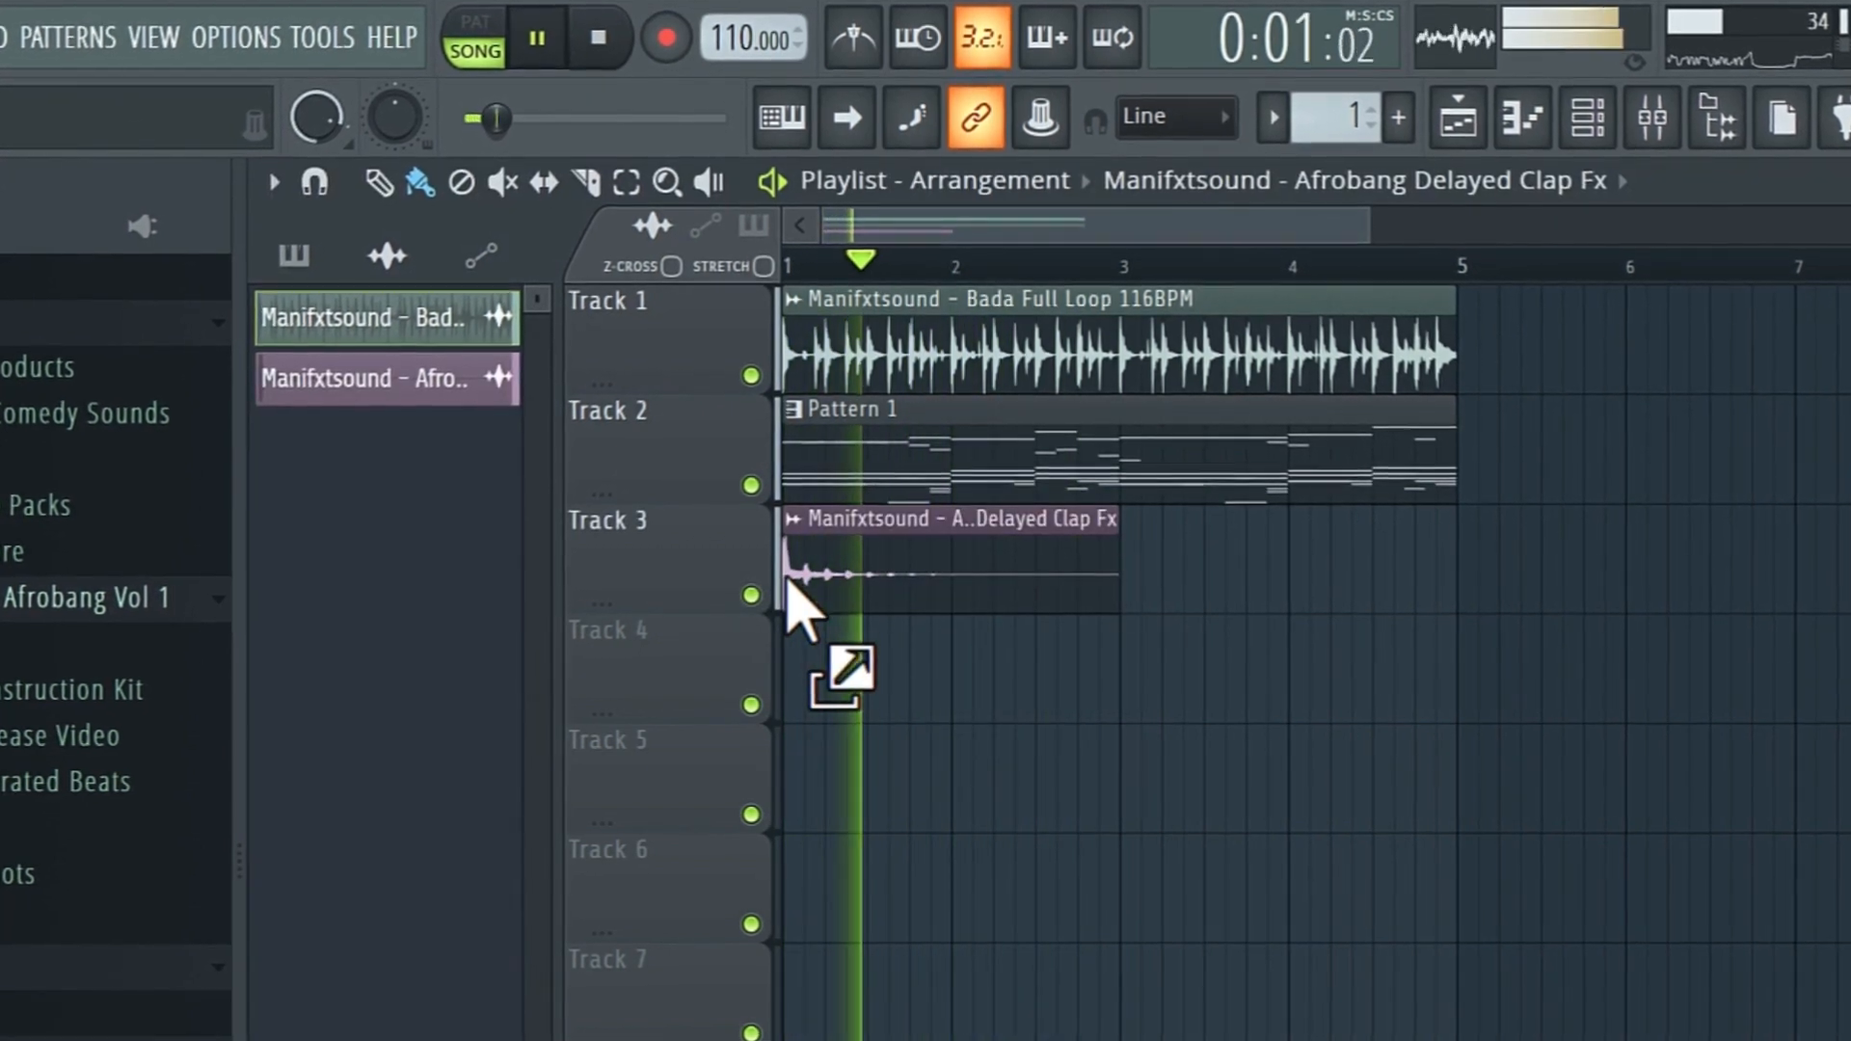
{"action": "double_click", "coordinate": [951, 519]}
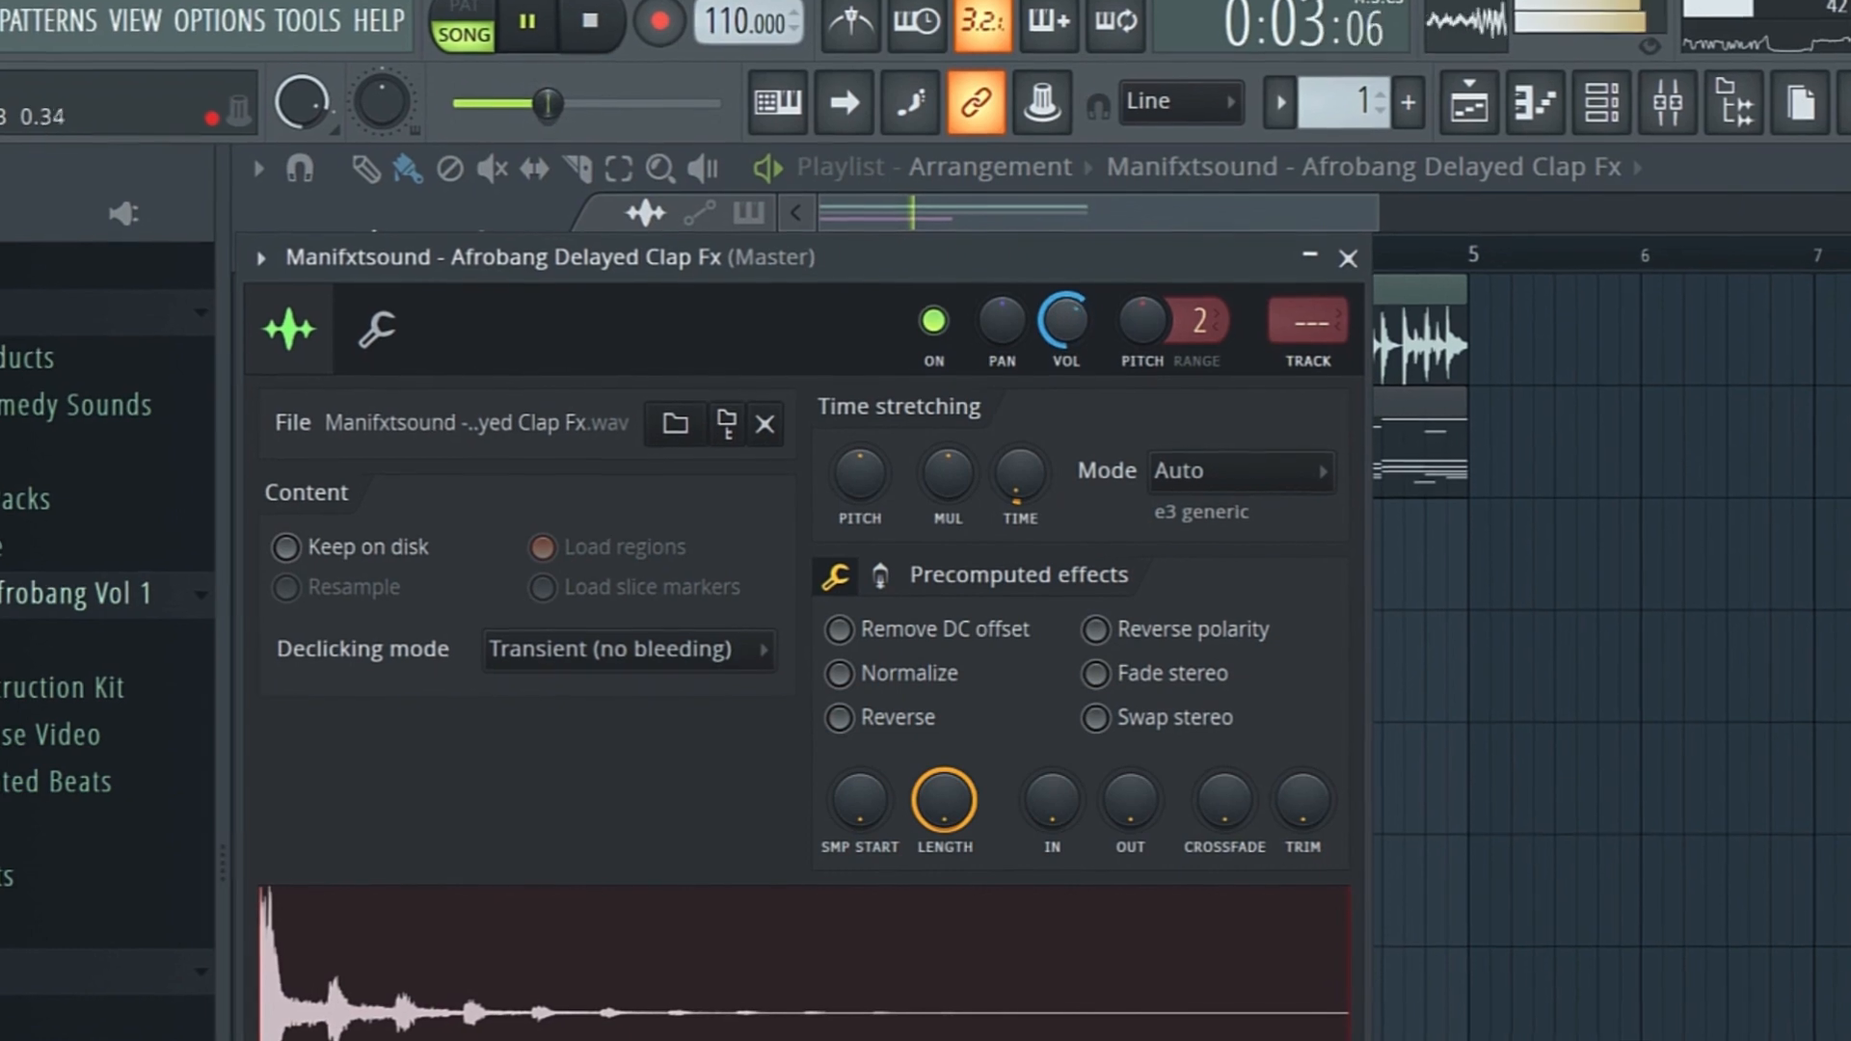